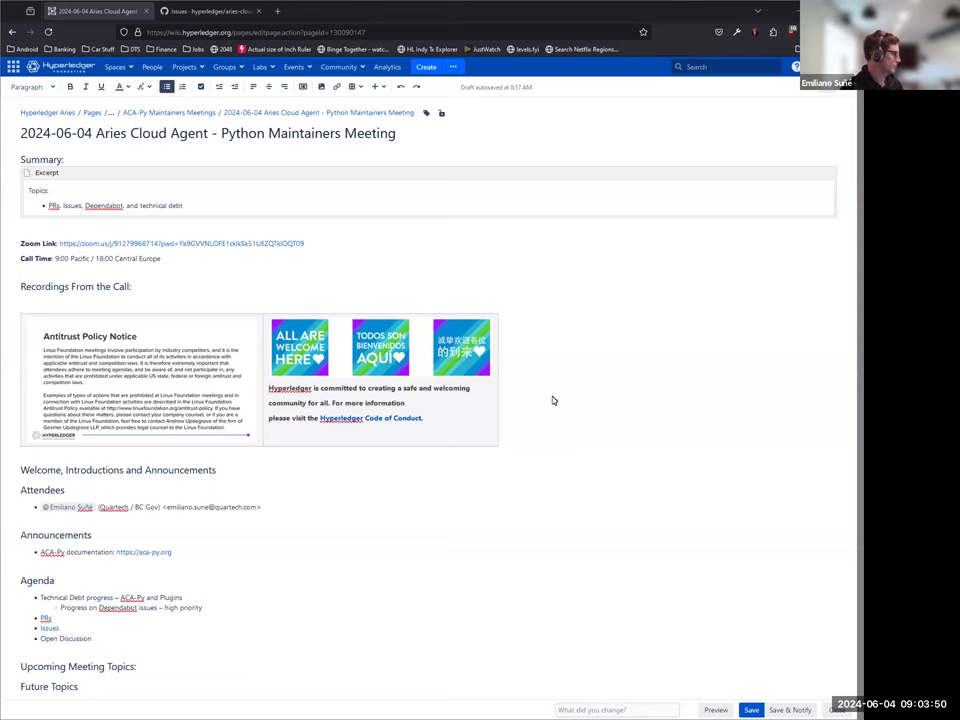
{"action": "mouse_move", "coordinate": [563, 406]}
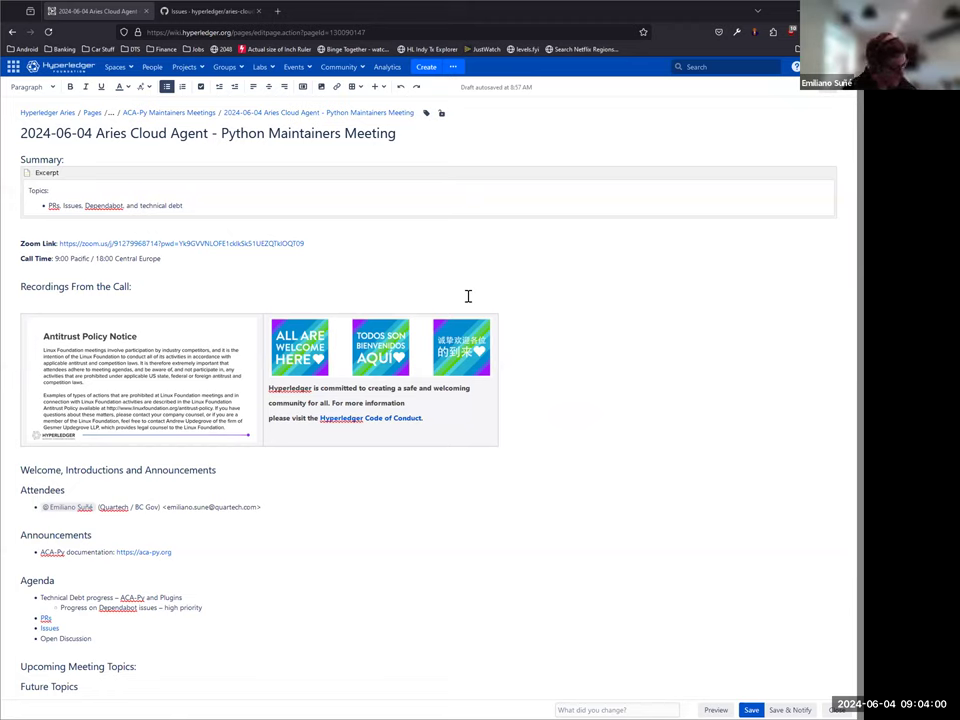
{"action": "mouse_move", "coordinate": [556, 368]}
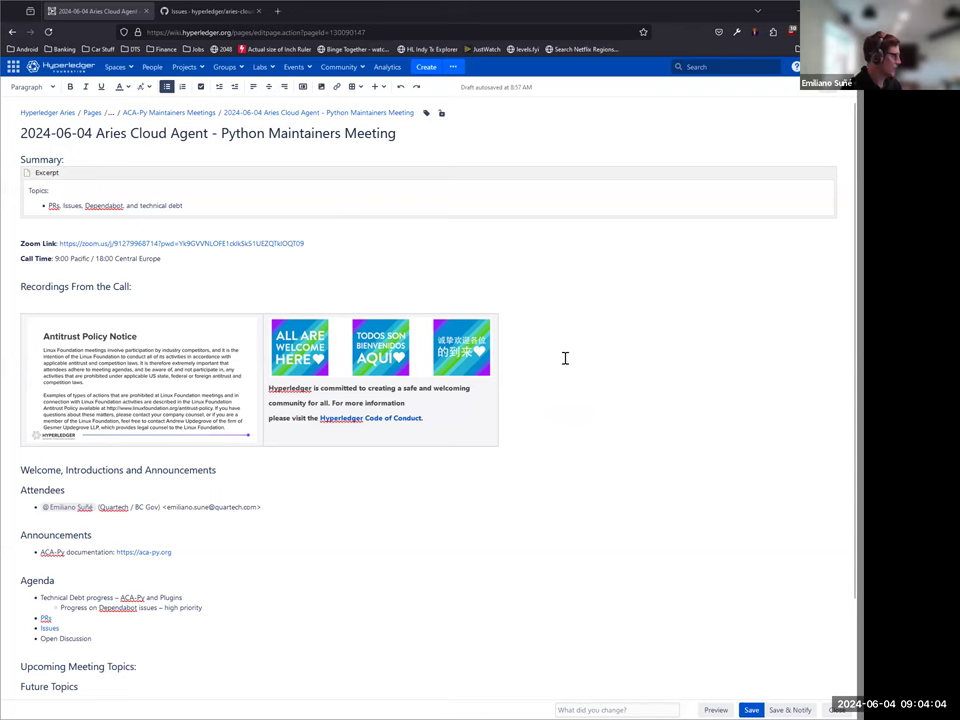
Show the aries-cloudagent-python repository's closed pull requests list
{"action": "scroll", "scroll_direction": "down", "scroll_amount": 3}
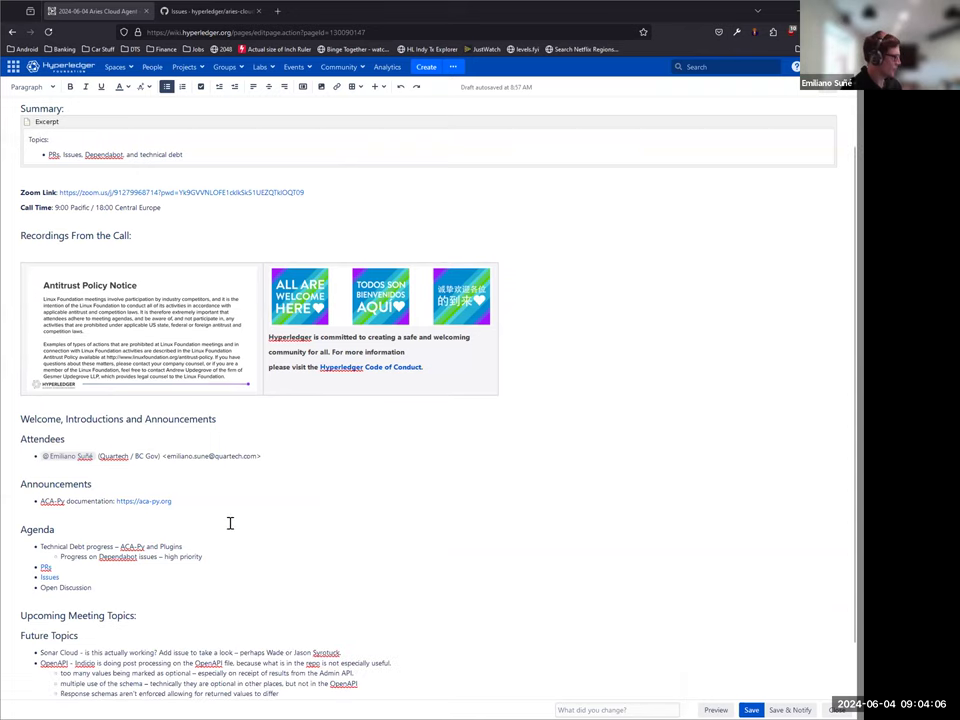
{"action": "mouse_move", "coordinate": [40, 547]}
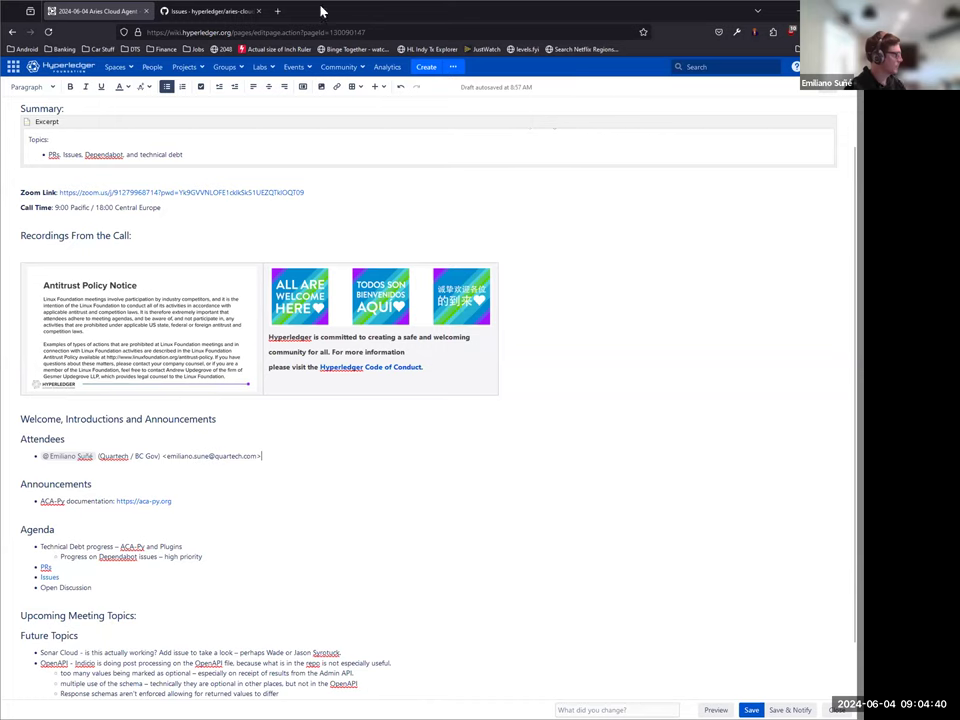
{"action": "mouse_move", "coordinate": [210, 11]}
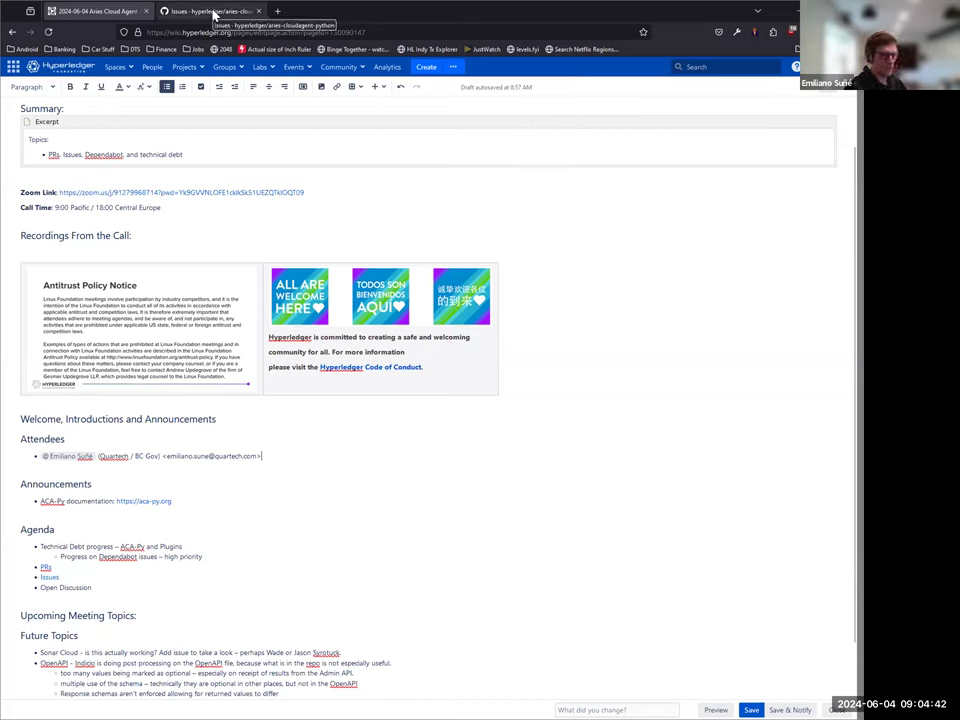
{"action": "left_click", "coordinate": [210, 11]}
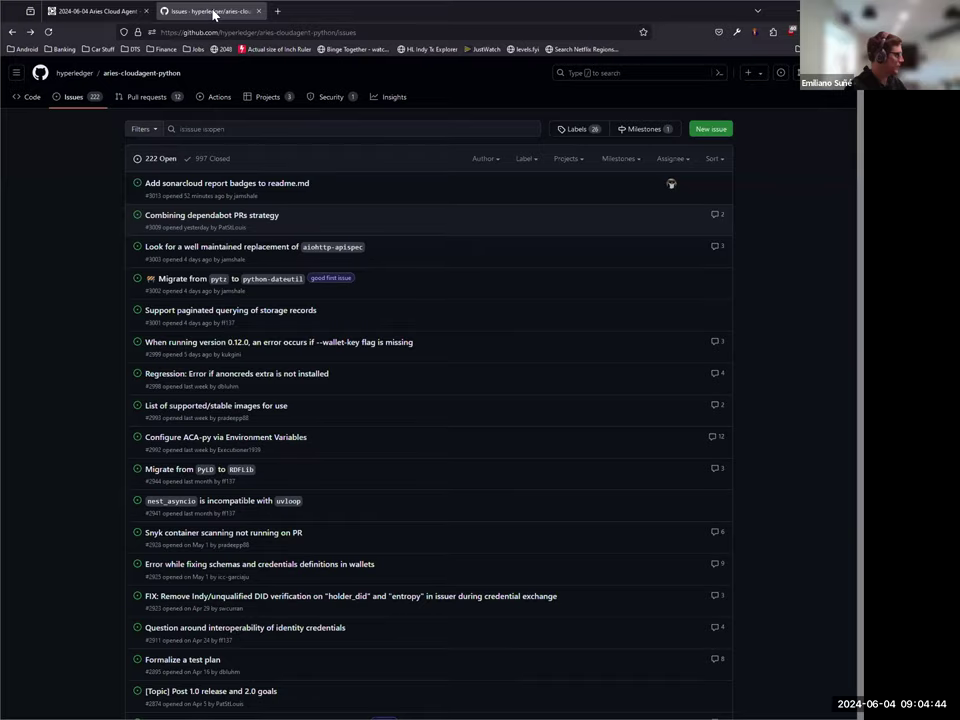
{"action": "left_click", "coordinate": [146, 97]}
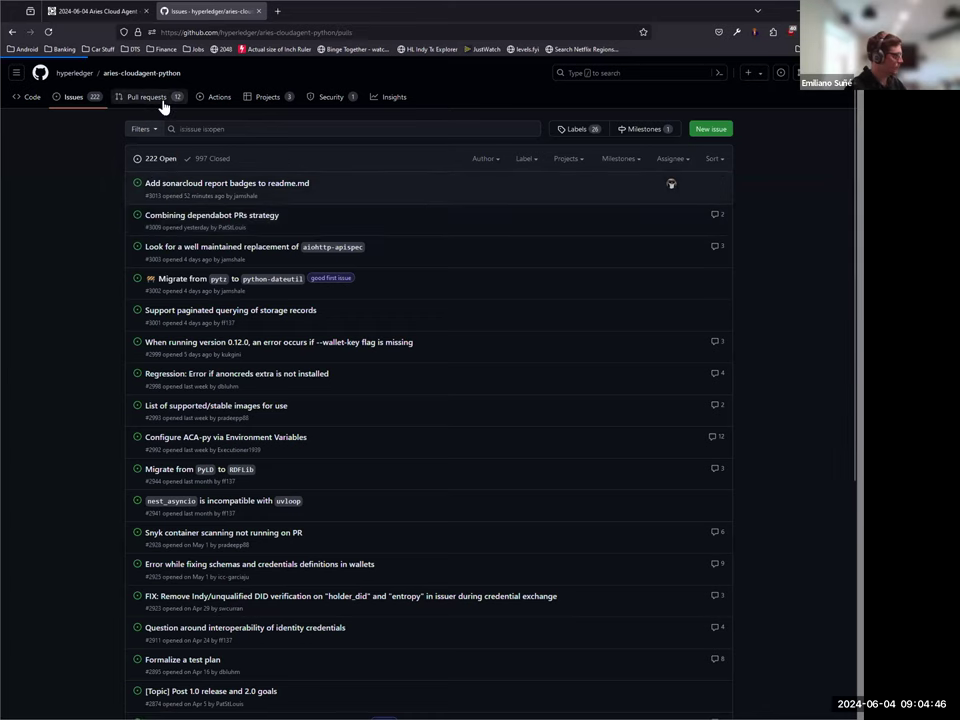
{"action": "left_click", "coordinate": [146, 97]}
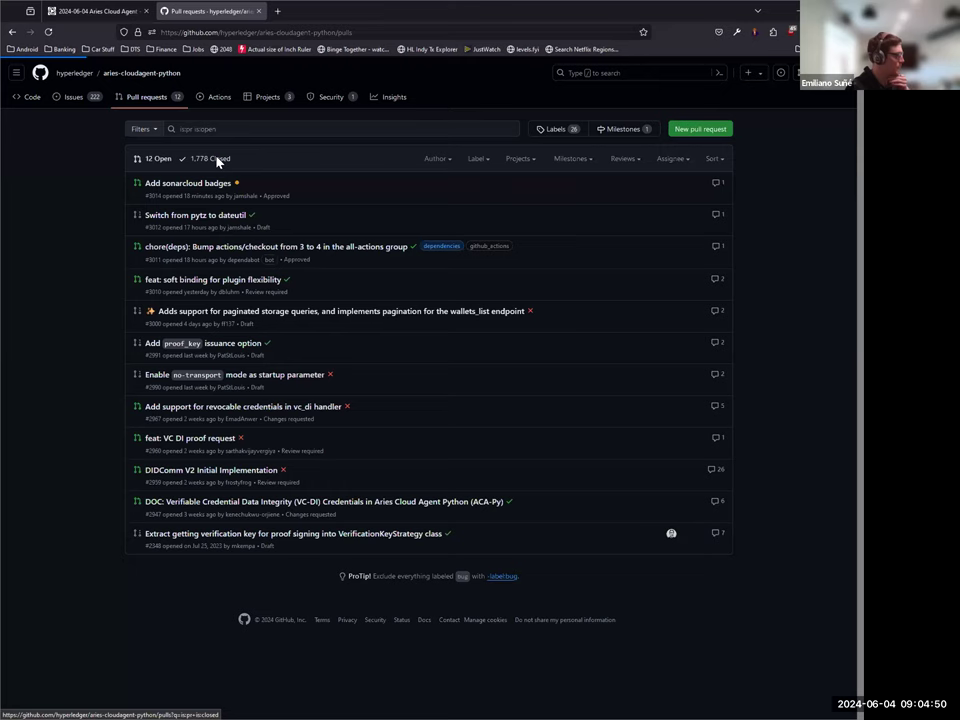
{"action": "left_click", "coordinate": [210, 159]}
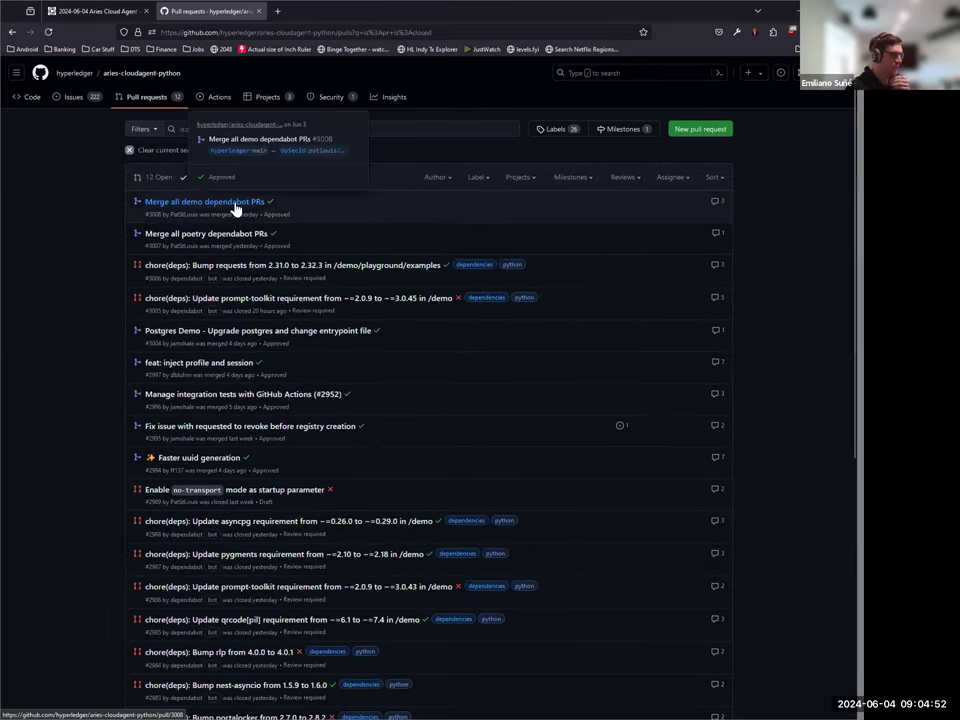
Open merged 'Merge all demo dependabot PRs' PR #3008 and scroll through it
{"action": "left_click", "coordinate": [204, 201]}
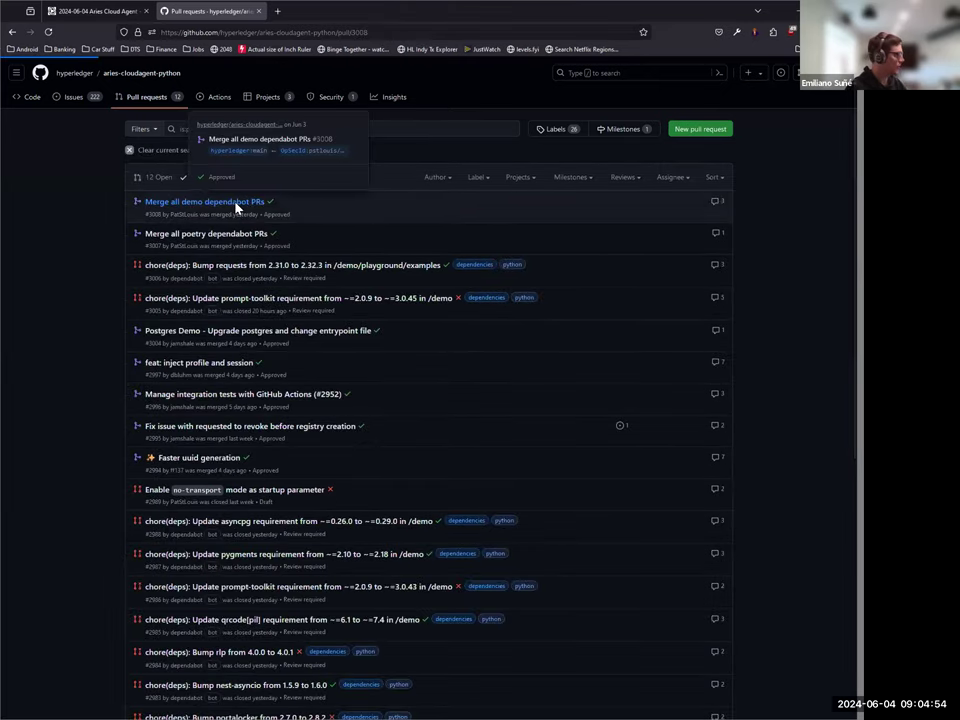
{"action": "left_click", "coordinate": [205, 201]}
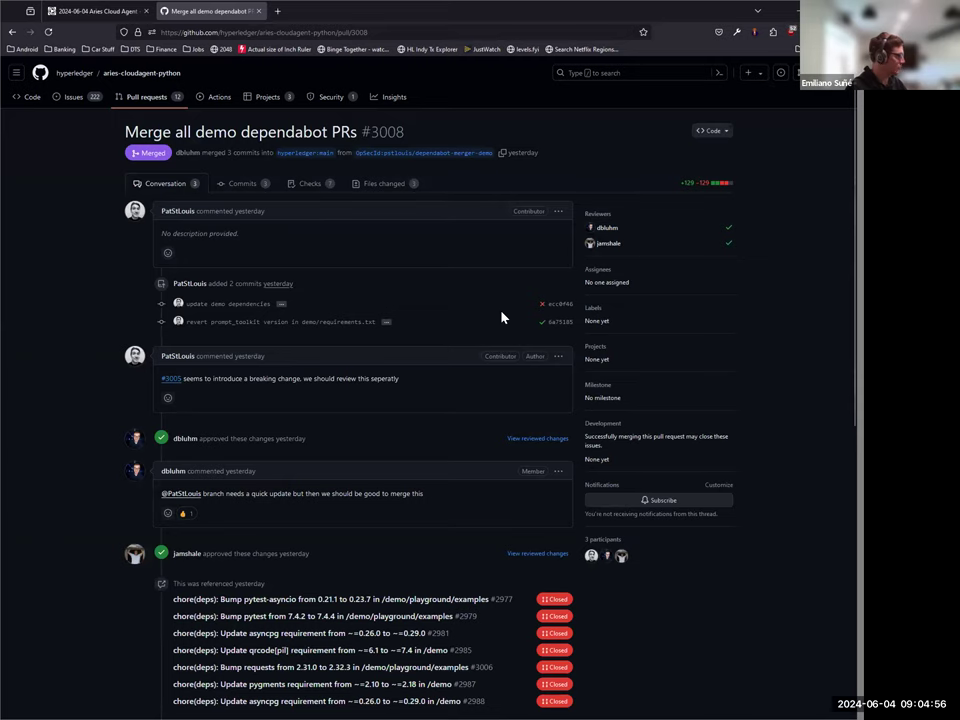
{"action": "scroll", "scroll_direction": "down", "scroll_amount": 3}
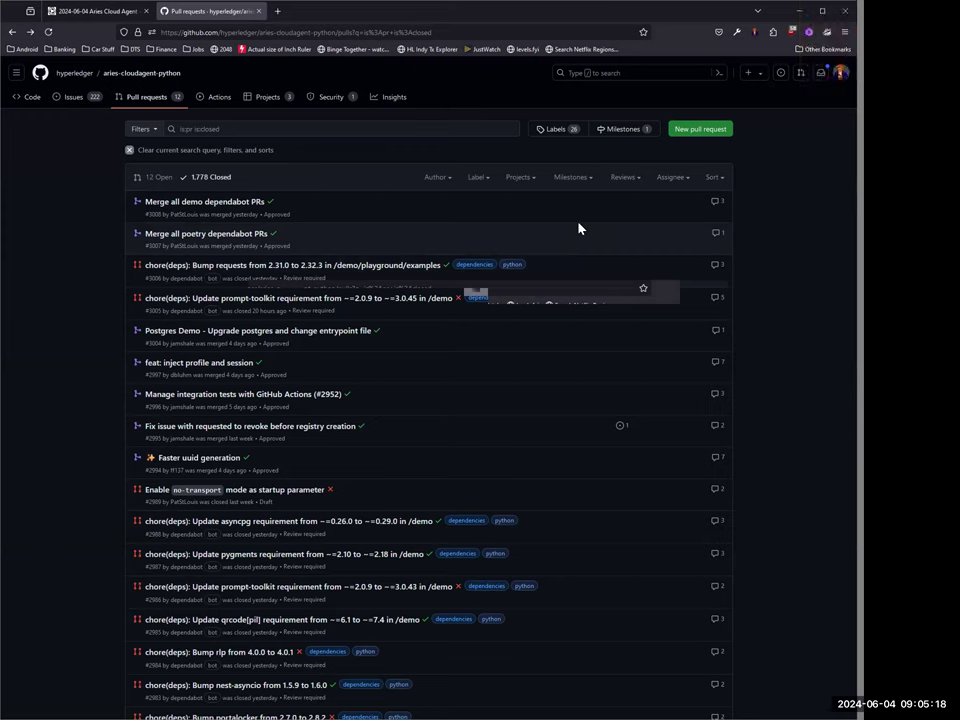
{"action": "mouse_move", "coordinate": [488, 210]}
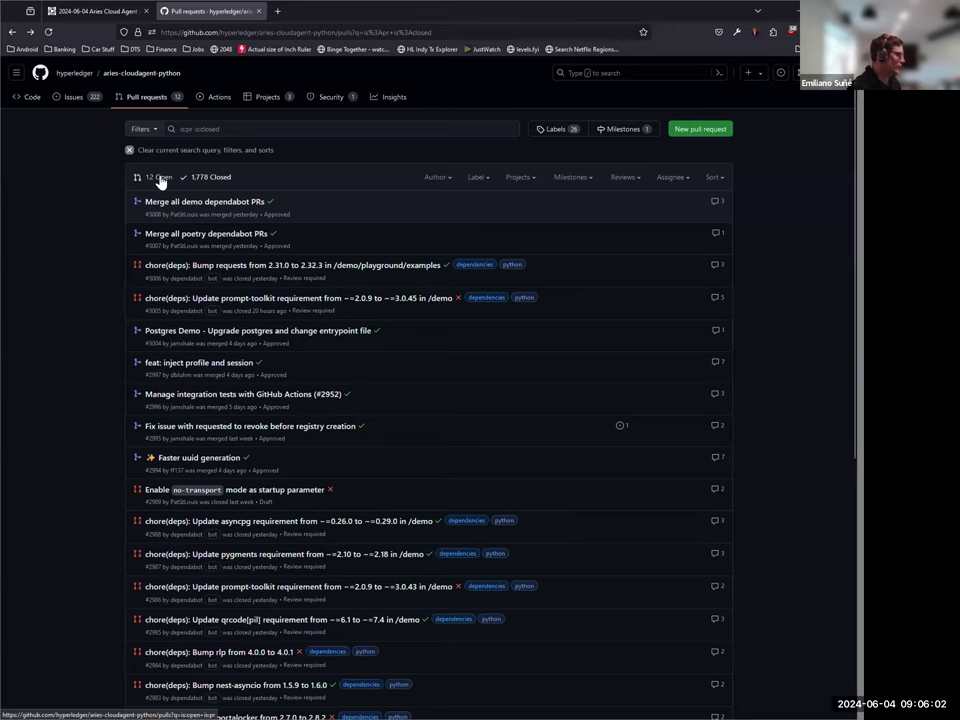
Open PR #3014 'Add sonarcloud badges' and scroll to its Quality Gate comment and checks
{"action": "left_click", "coordinate": [160, 177]}
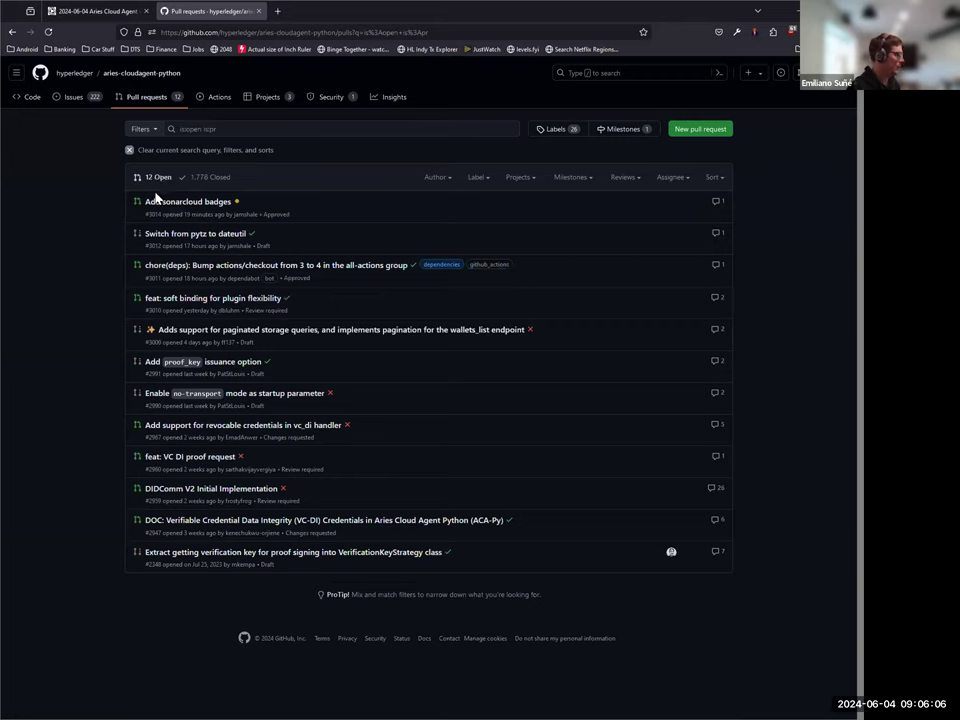
{"action": "mouse_move", "coordinate": [42, 318]}
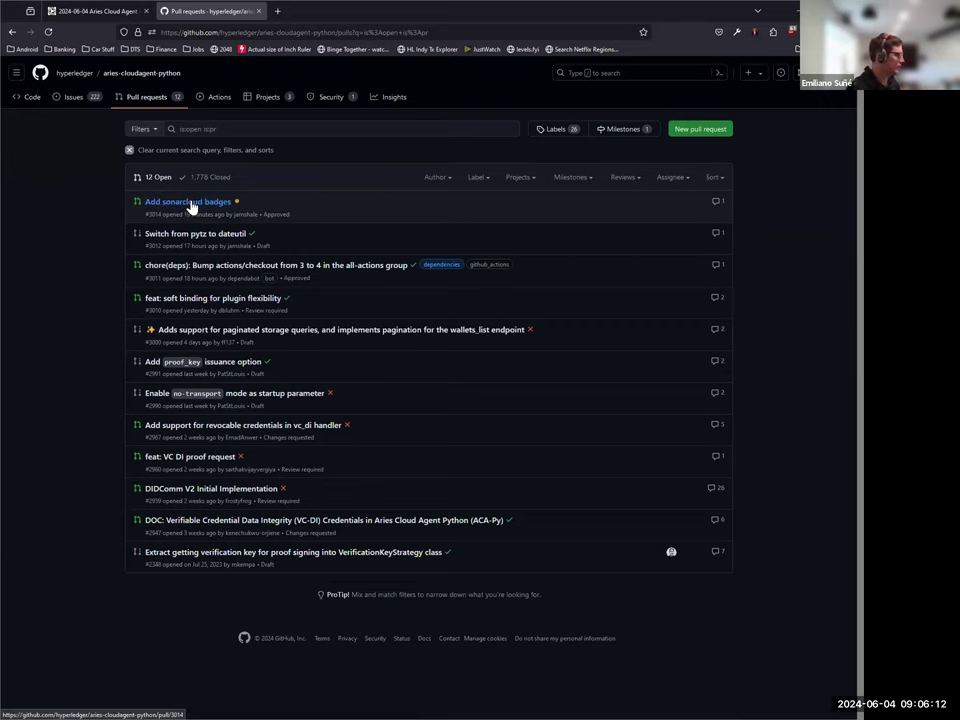
{"action": "left_click", "coordinate": [188, 201]}
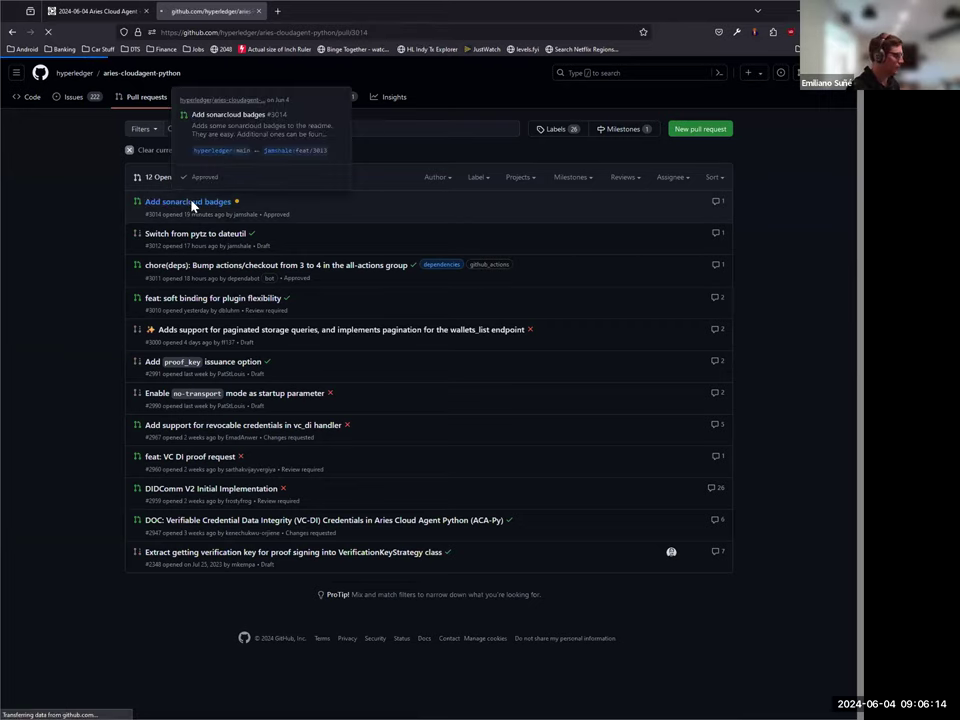
{"action": "left_click", "coordinate": [188, 201]}
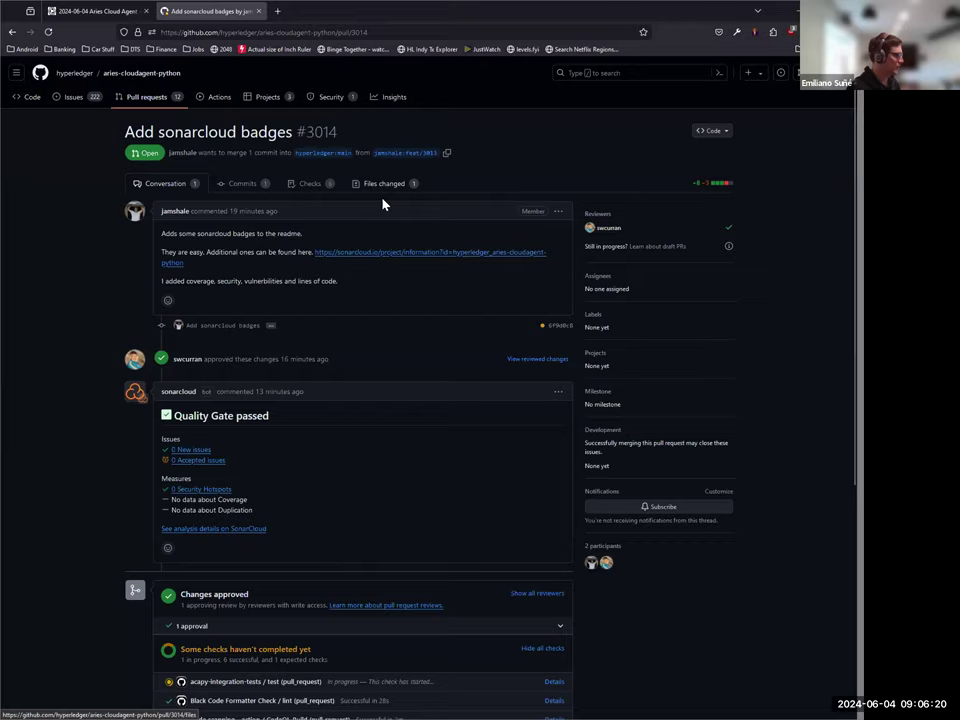
{"action": "scroll", "scroll_direction": "down", "scroll_amount": 3}
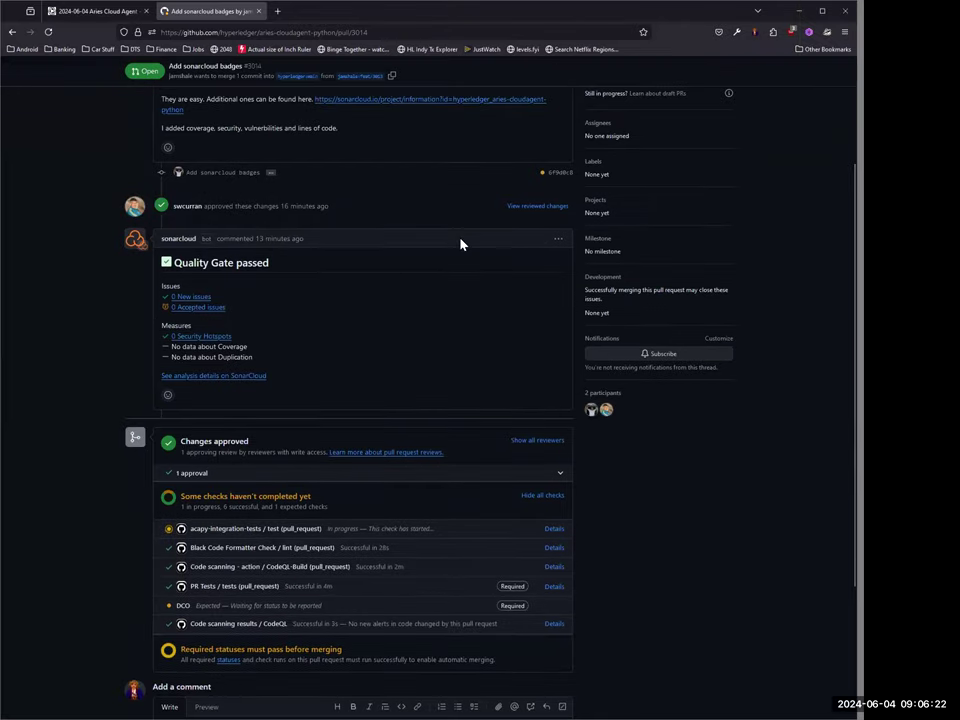
{"action": "scroll", "scroll_direction": "down", "scroll_amount": 3}
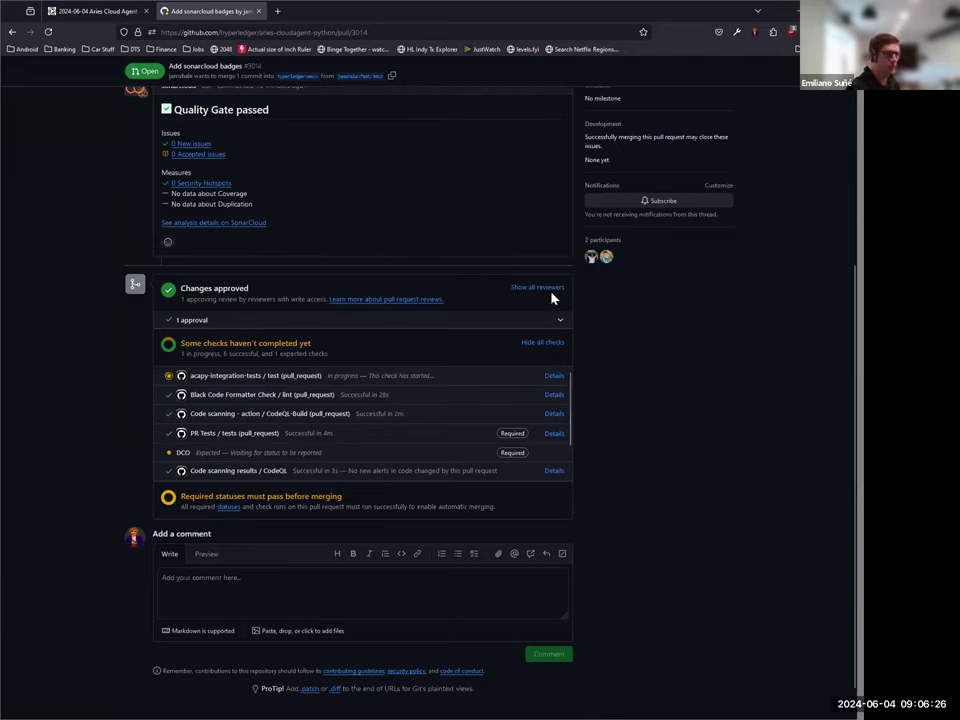
{"action": "mouse_move", "coordinate": [545, 260]}
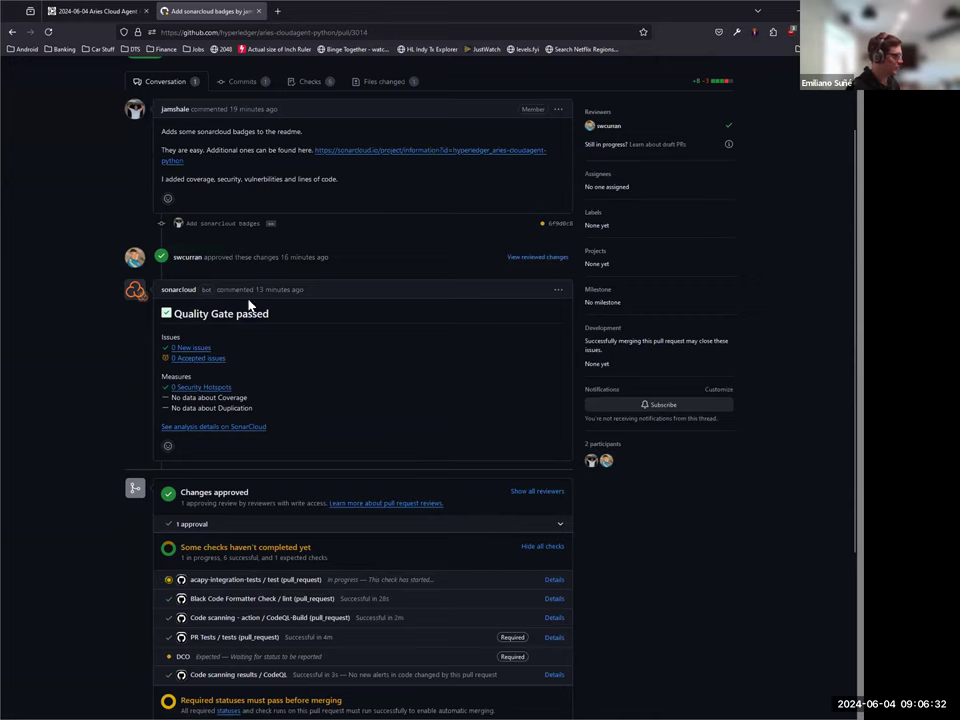
{"action": "mouse_move", "coordinate": [278, 285]}
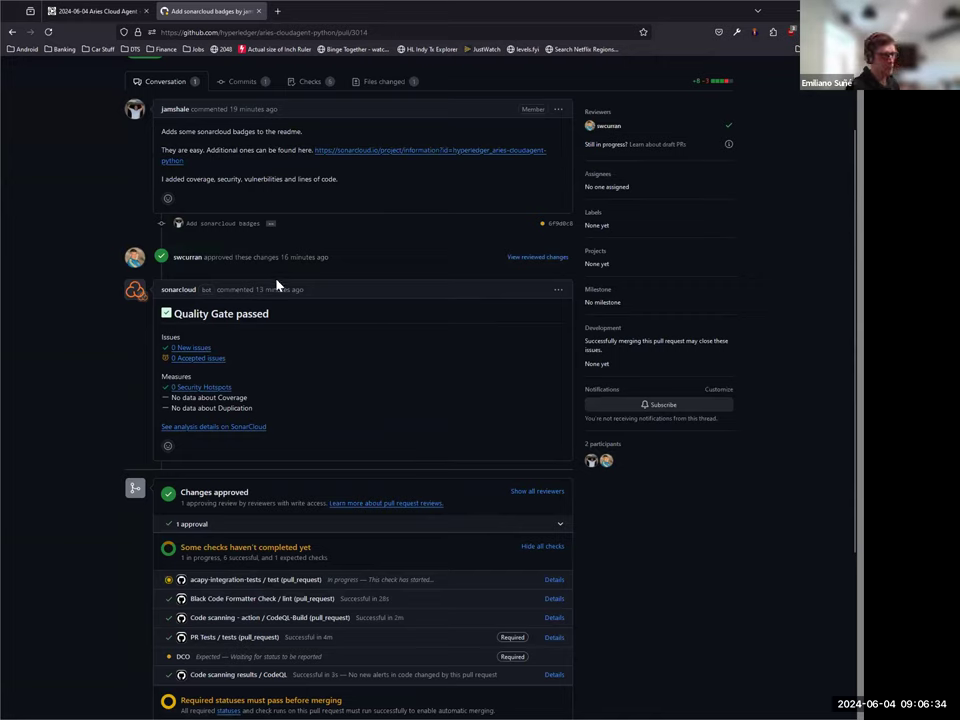
{"action": "mouse_move", "coordinate": [560, 415]}
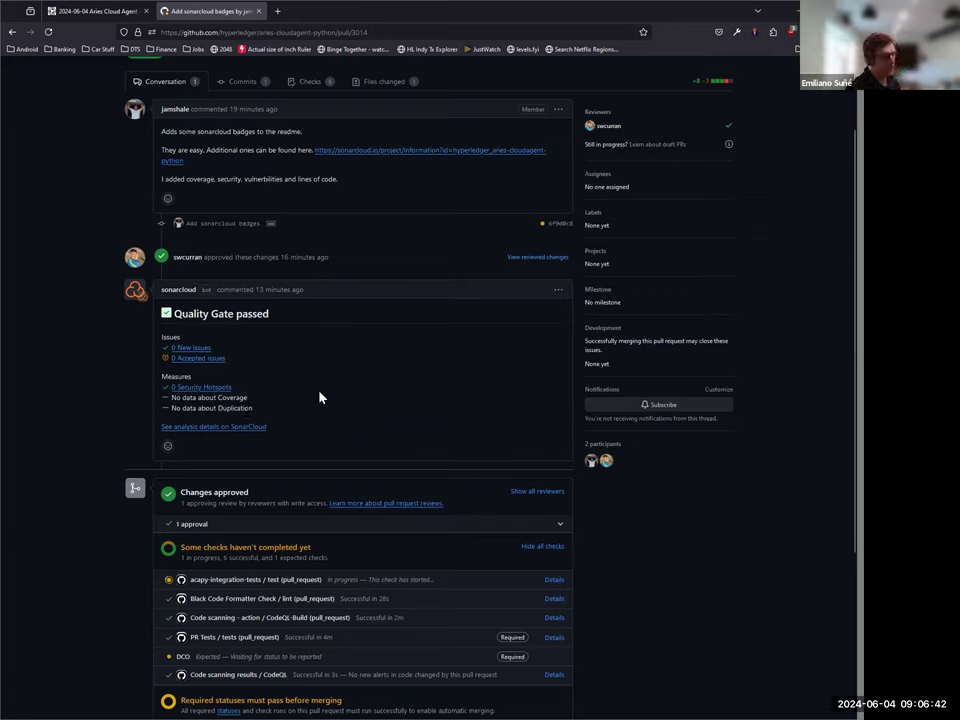
{"action": "mouse_move", "coordinate": [489, 411]}
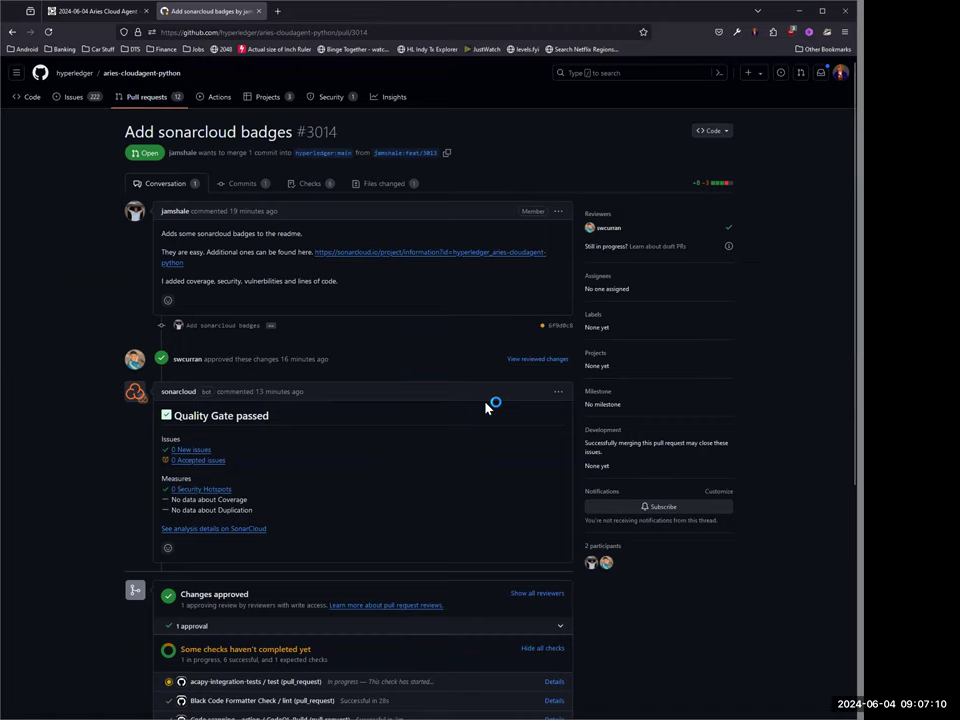
{"action": "mouse_move", "coordinate": [490, 405]}
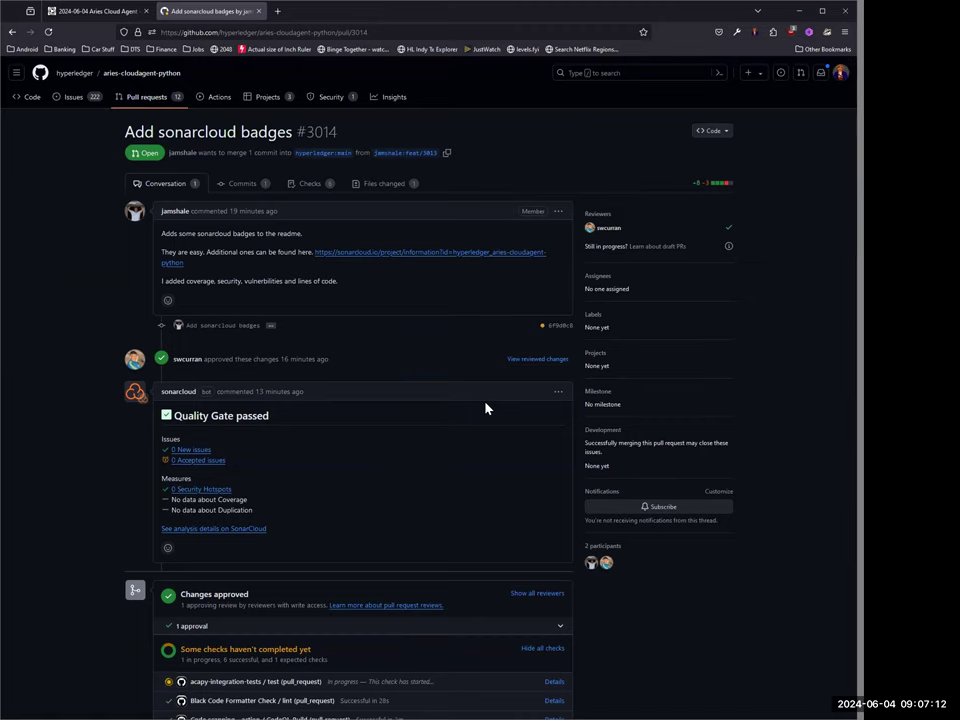
{"action": "scroll", "scroll_direction": "down", "scroll_amount": 3}
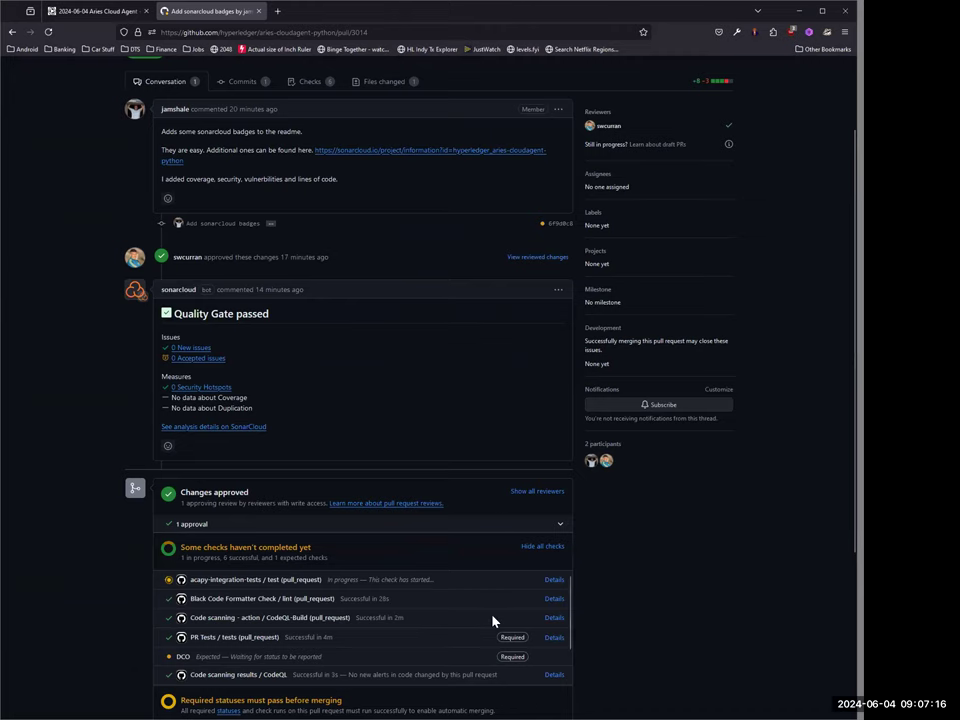
{"action": "scroll", "scroll_direction": "down", "scroll_amount": 3}
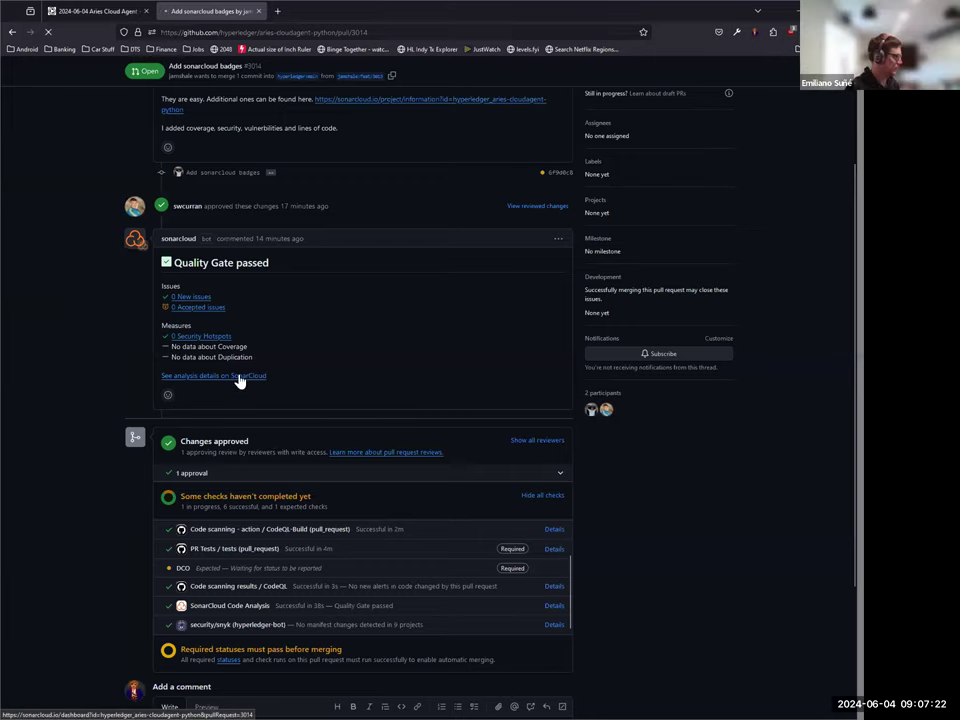
Look at soft binding for plugin flexibility PR #3010, then return to the open PR list
{"action": "left_click", "coordinate": [213, 375]}
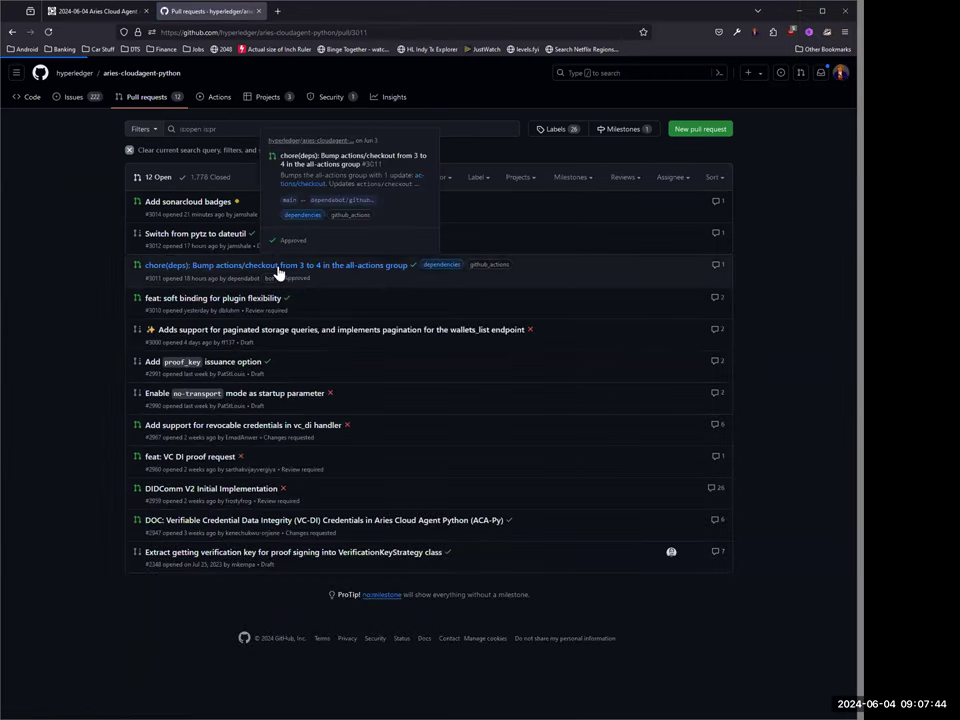
{"action": "left_click", "coordinate": [275, 265]}
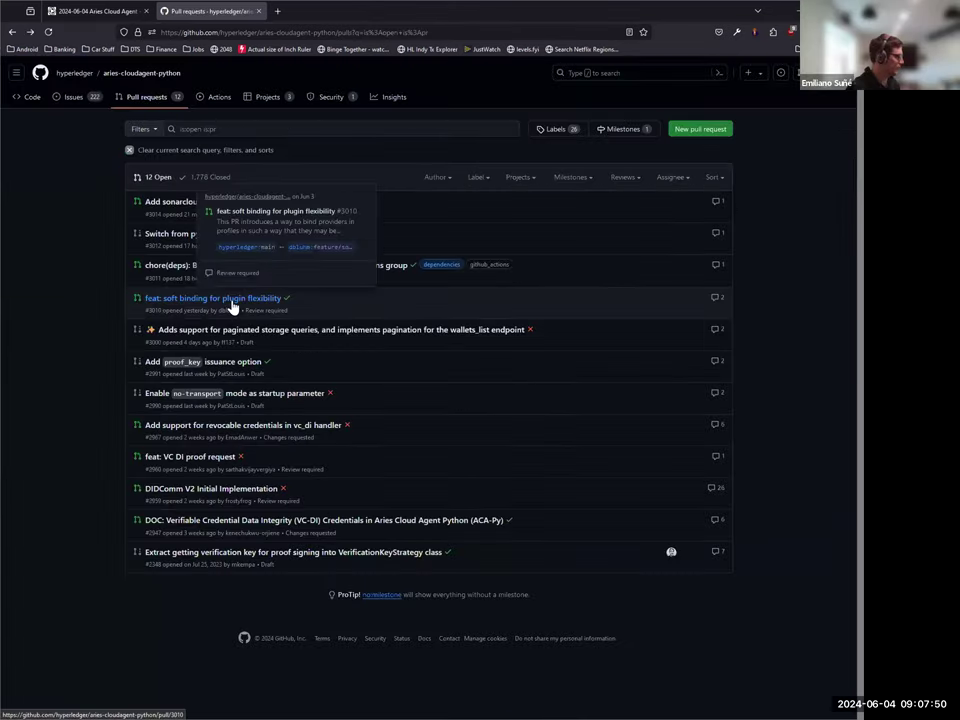
{"action": "left_click", "coordinate": [213, 298]}
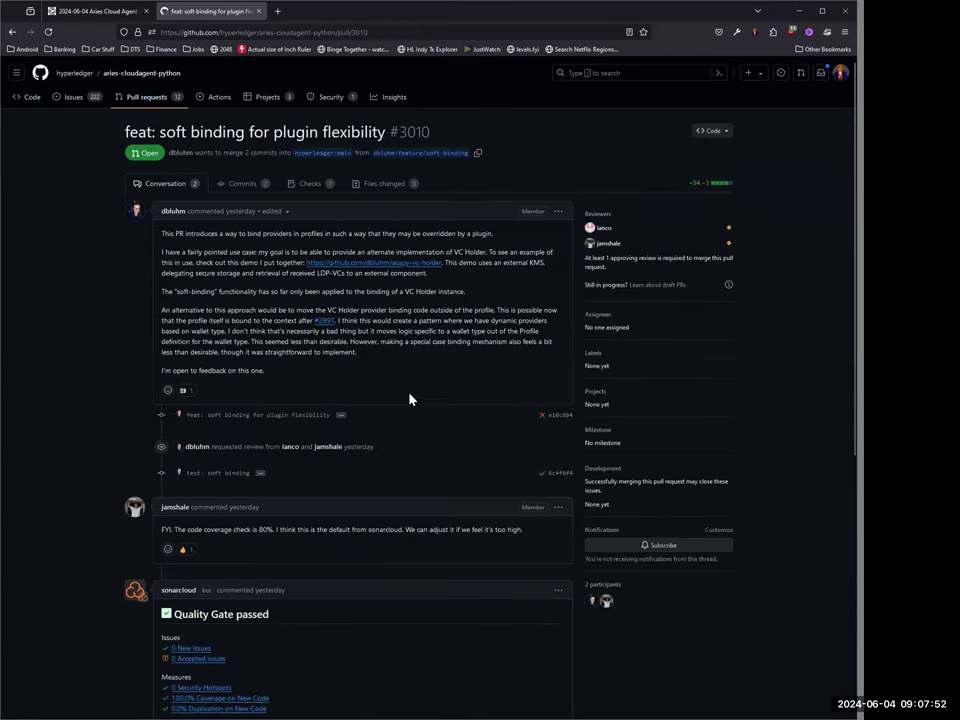
{"action": "left_click", "coordinate": [147, 97]}
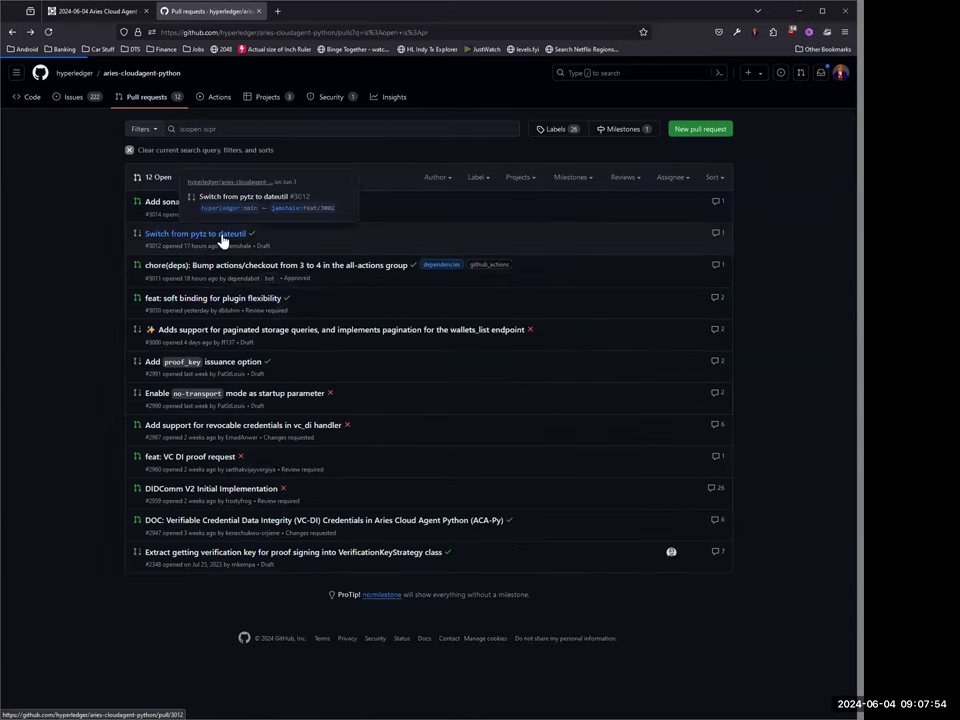
Review SonarCloud's Code metrics for PR 3012 'Switch from pytz to dateutil', then its Summary
{"action": "left_click", "coordinate": [195, 233]}
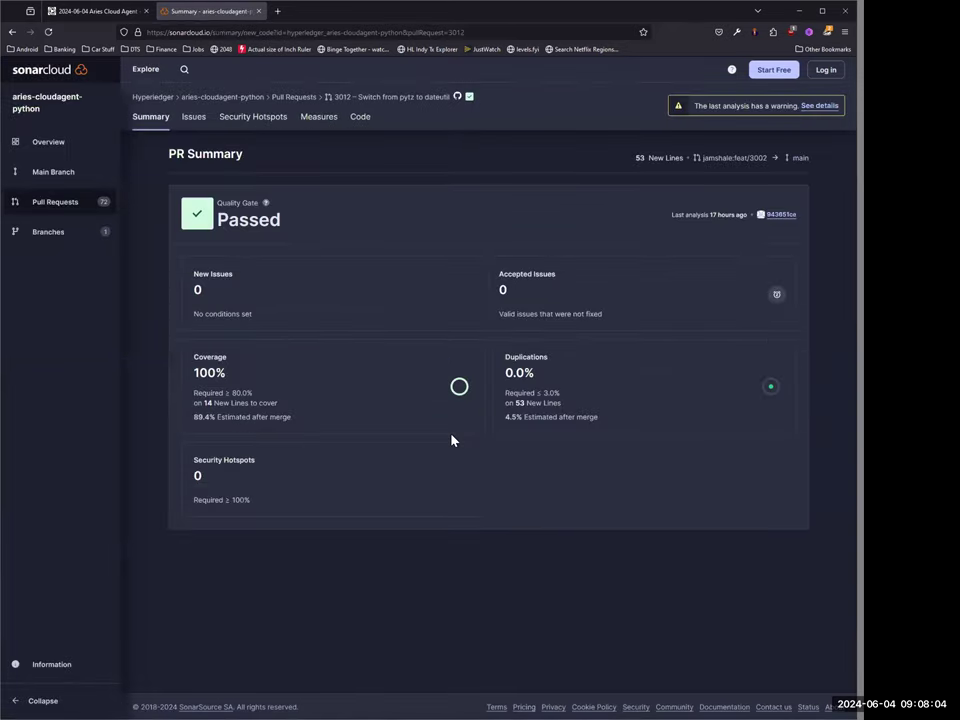
{"action": "mouse_move", "coordinate": [175, 303]}
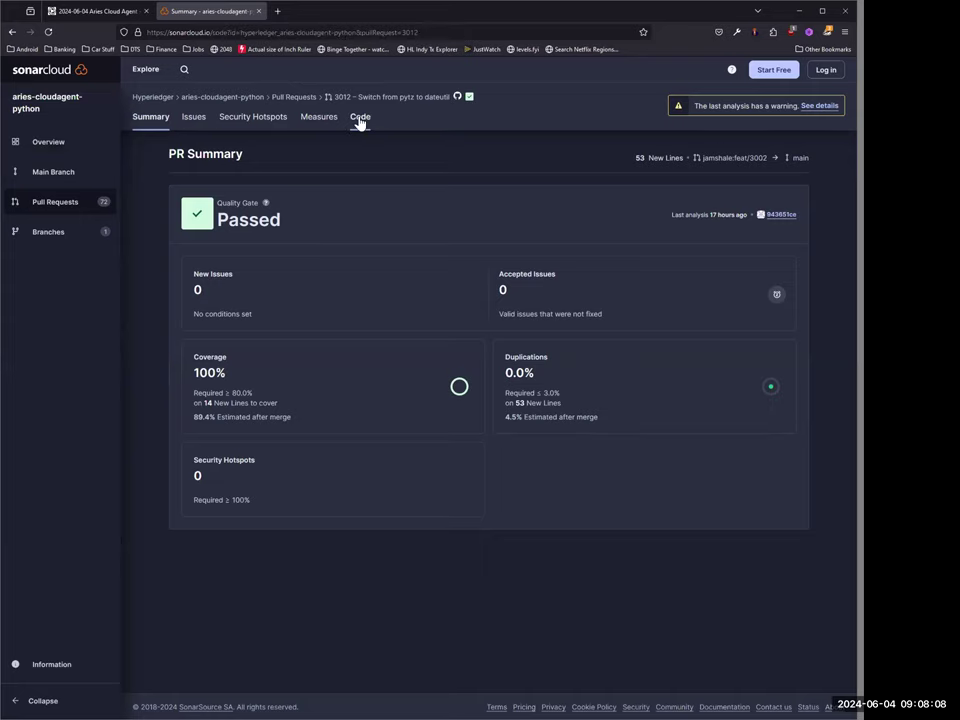
{"action": "left_click", "coordinate": [360, 116]}
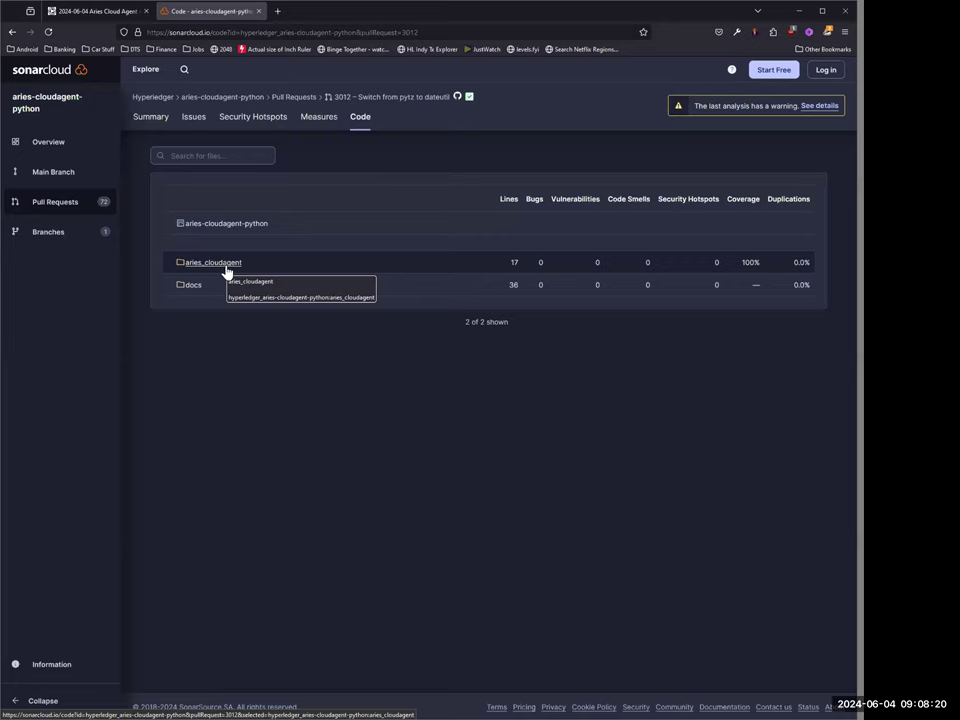
{"action": "mouse_move", "coordinate": [380, 375]}
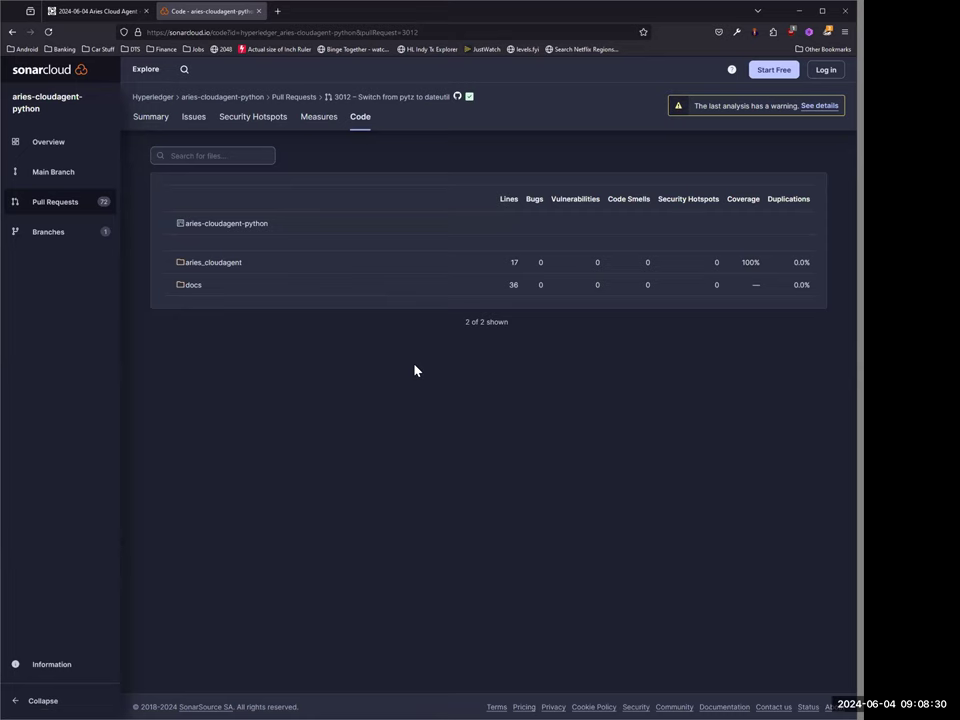
{"action": "left_click", "coordinate": [150, 116]}
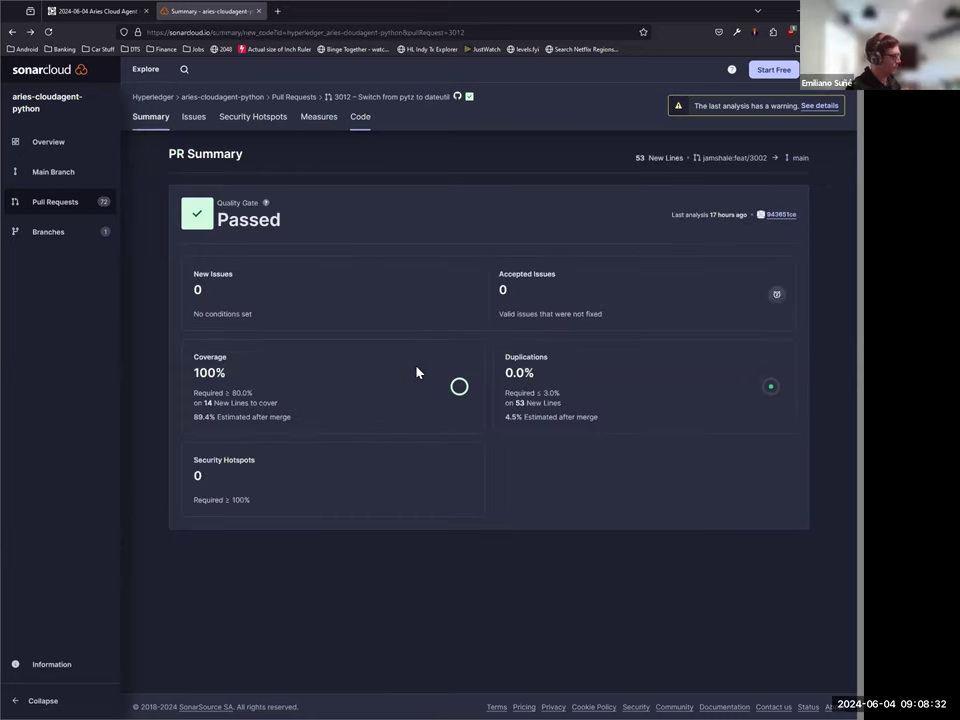
Return to GitHub's open PR list and open PR #3014's SonarCloud analysis
{"action": "left_click", "coordinate": [205, 11]}
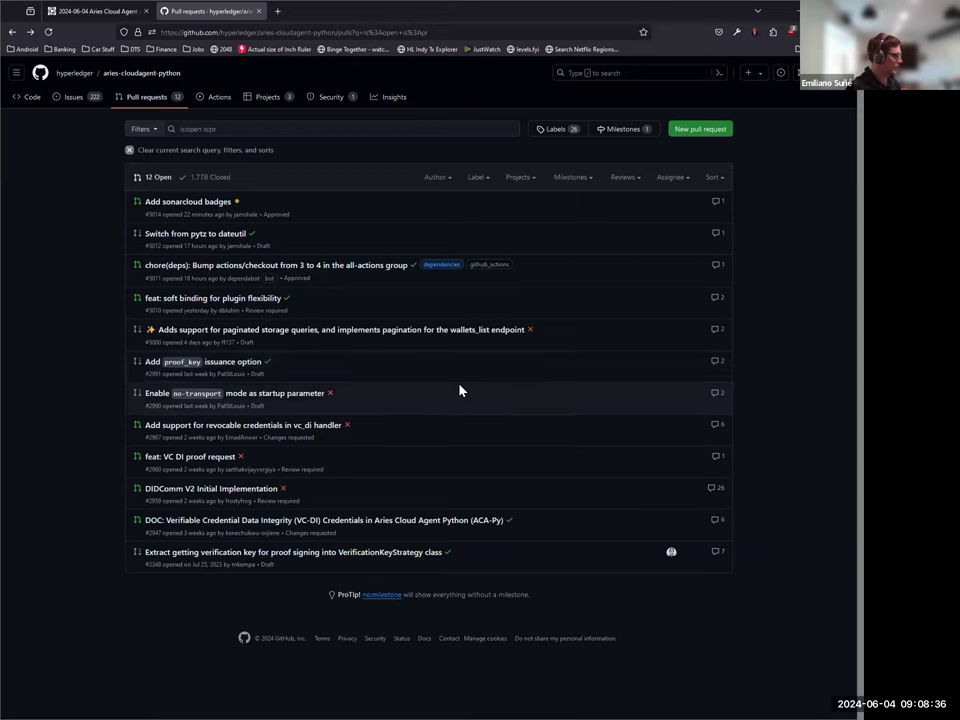
{"action": "mouse_move", "coordinate": [197, 234]}
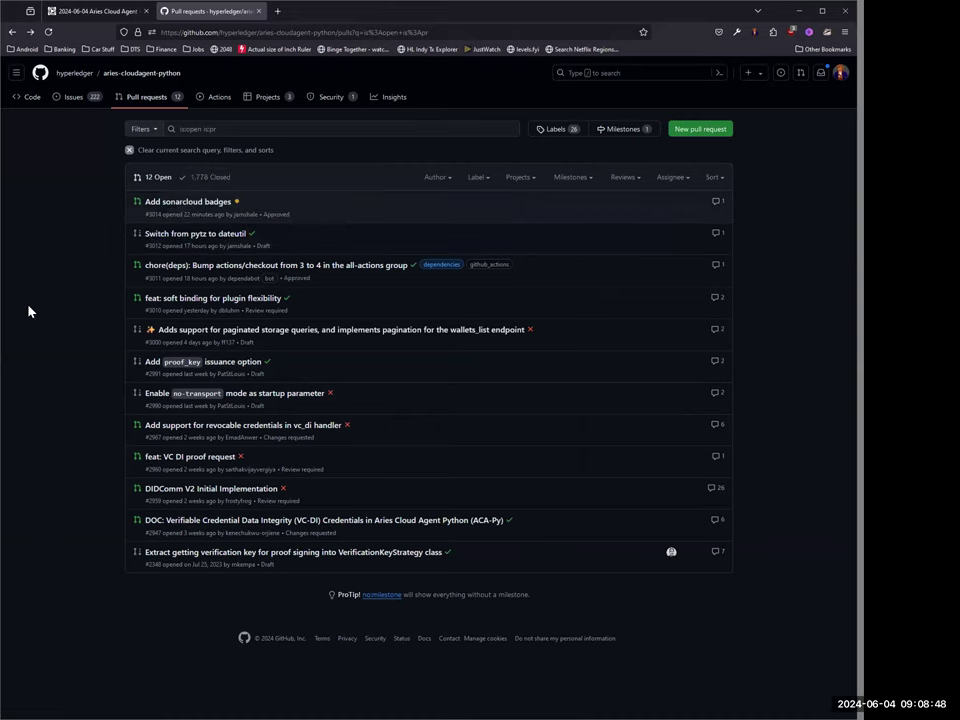
{"action": "mouse_move", "coordinate": [192, 238]}
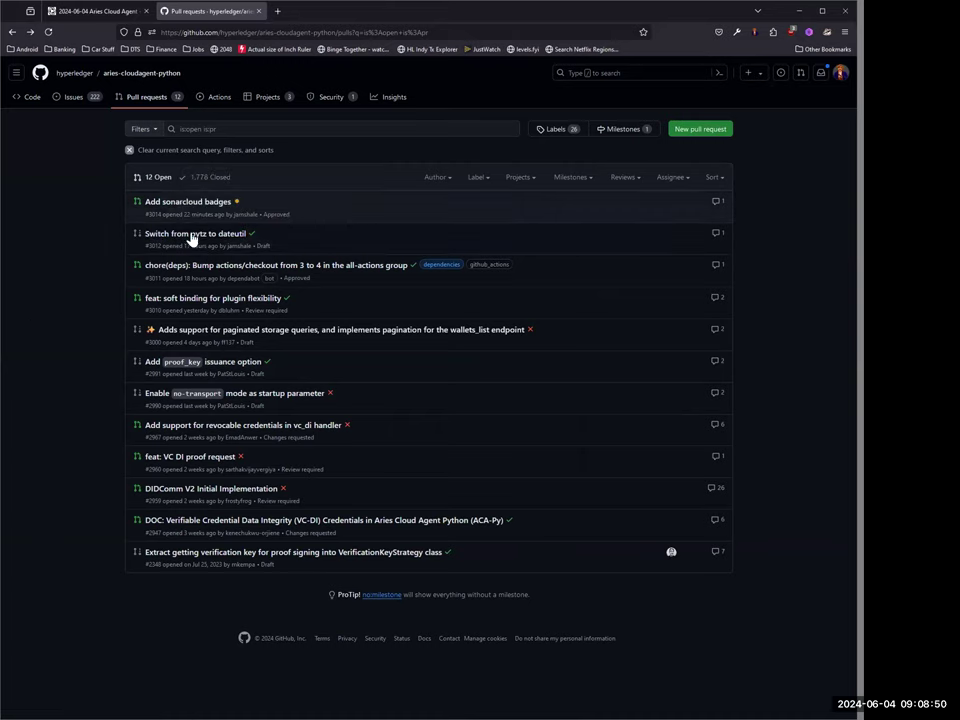
{"action": "mouse_move", "coordinate": [188, 201]}
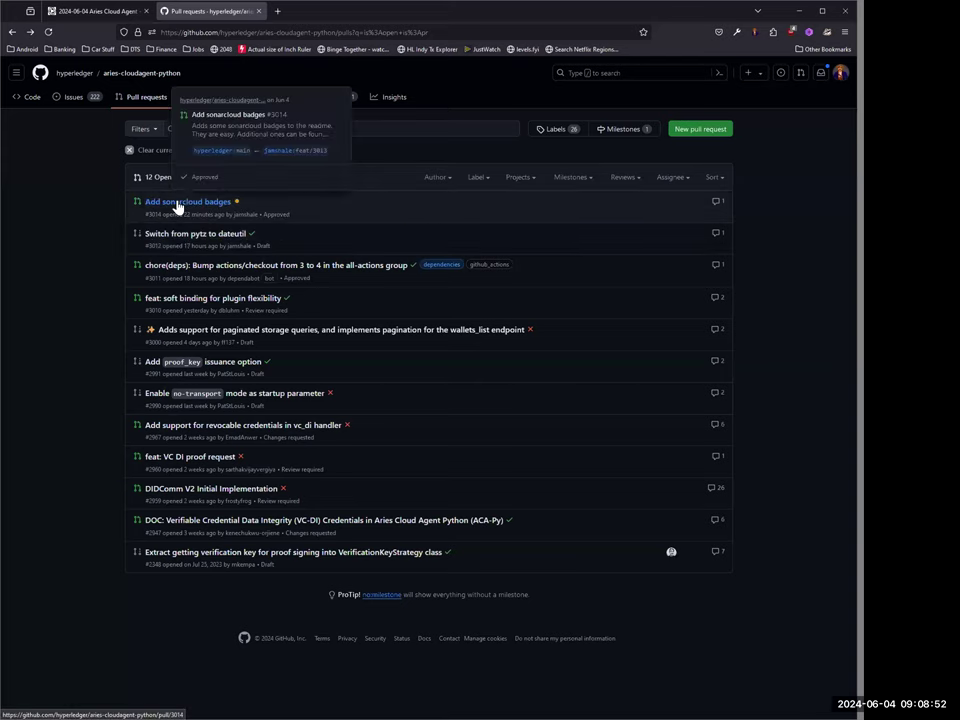
{"action": "left_click", "coordinate": [188, 201]}
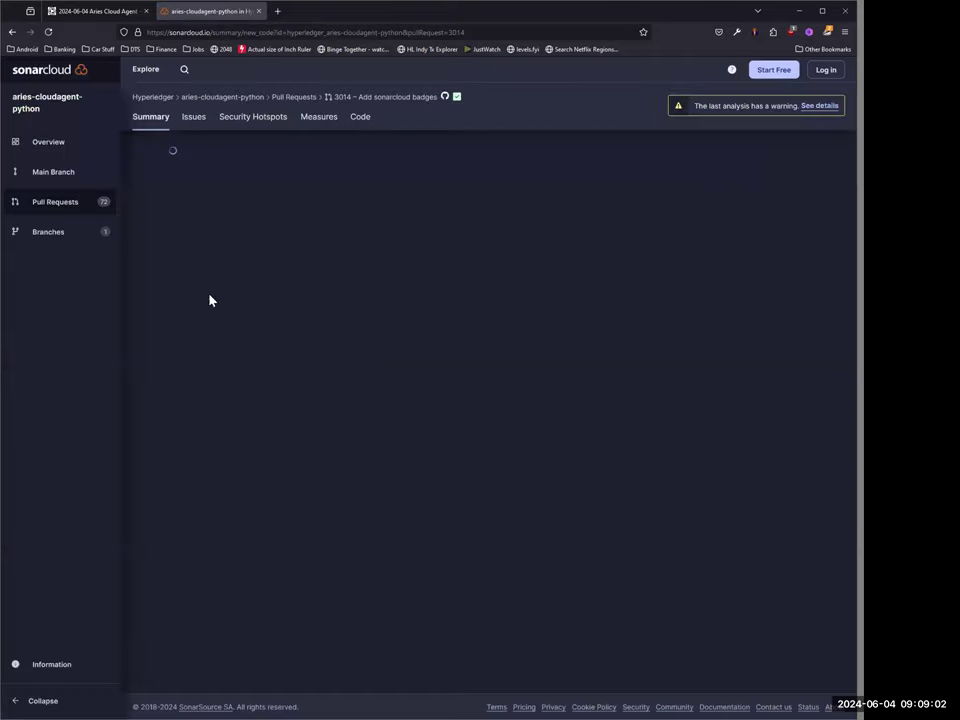
Show the SonarCloud Main Branch summary with 82.3% coverage and 197 security hotspots
{"action": "left_click", "coordinate": [53, 171]}
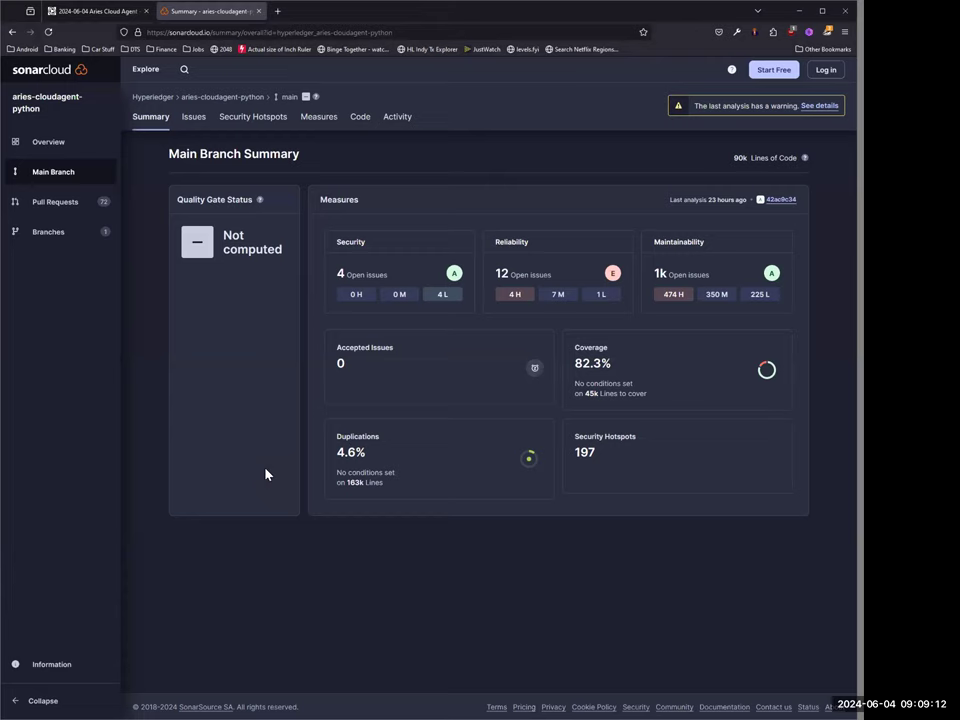
{"action": "mouse_move", "coordinate": [281, 467]}
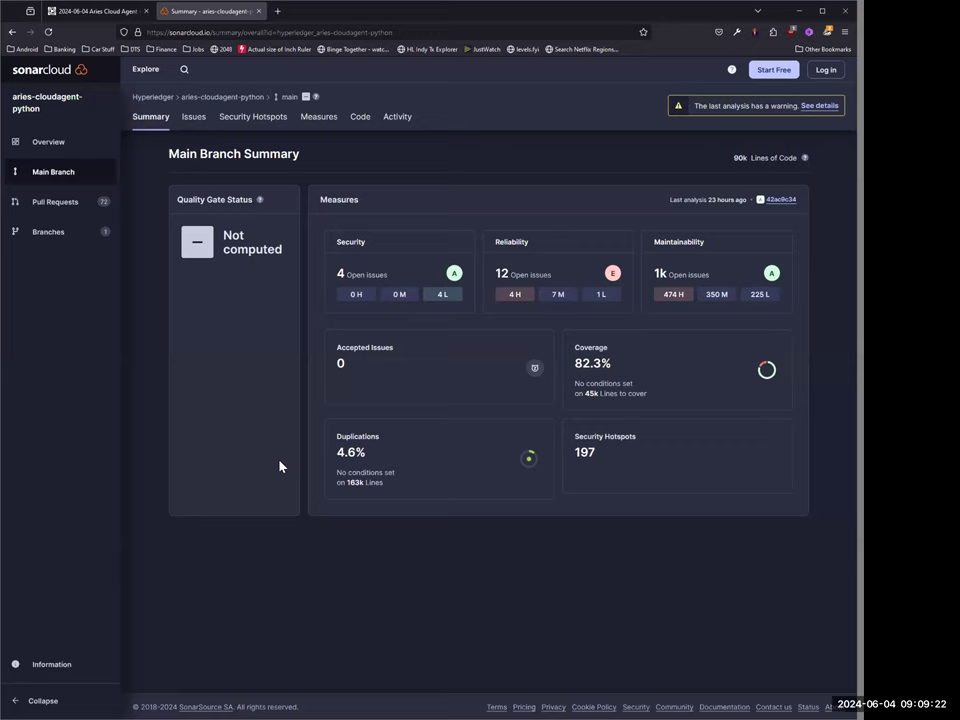
{"action": "mouse_move", "coordinate": [598, 342]}
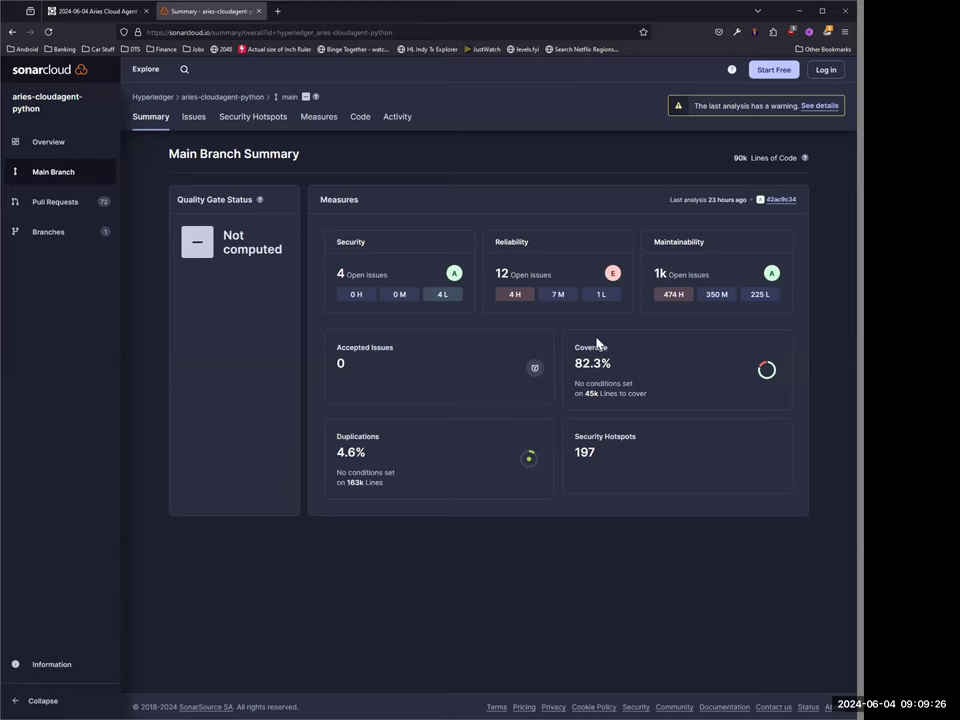
Browse main branch low-severity security, medium- and high-severity reliability issues, then return to Summary
{"action": "left_click", "coordinate": [193, 116]}
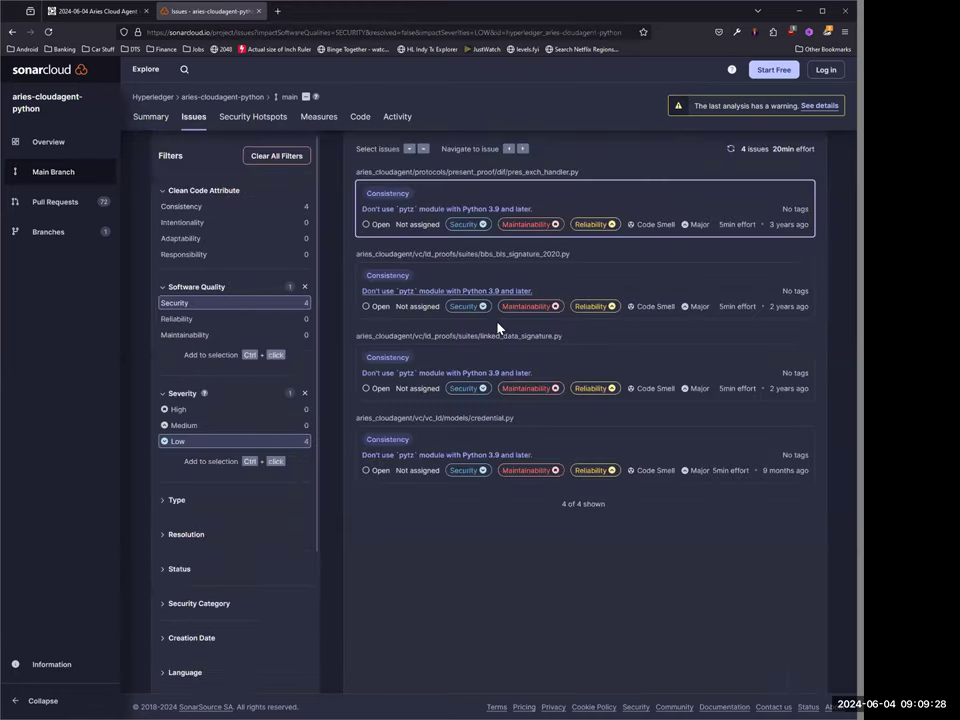
{"action": "mouse_move", "coordinate": [660, 564]}
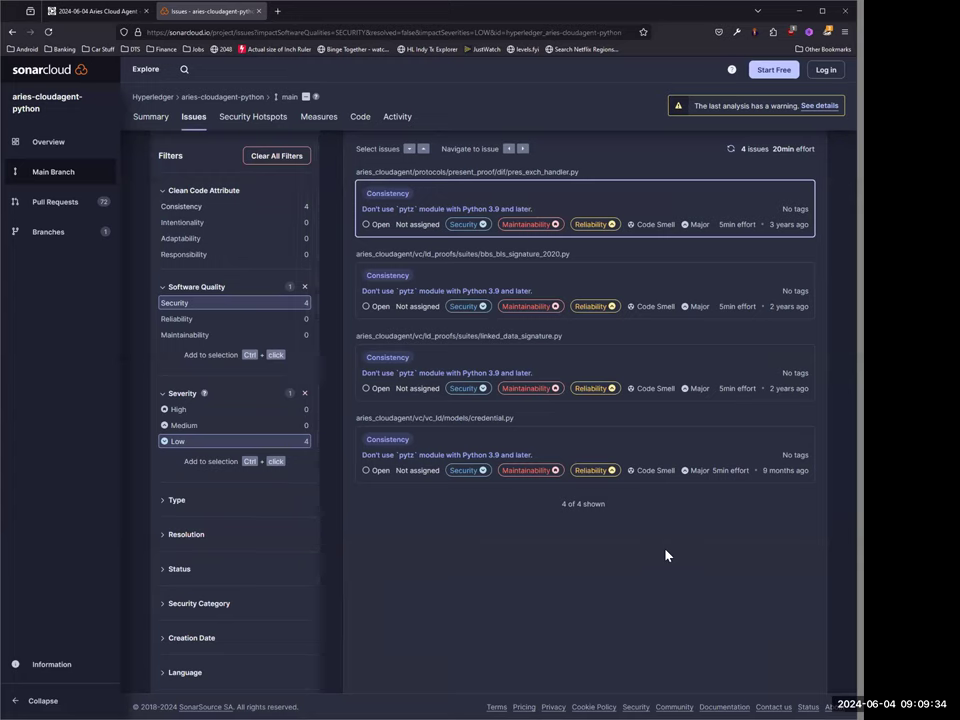
{"action": "mouse_move", "coordinate": [670, 553]}
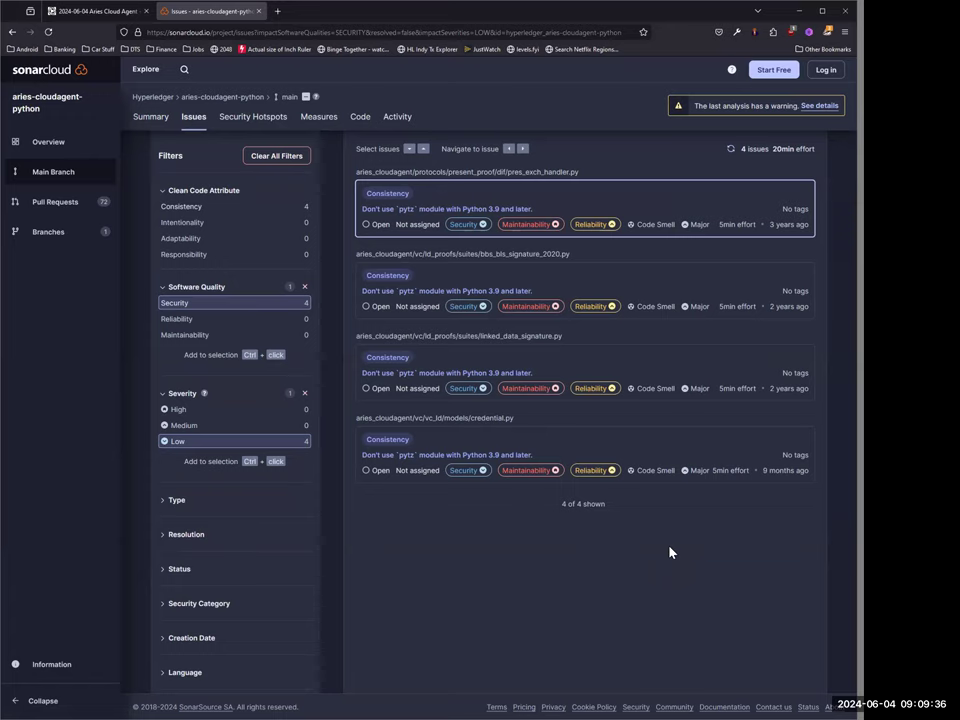
{"action": "mouse_move", "coordinate": [670, 547]}
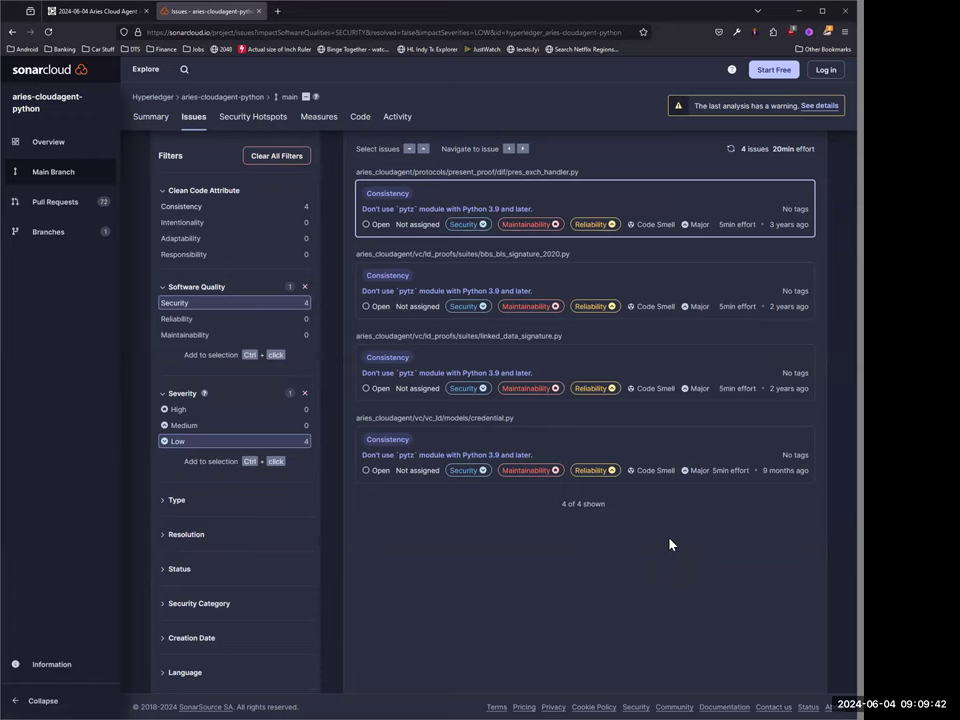
{"action": "mouse_move", "coordinate": [667, 542]}
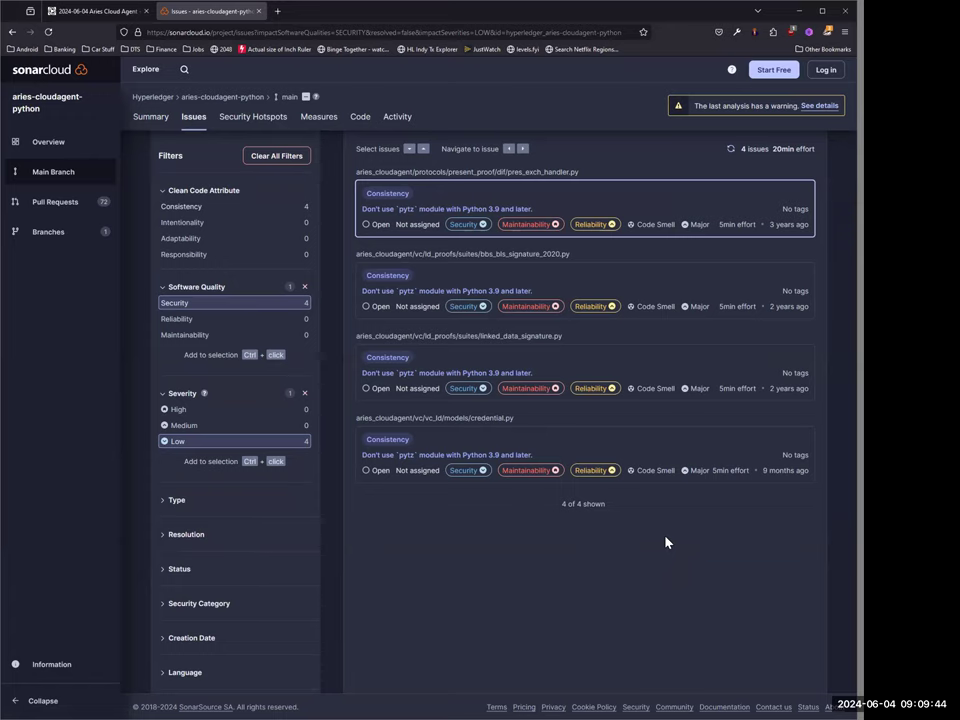
{"action": "left_click", "coordinate": [150, 116]}
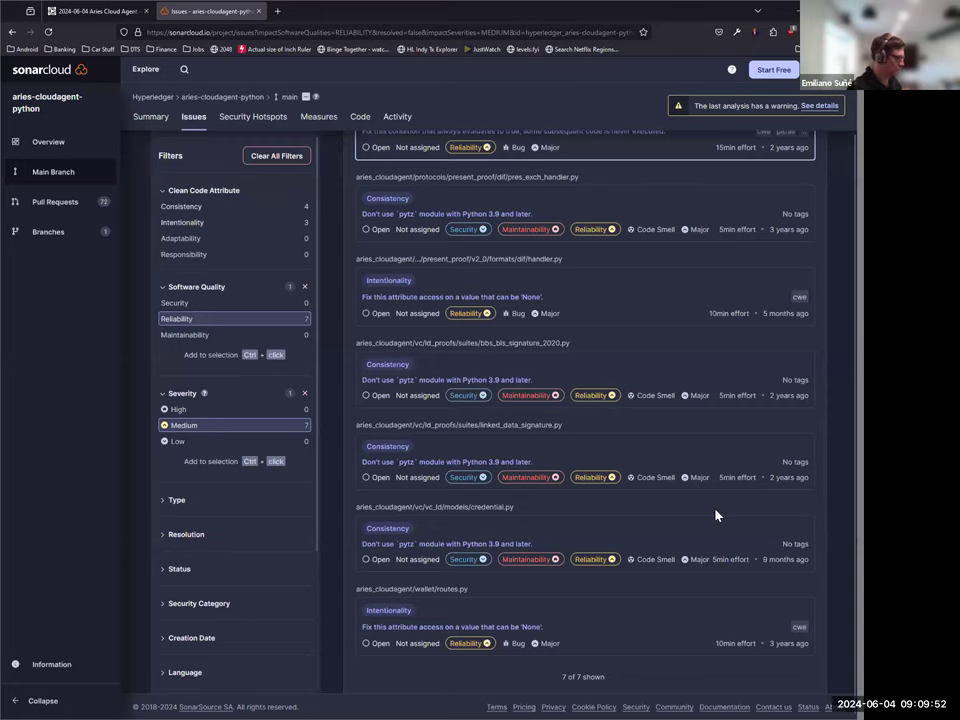
{"action": "left_click", "coordinate": [150, 116]}
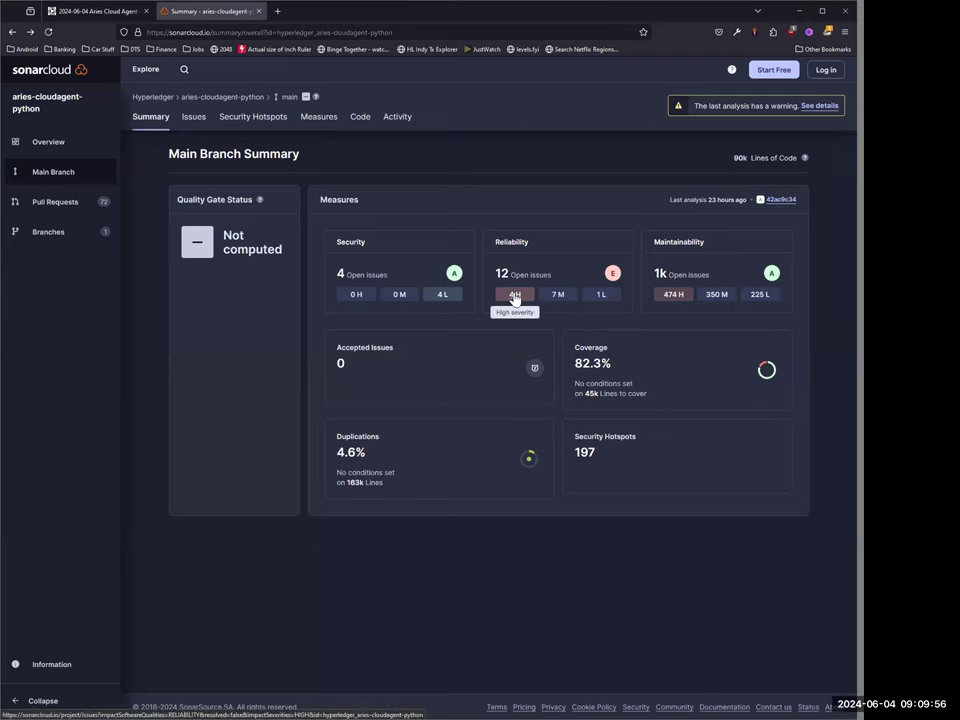
{"action": "left_click", "coordinate": [514, 294]}
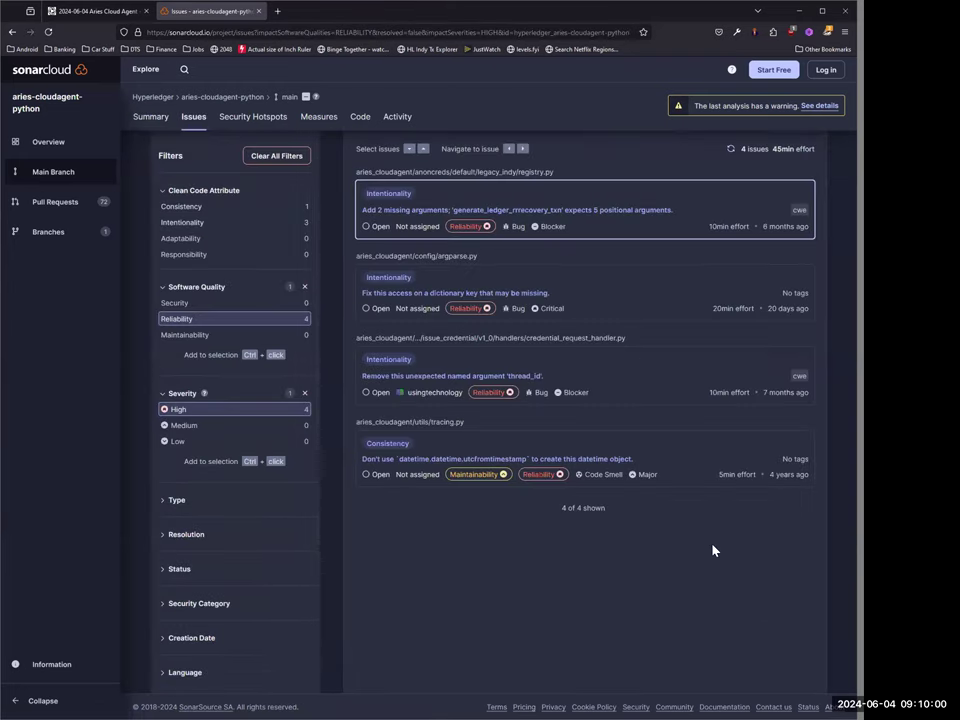
{"action": "mouse_move", "coordinate": [750, 534]}
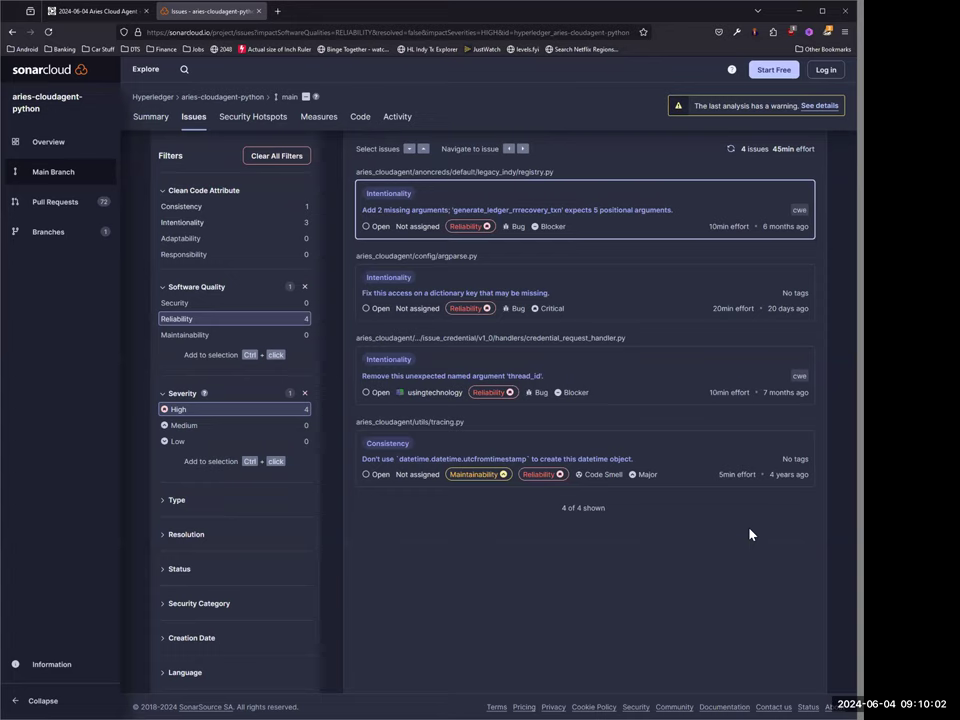
{"action": "mouse_move", "coordinate": [737, 534]}
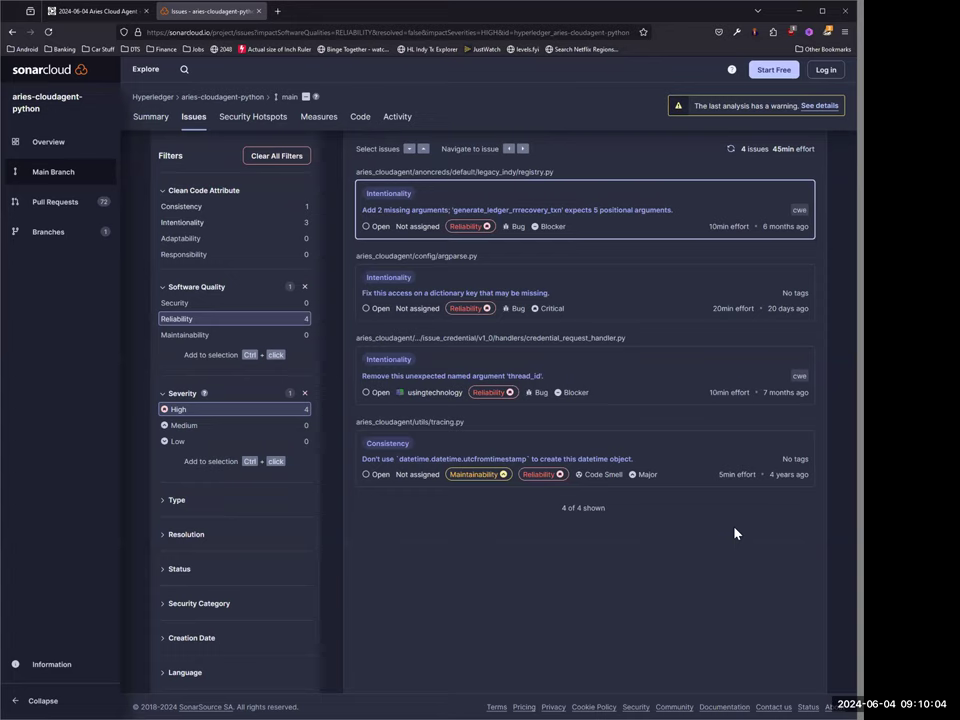
{"action": "left_click", "coordinate": [150, 116]}
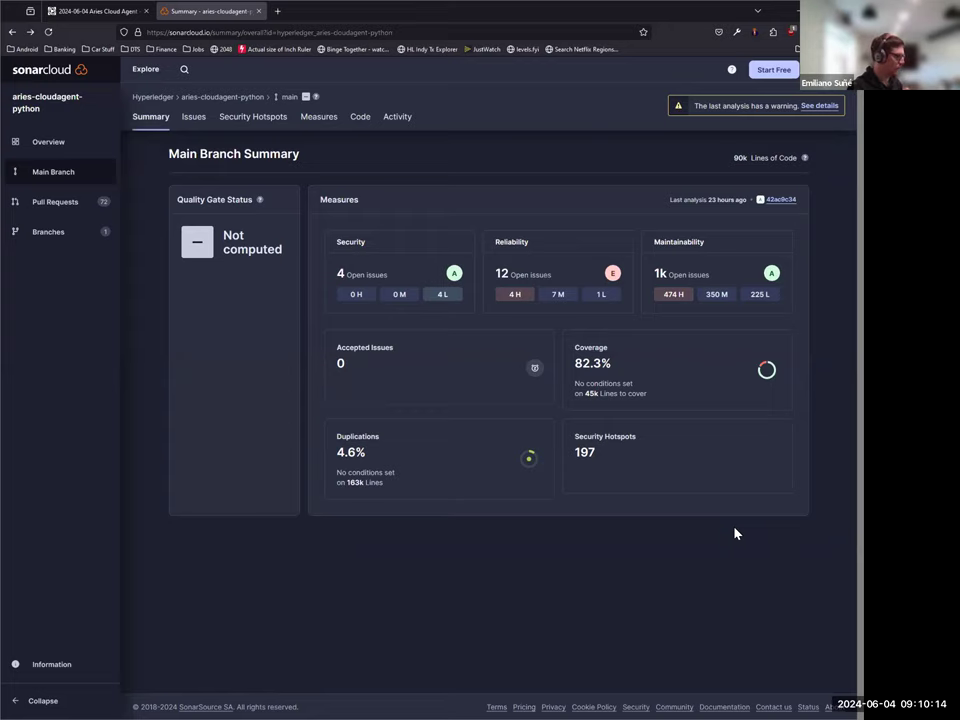
Switch to the GitHub tab listing the 12 open aries-cloudagent-python pull requests
{"action": "left_click", "coordinate": [205, 11]}
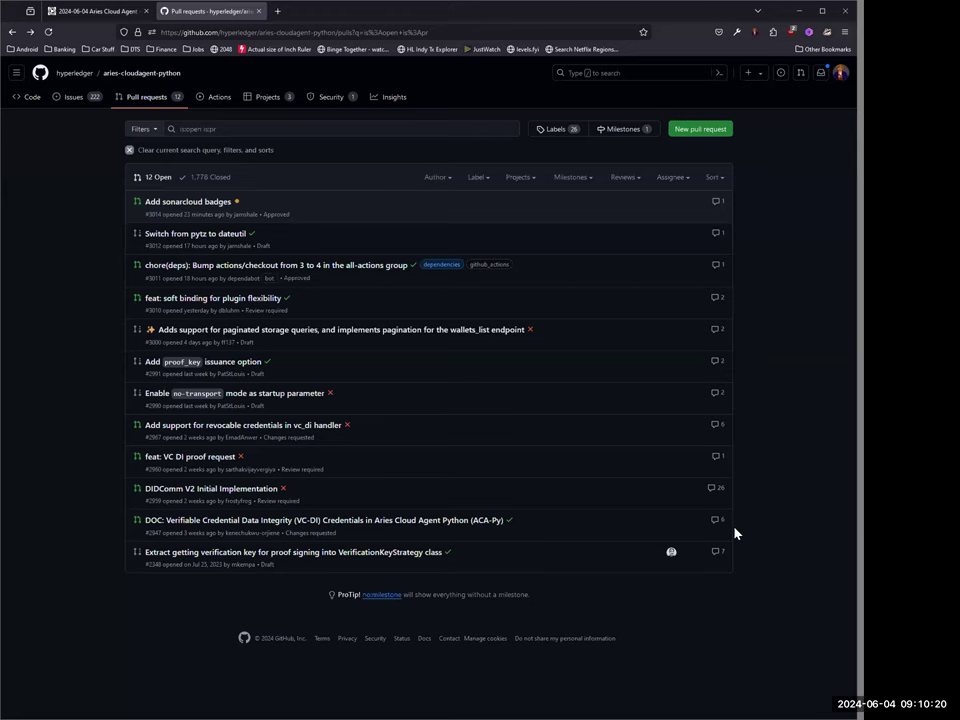
{"action": "mouse_move", "coordinate": [735, 533]}
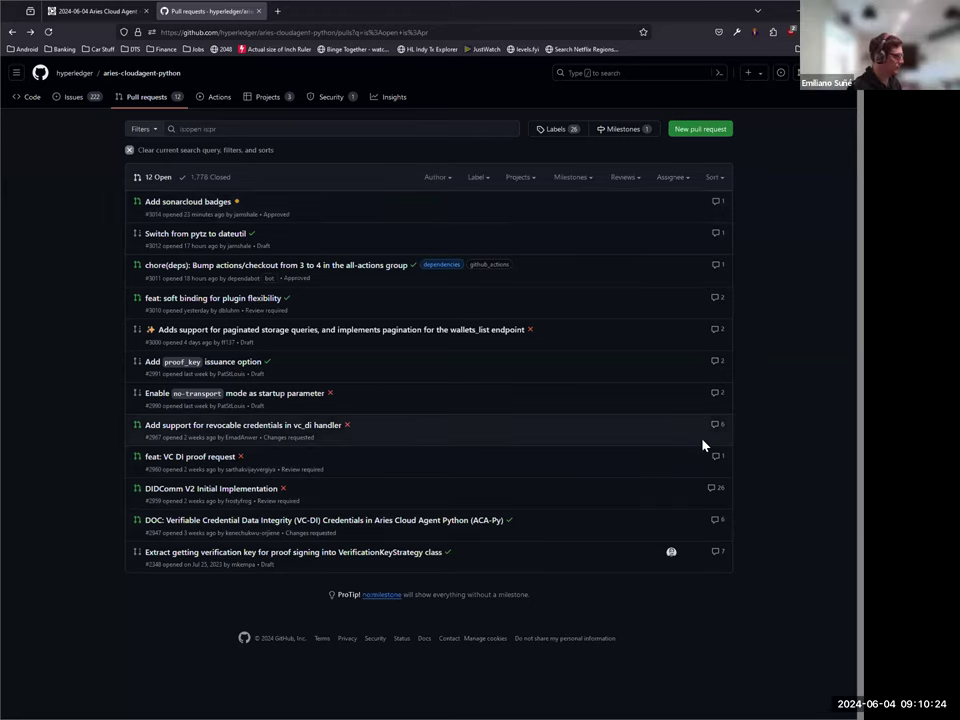
{"action": "mouse_move", "coordinate": [583, 468]}
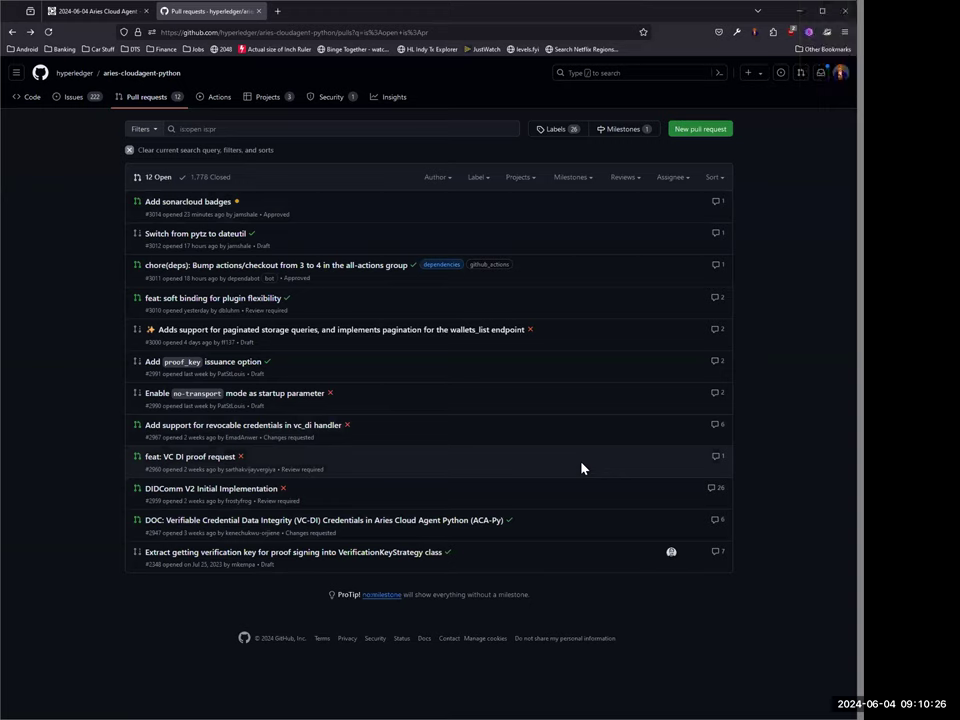
{"action": "mouse_move", "coordinate": [563, 450]}
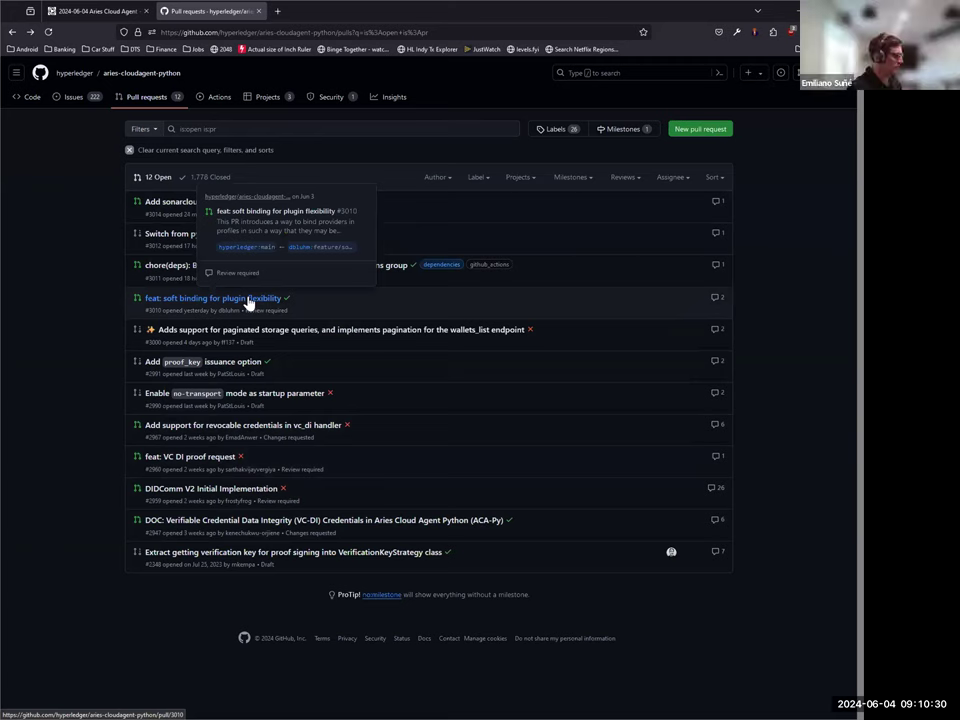
{"action": "left_click", "coordinate": [213, 298]}
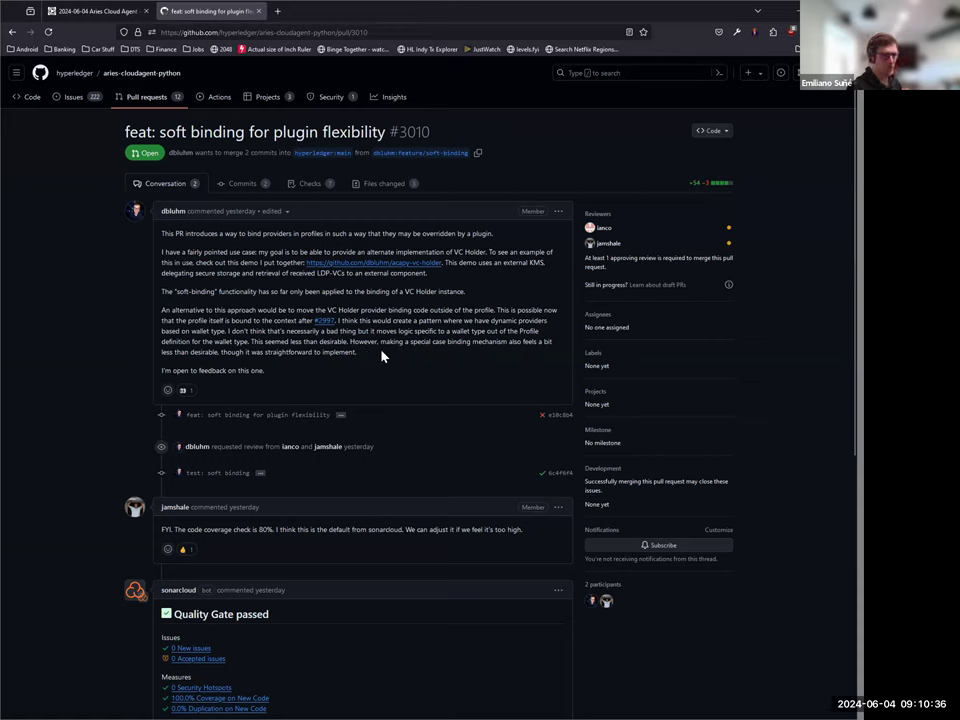
{"action": "mouse_move", "coordinate": [785, 371]}
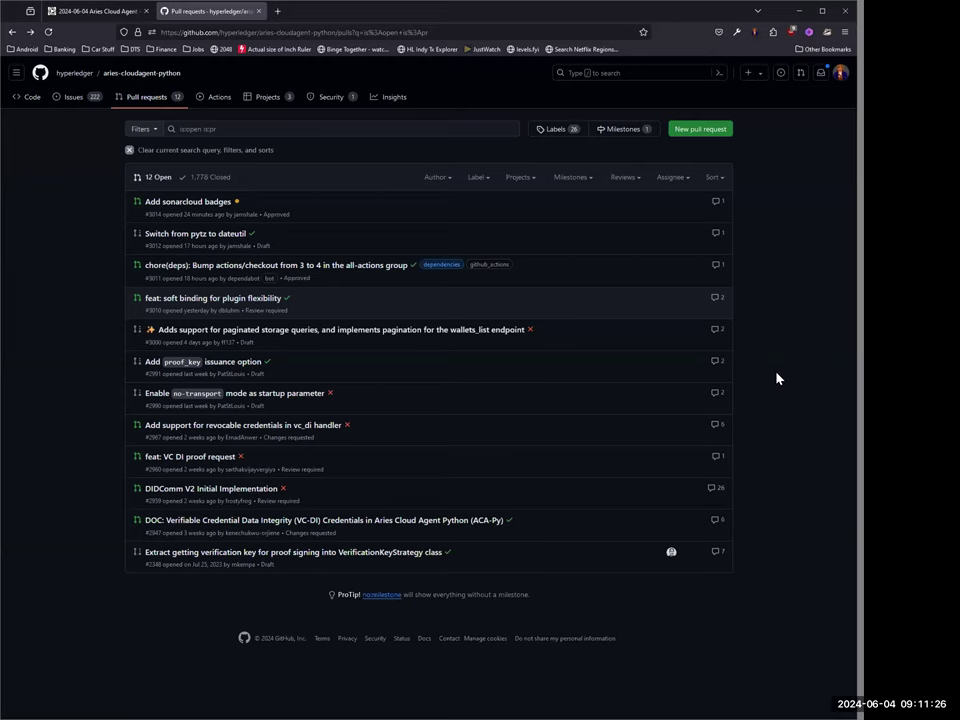
{"action": "mouse_move", "coordinate": [788, 384]}
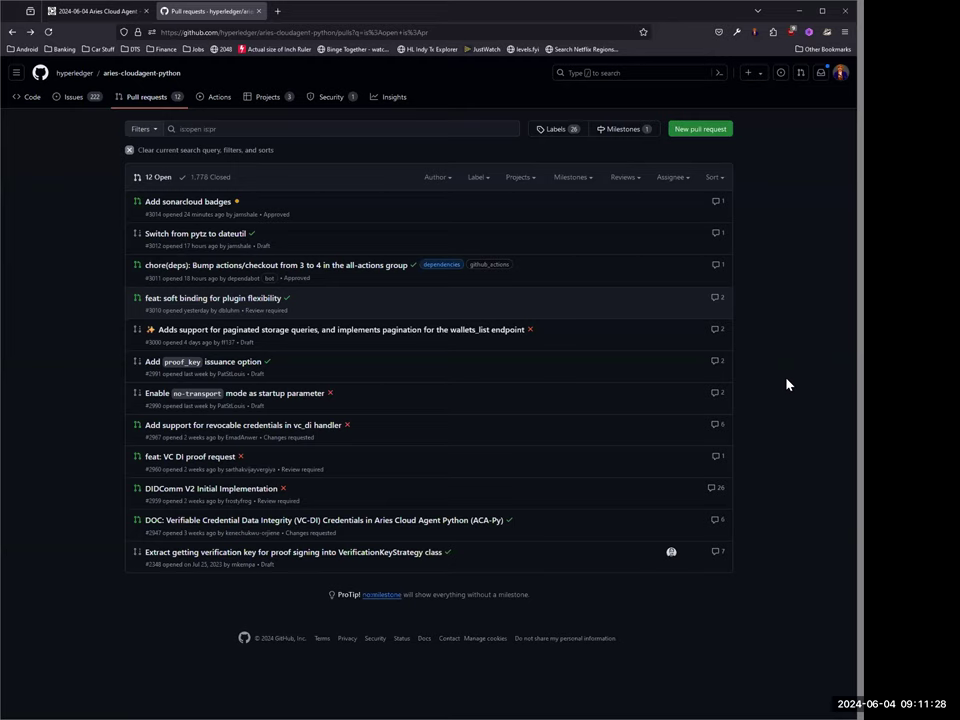
{"action": "mouse_move", "coordinate": [784, 388]}
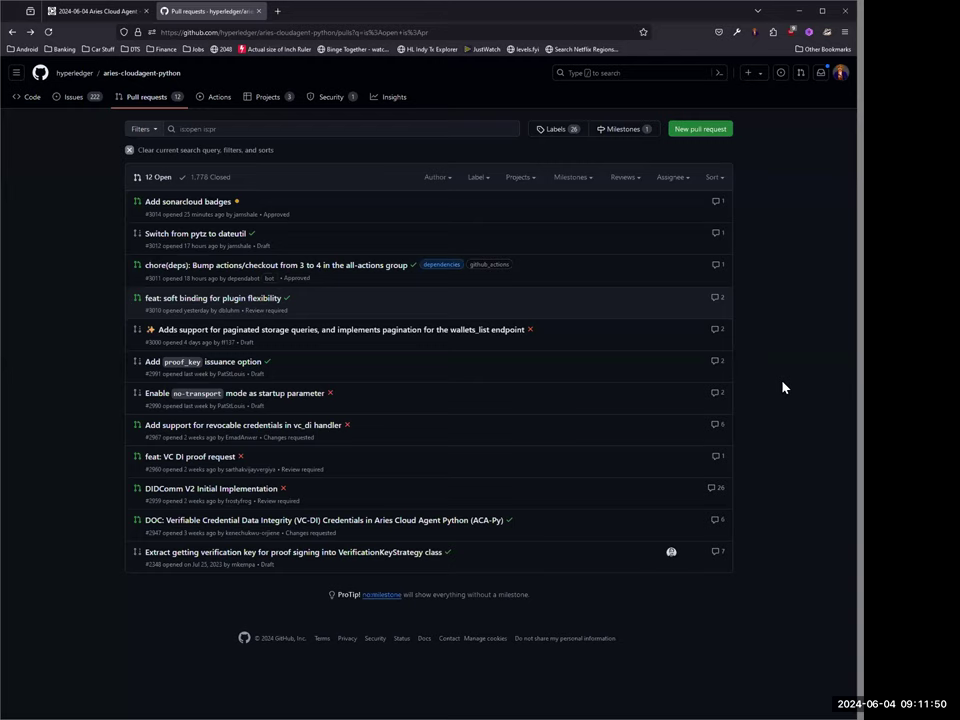
{"action": "mouse_move", "coordinate": [766, 388]}
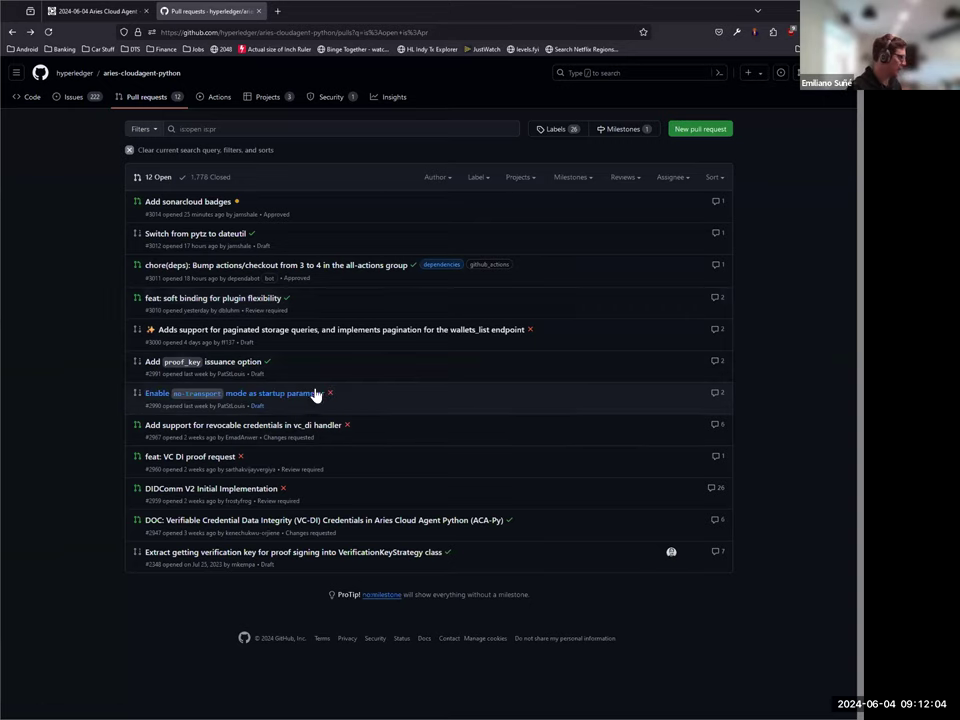
{"action": "mouse_move", "coordinate": [167, 388]}
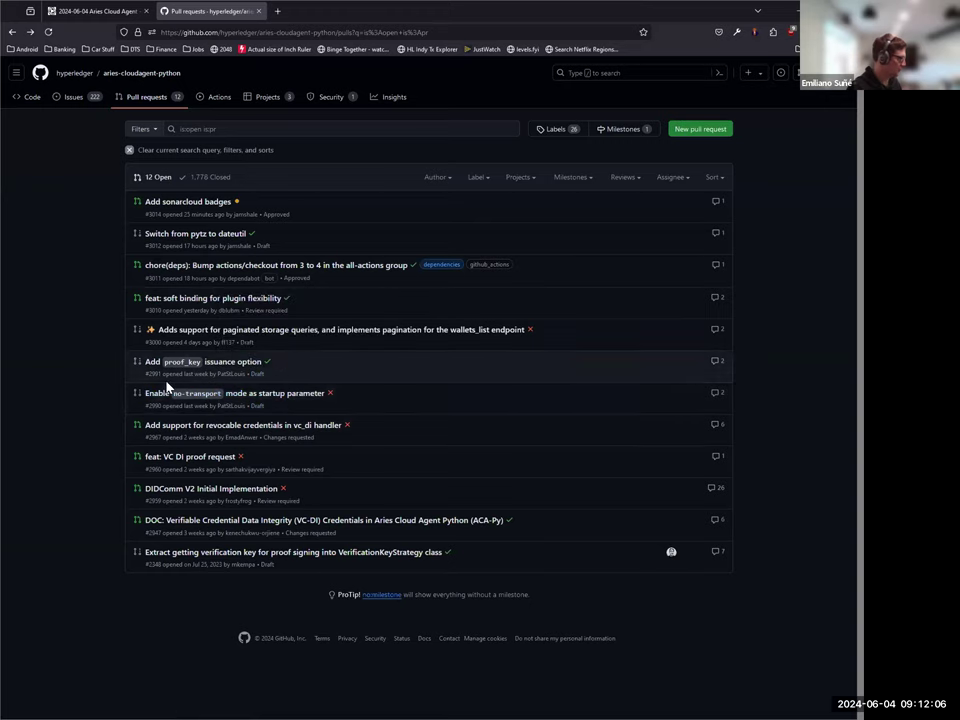
{"action": "mouse_move", "coordinate": [218, 343]}
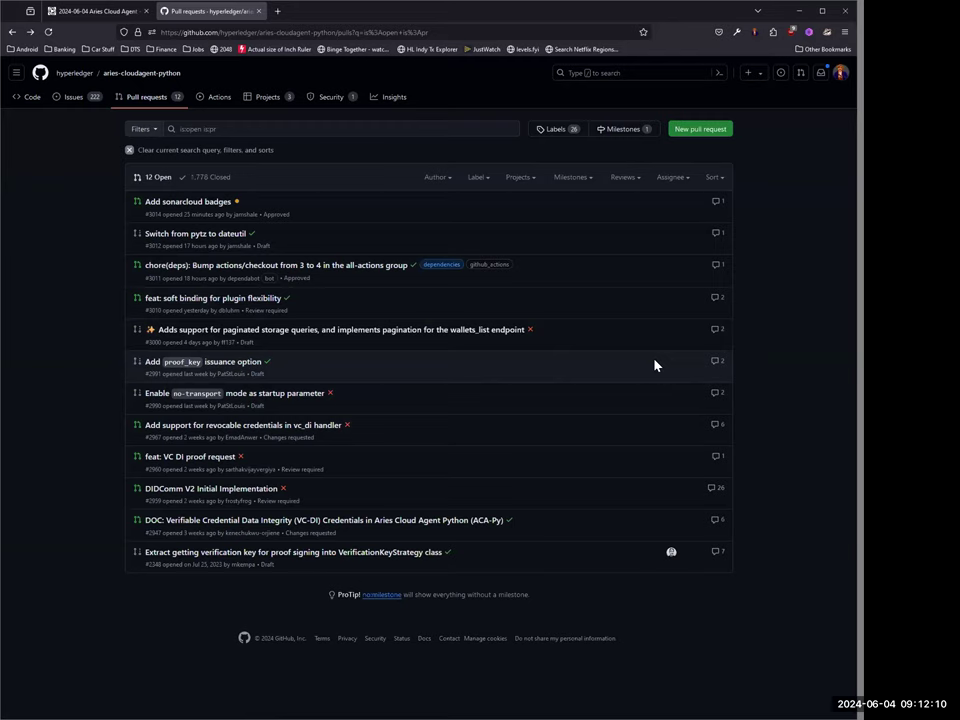
{"action": "mouse_move", "coordinate": [672, 416]}
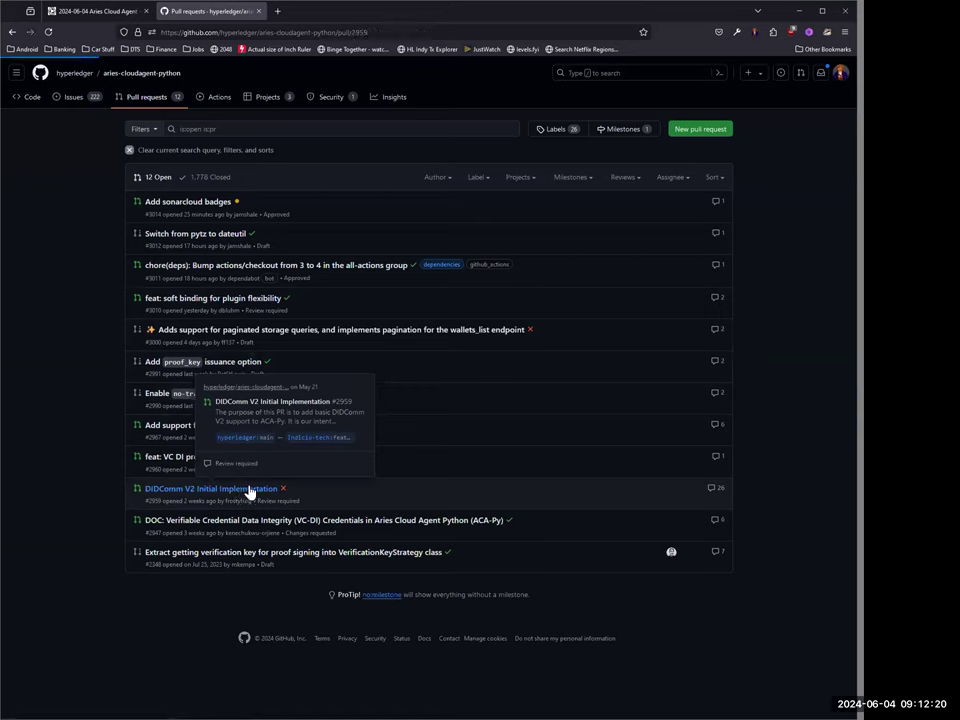
{"action": "left_click", "coordinate": [211, 489]}
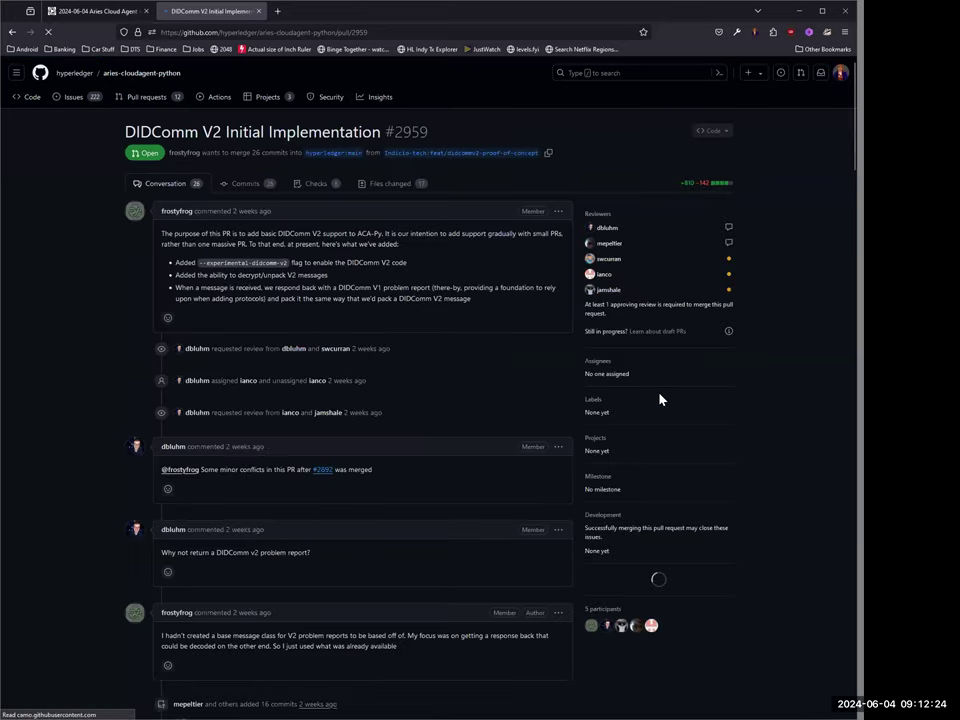
{"action": "scroll", "scroll_direction": "down", "scroll_amount": 3}
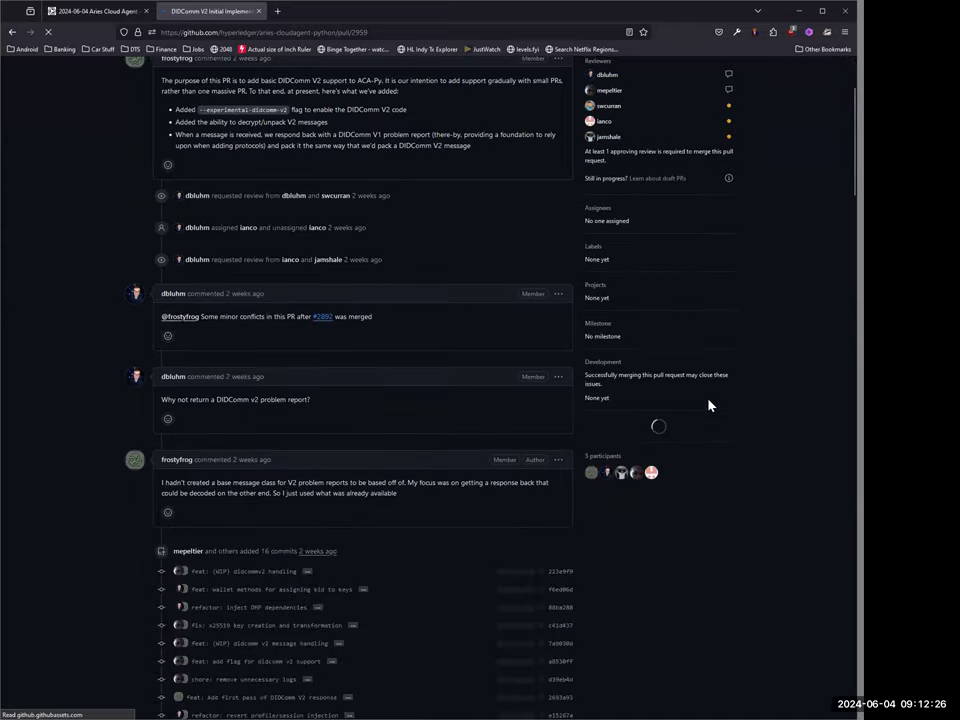
{"action": "scroll", "scroll_direction": "down", "scroll_amount": 3}
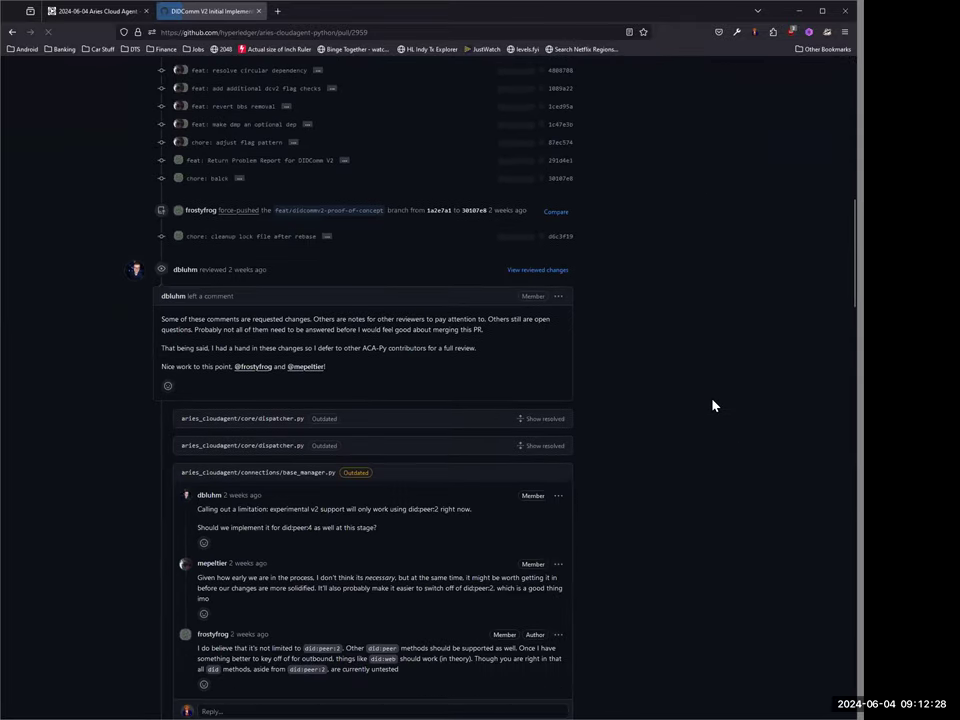
{"action": "scroll", "scroll_direction": "down", "scroll_amount": 3}
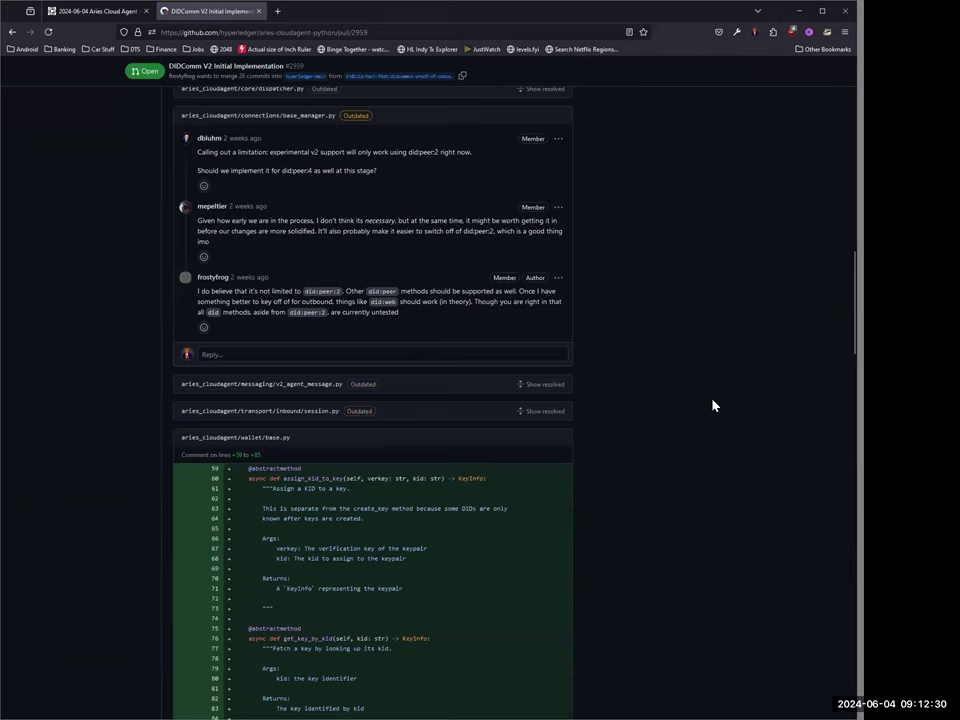
{"action": "scroll", "scroll_direction": "down", "scroll_amount": 3}
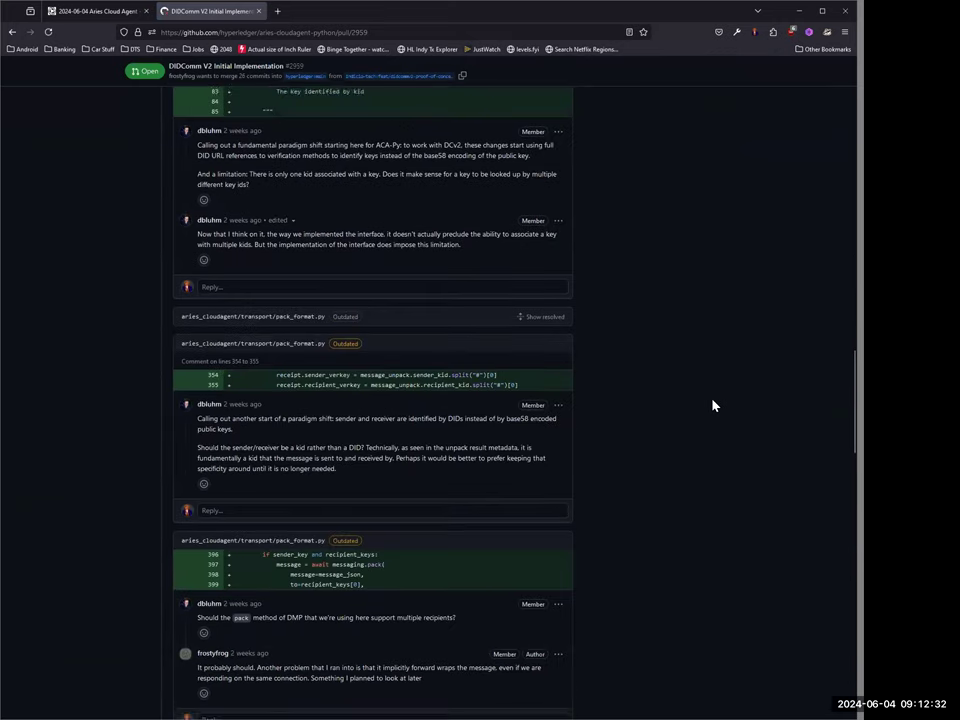
{"action": "scroll", "scroll_direction": "down", "scroll_amount": 3}
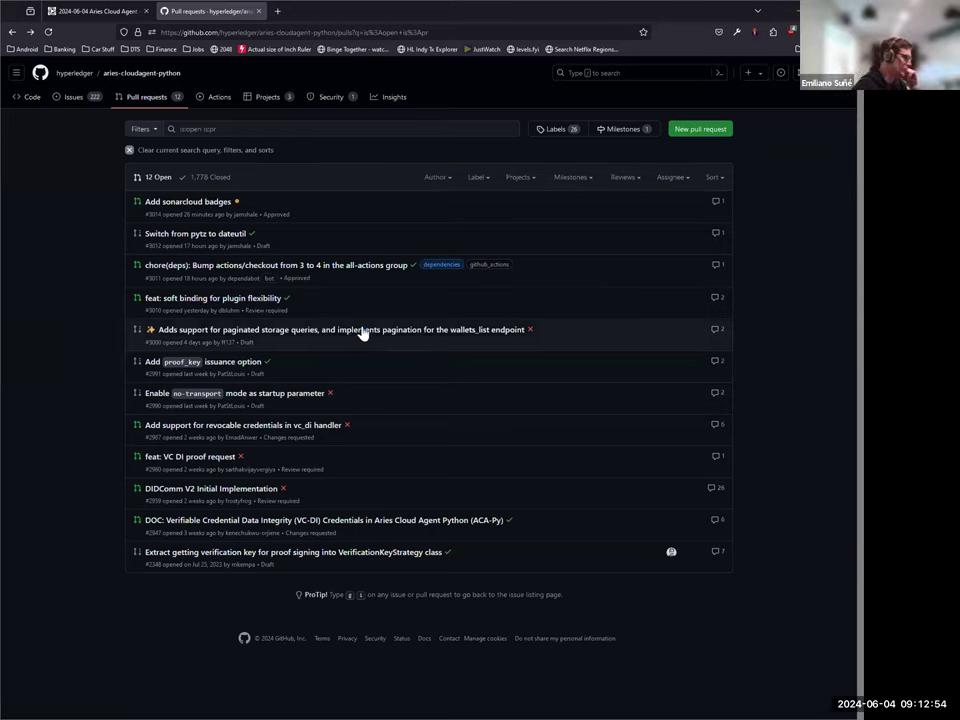
{"action": "mouse_move", "coordinate": [340, 330]}
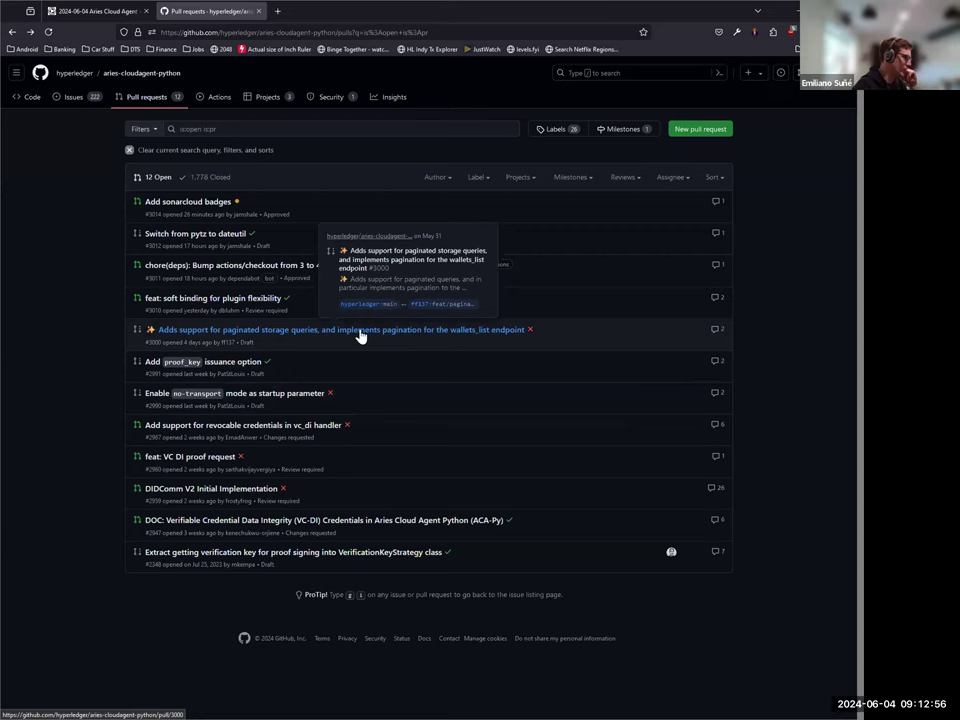
{"action": "left_click", "coordinate": [340, 329]}
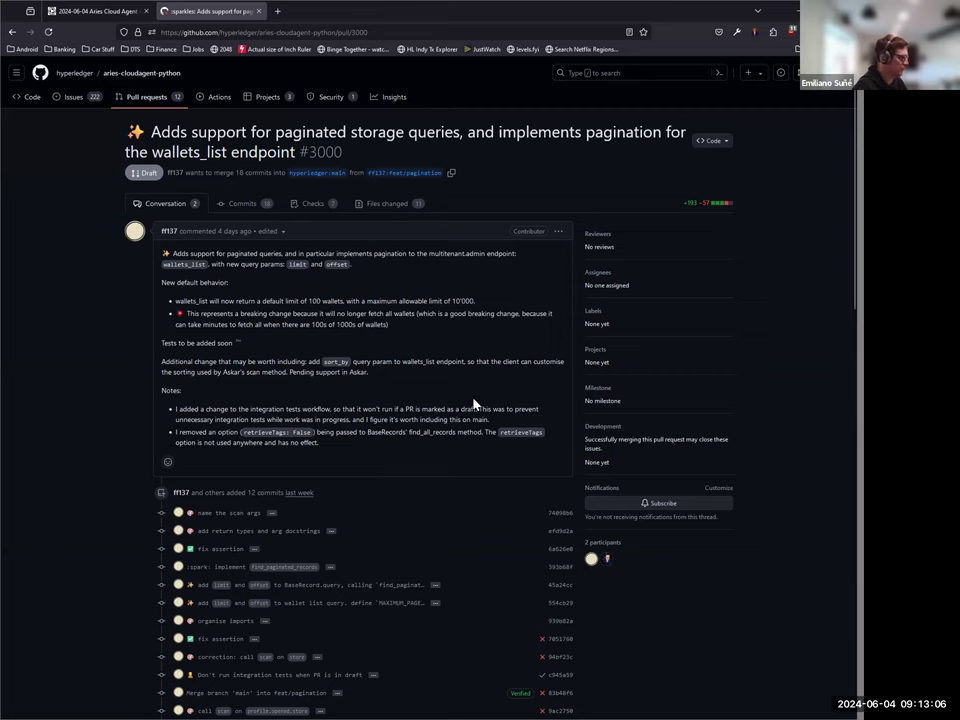
{"action": "scroll", "scroll_direction": "down", "scroll_amount": 3}
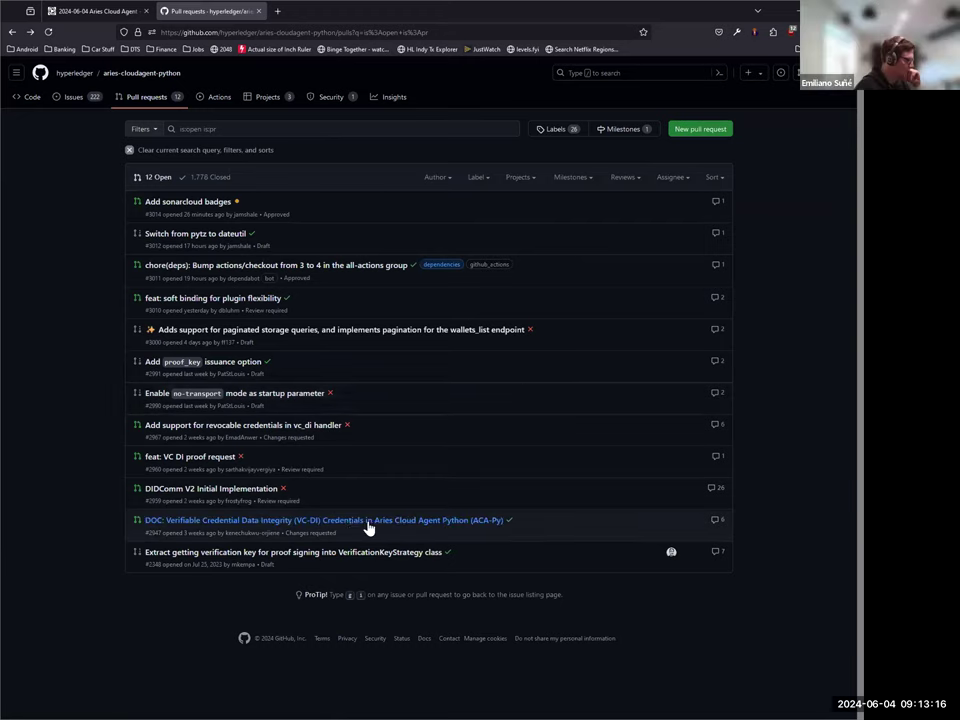
{"action": "mouse_move", "coordinate": [300, 568]}
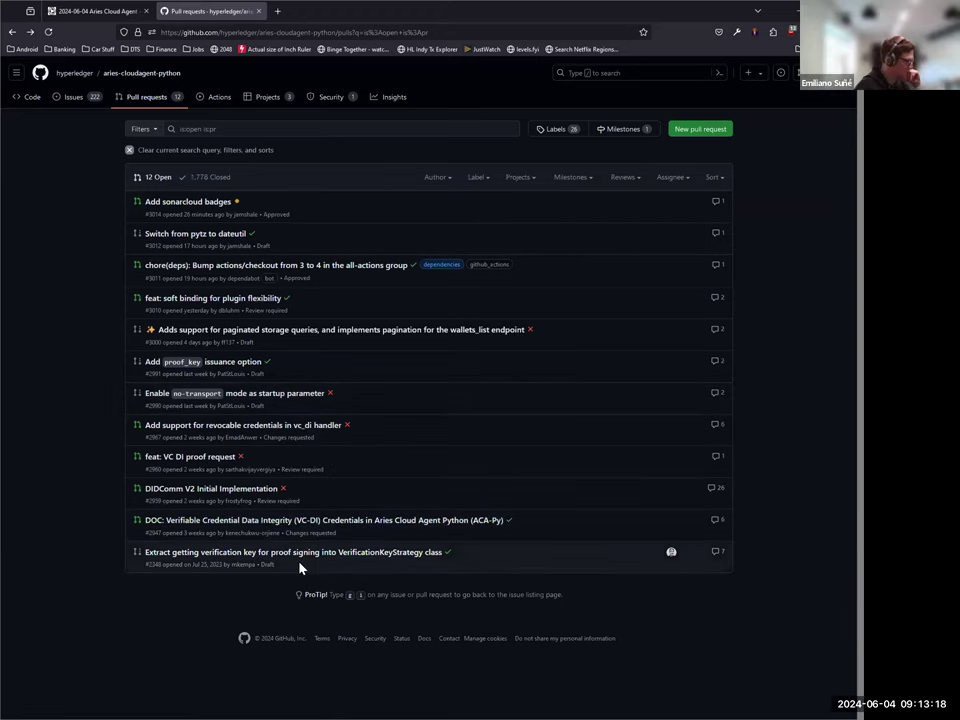
{"action": "mouse_move", "coordinate": [290, 520]}
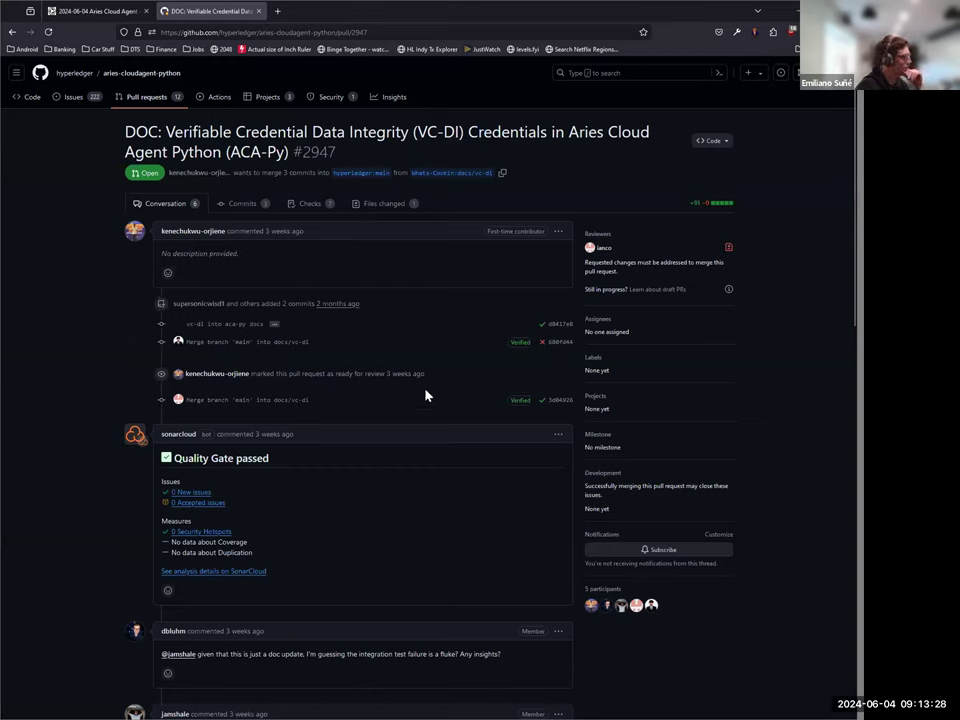
{"action": "mouse_move", "coordinate": [425, 276]}
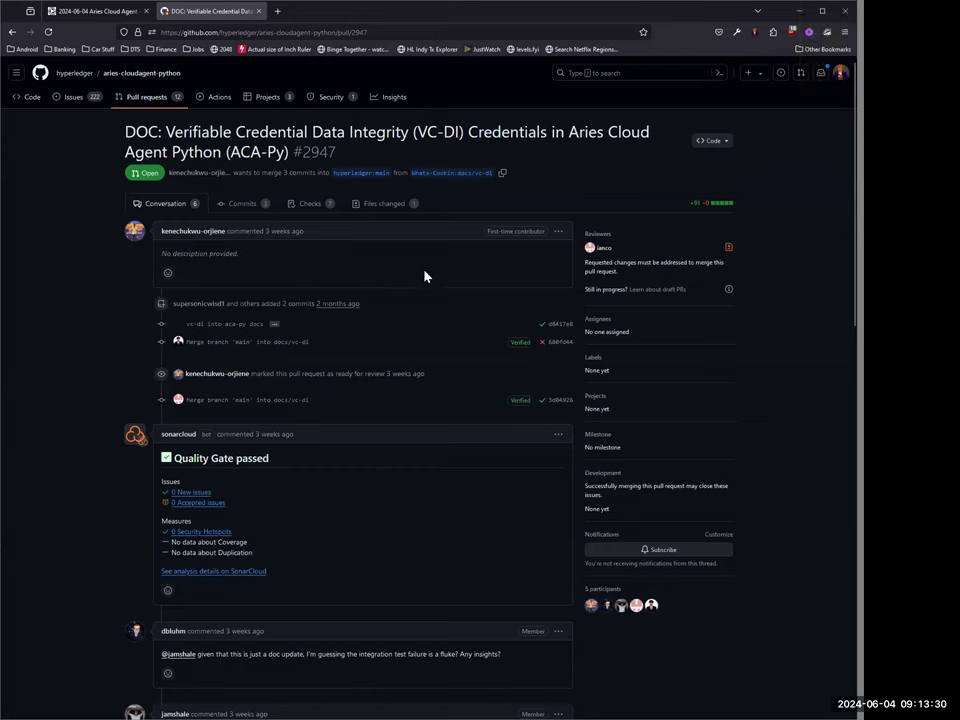
Scroll down through the VC-DI credentials documentation PR #2947
{"action": "scroll", "scroll_direction": "down", "scroll_amount": 3}
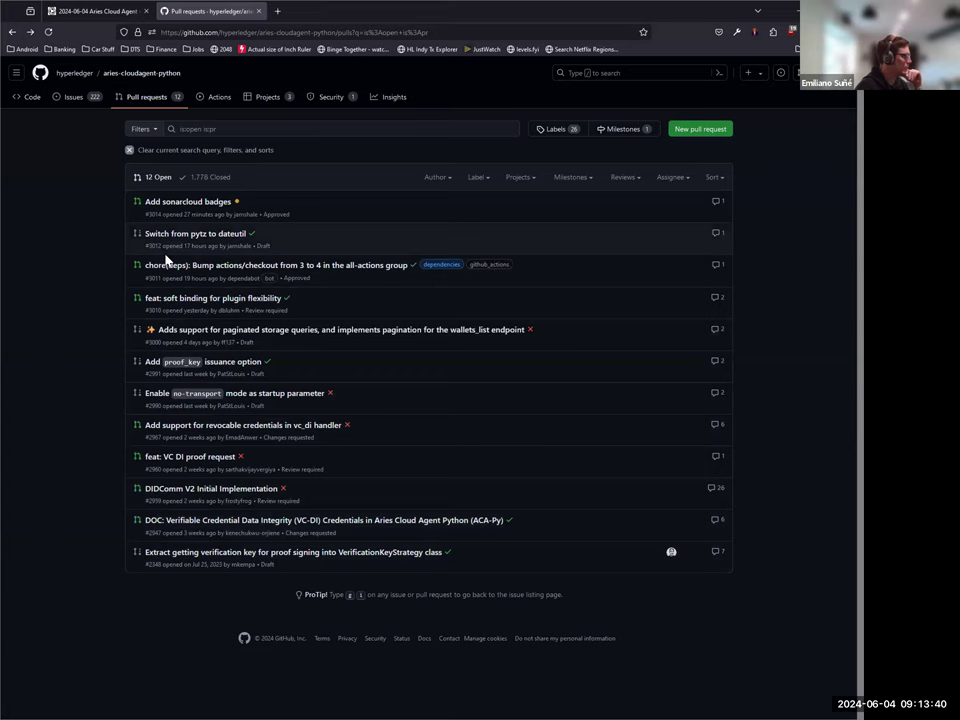
{"action": "mouse_move", "coordinate": [72, 97]}
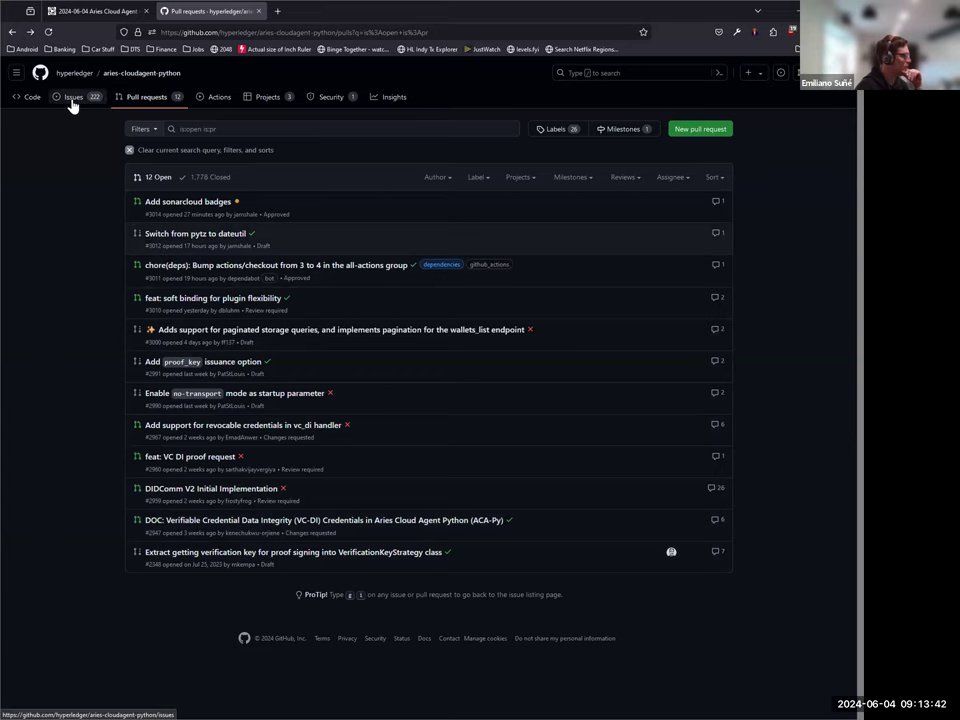
Open the repository's Issues tab showing 222 open issues
{"action": "left_click", "coordinate": [73, 97]}
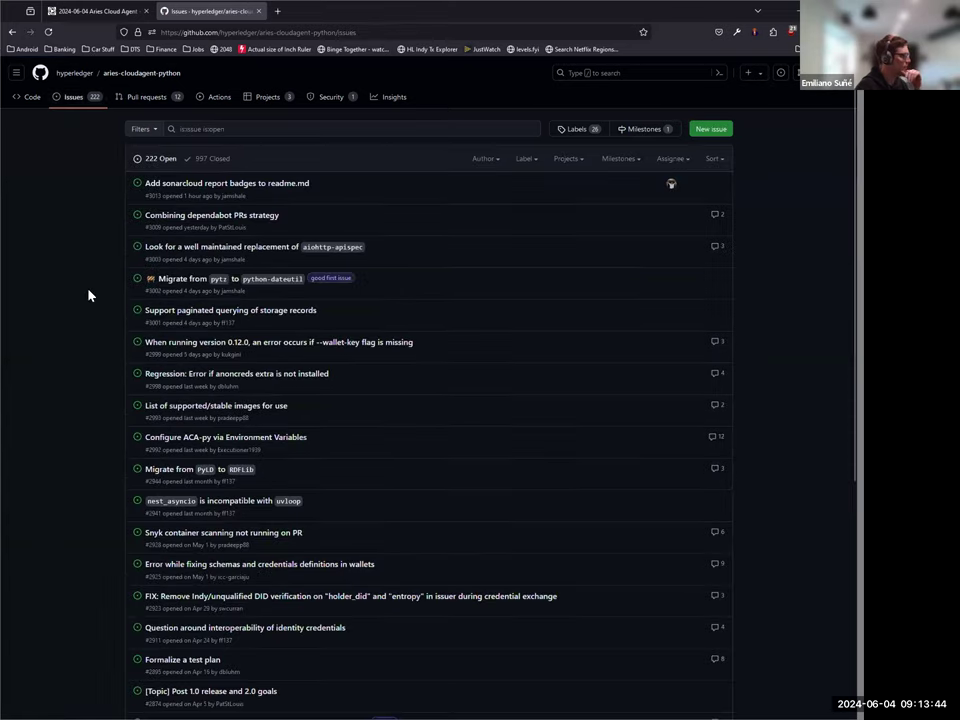
{"action": "mouse_move", "coordinate": [56, 334]}
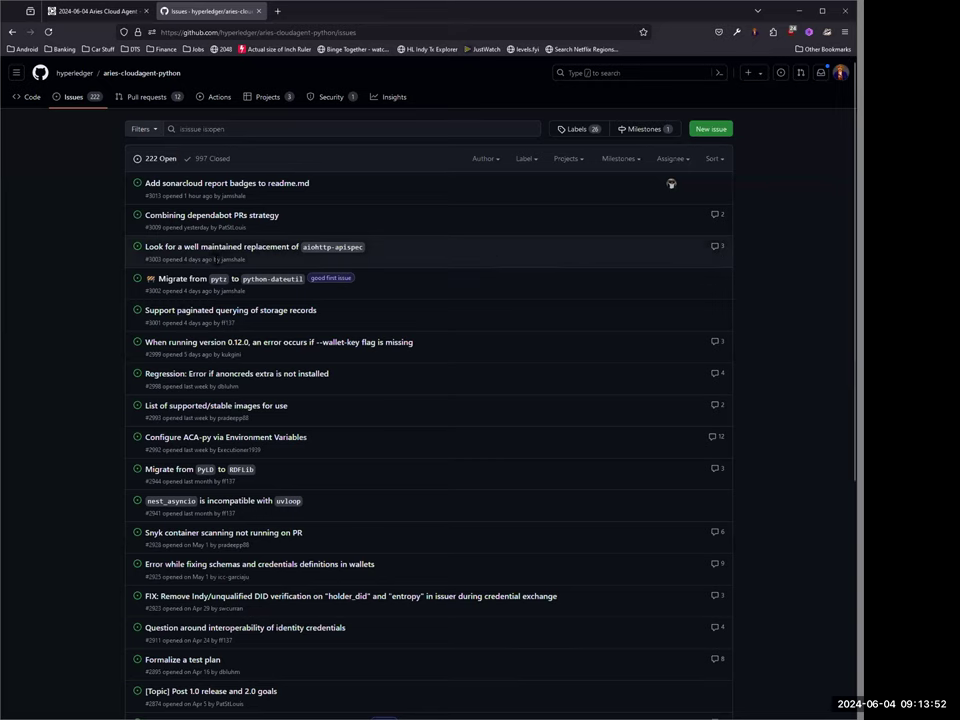
{"action": "mouse_move", "coordinate": [220, 246]}
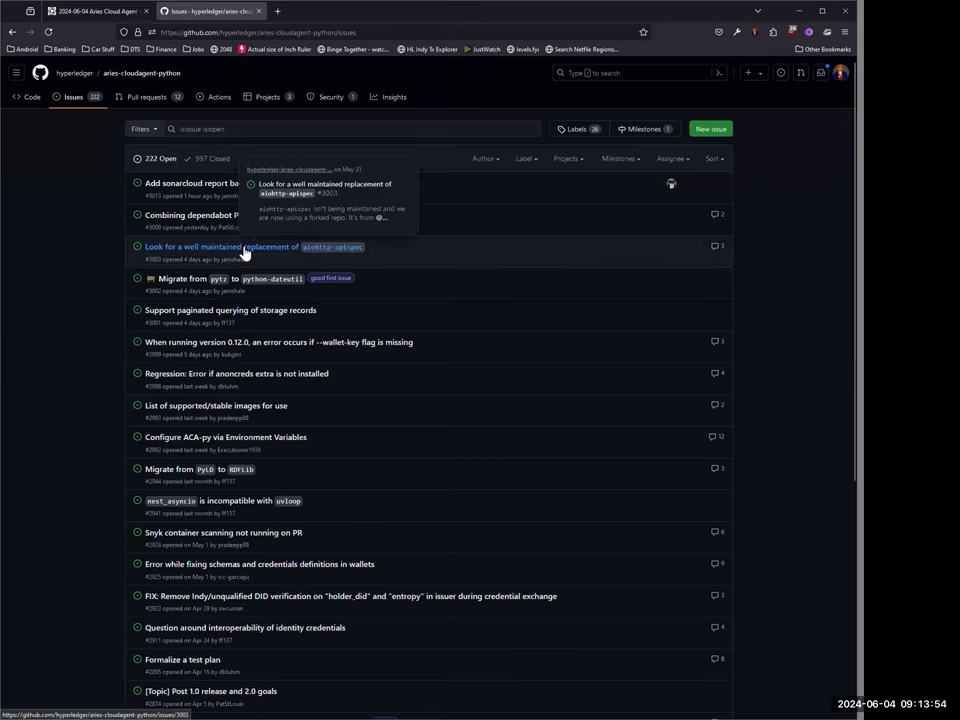
{"action": "left_click", "coordinate": [219, 246]}
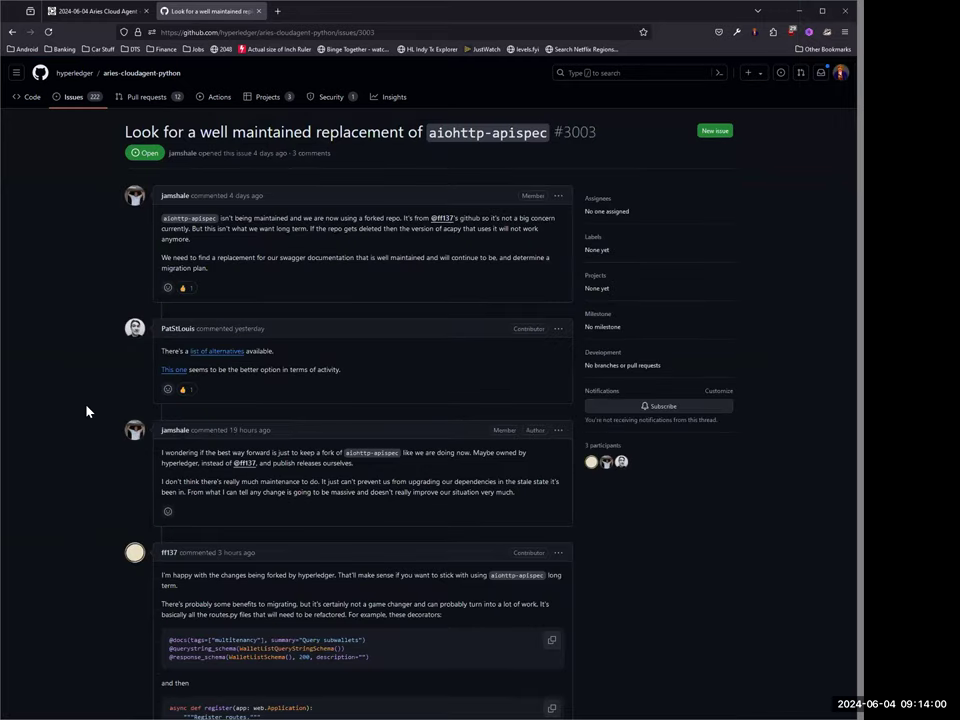
{"action": "scroll", "scroll_direction": "down", "scroll_amount": 3}
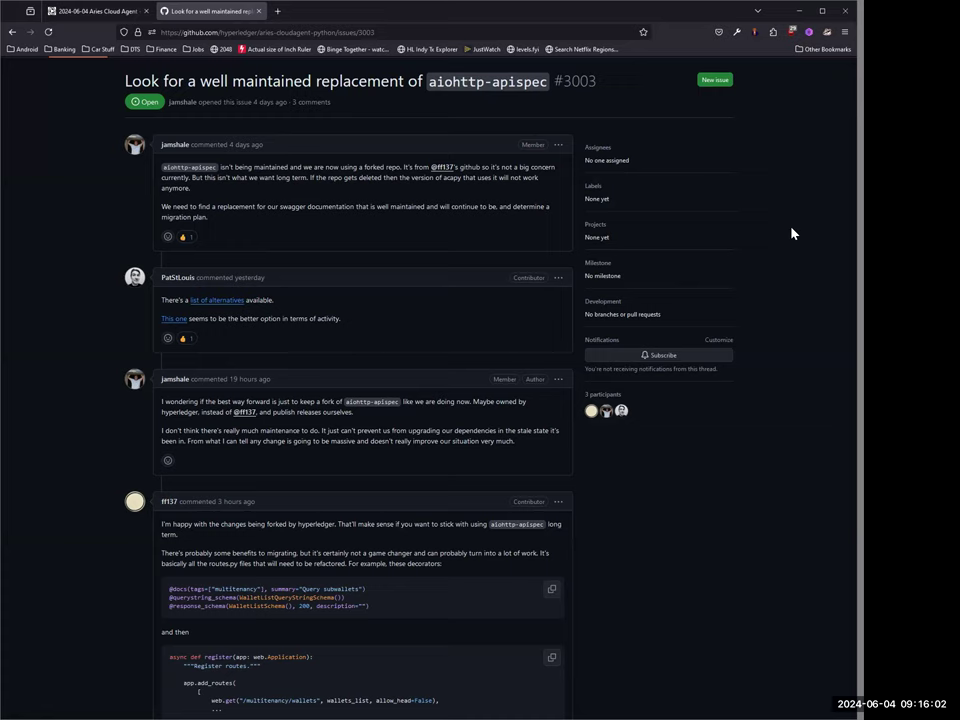
{"action": "mouse_move", "coordinate": [488, 285]}
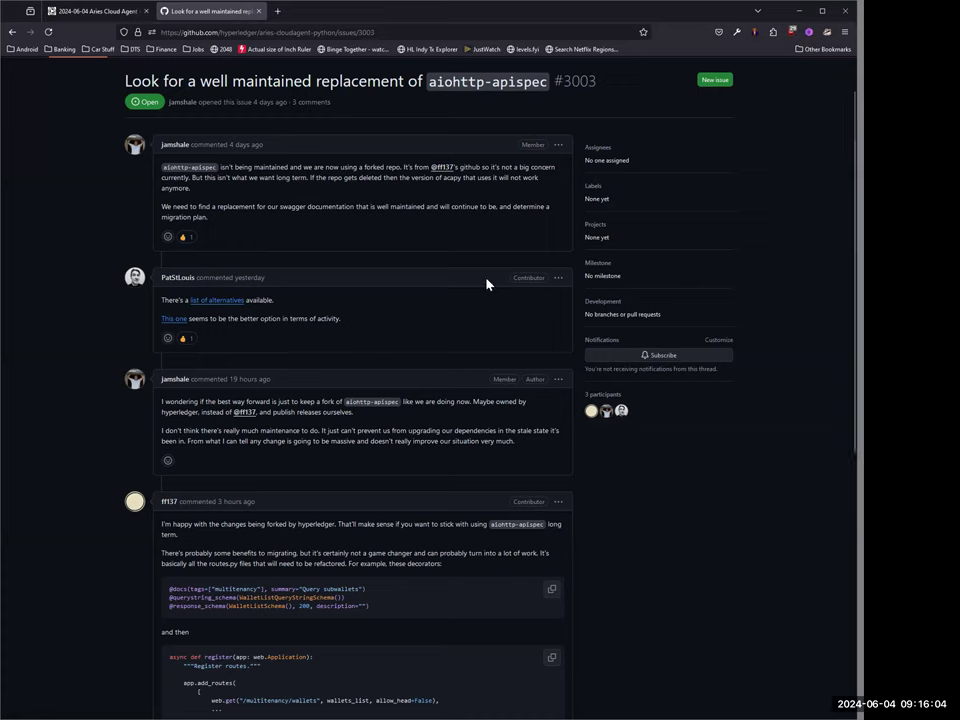
{"action": "mouse_move", "coordinate": [106, 332]}
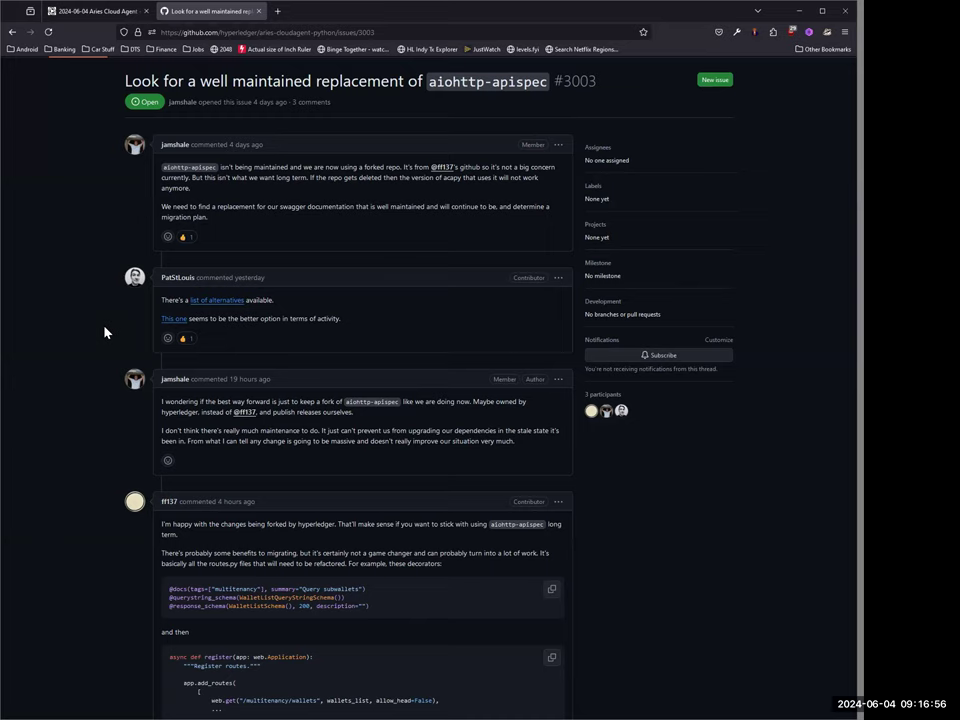
{"action": "mouse_move", "coordinate": [660, 510]}
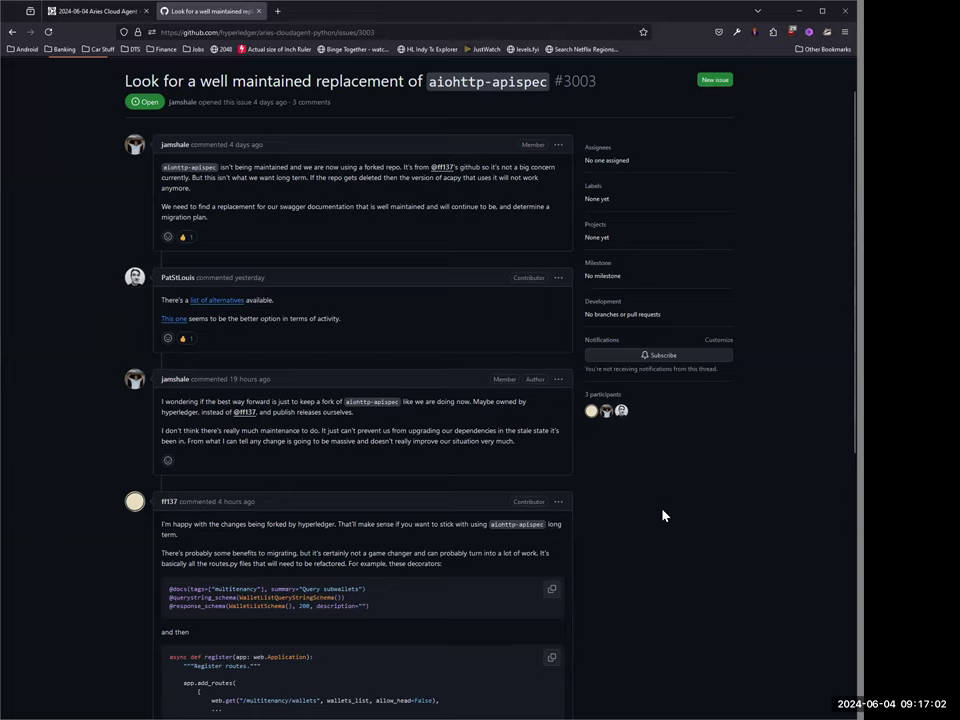
{"action": "mouse_move", "coordinate": [590, 498]}
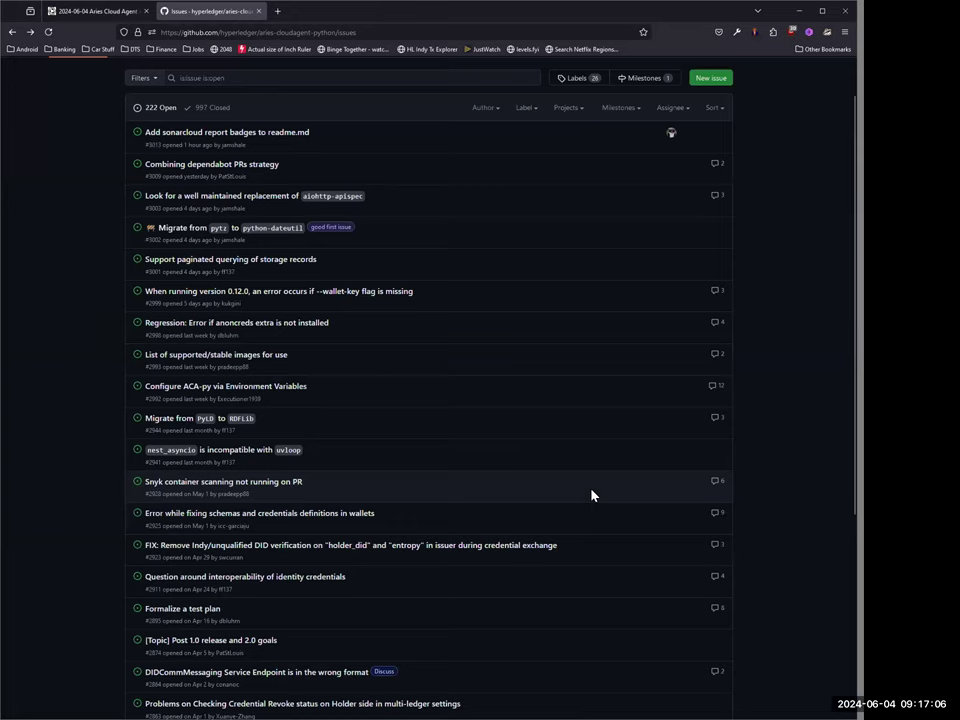
{"action": "mouse_move", "coordinate": [58, 314]}
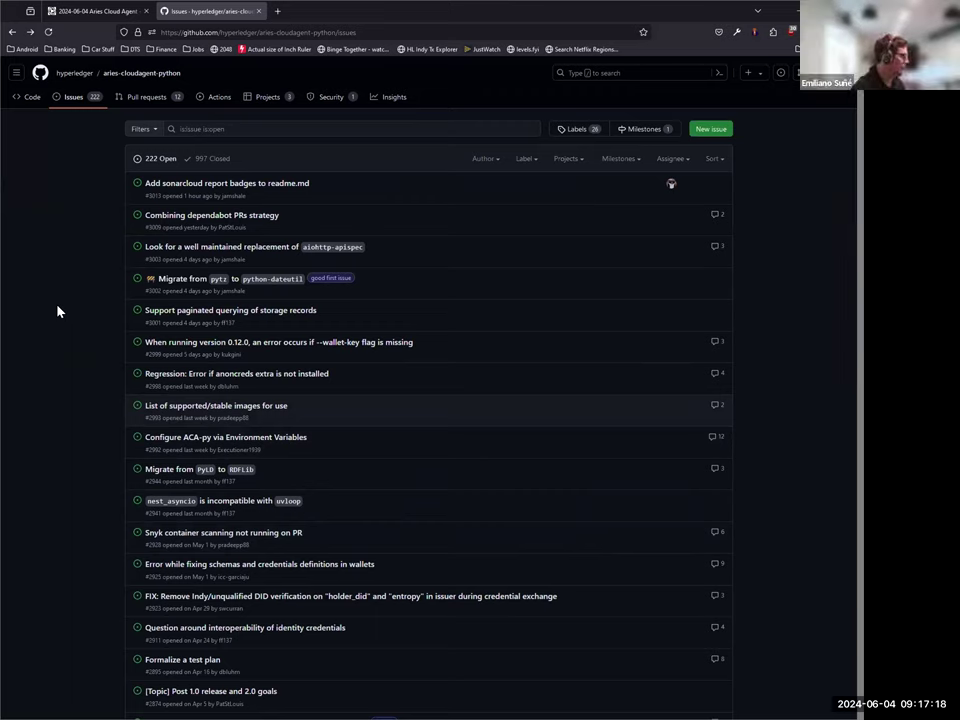
{"action": "mouse_move", "coordinate": [88, 181]}
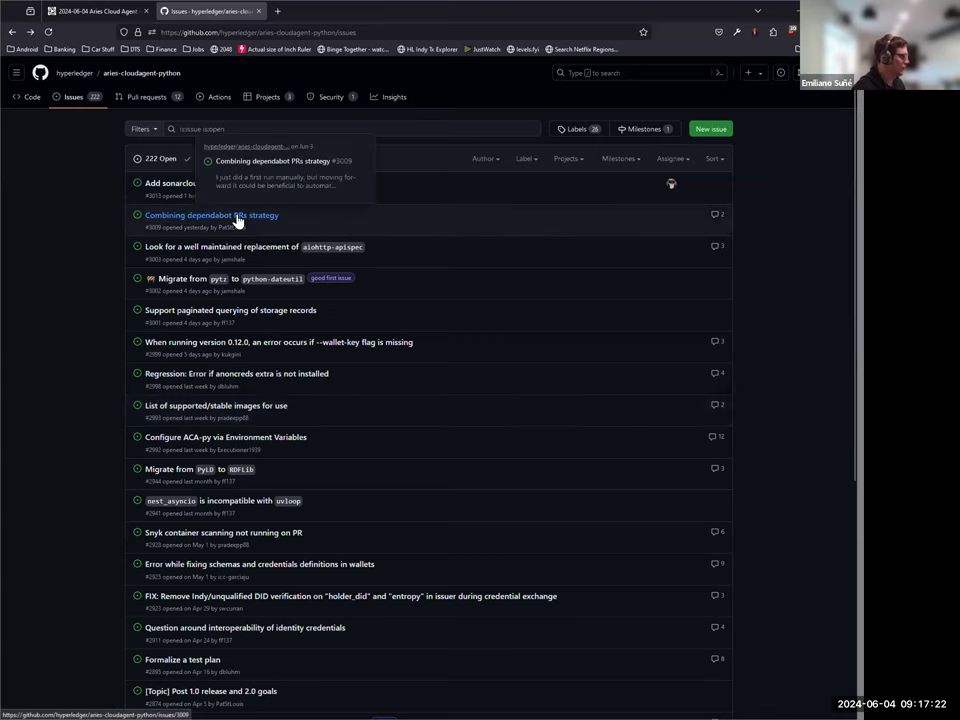
Open the 'Combining dependabot PRs strategy' issue #3009
{"action": "left_click", "coordinate": [211, 215]}
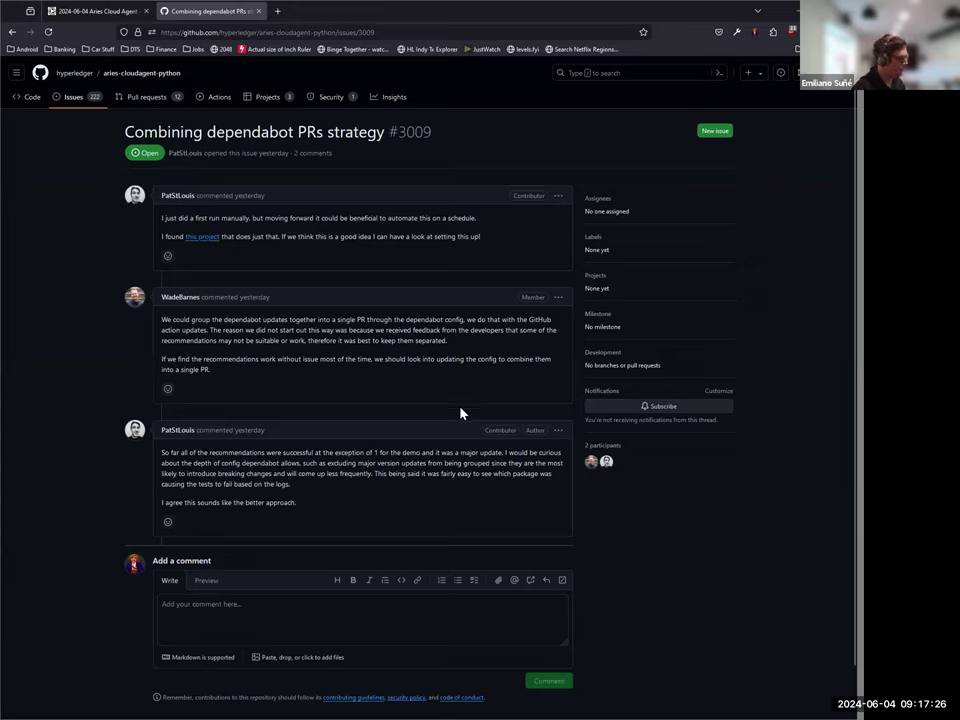
{"action": "mouse_move", "coordinate": [459, 417]}
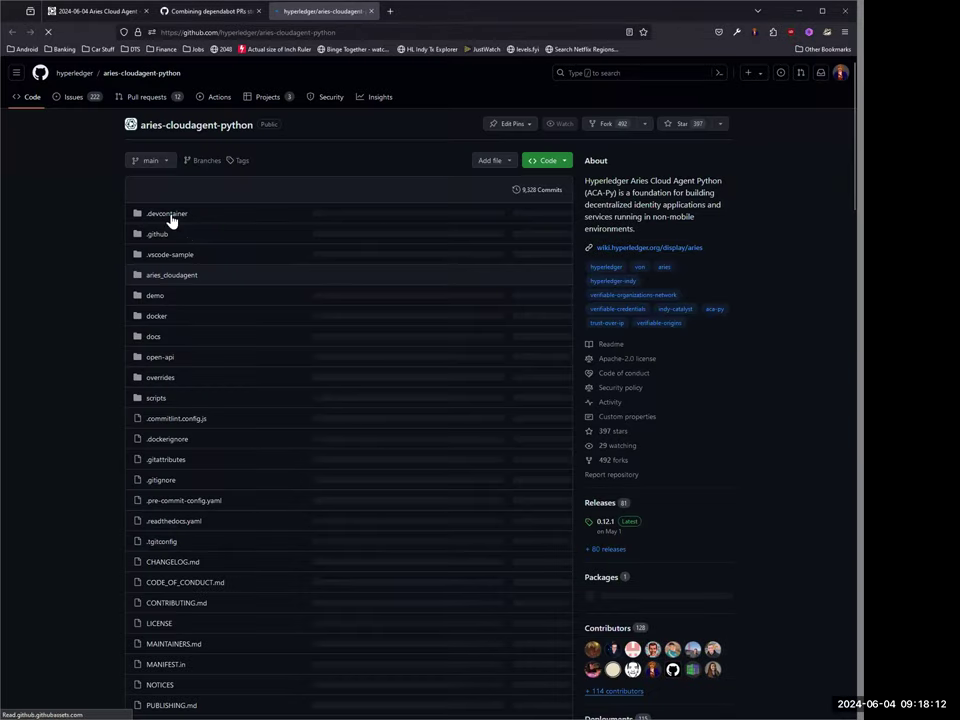
Browse into the .github folder and view dependabot.yml's weekly update schedules
{"action": "left_click", "coordinate": [167, 213]}
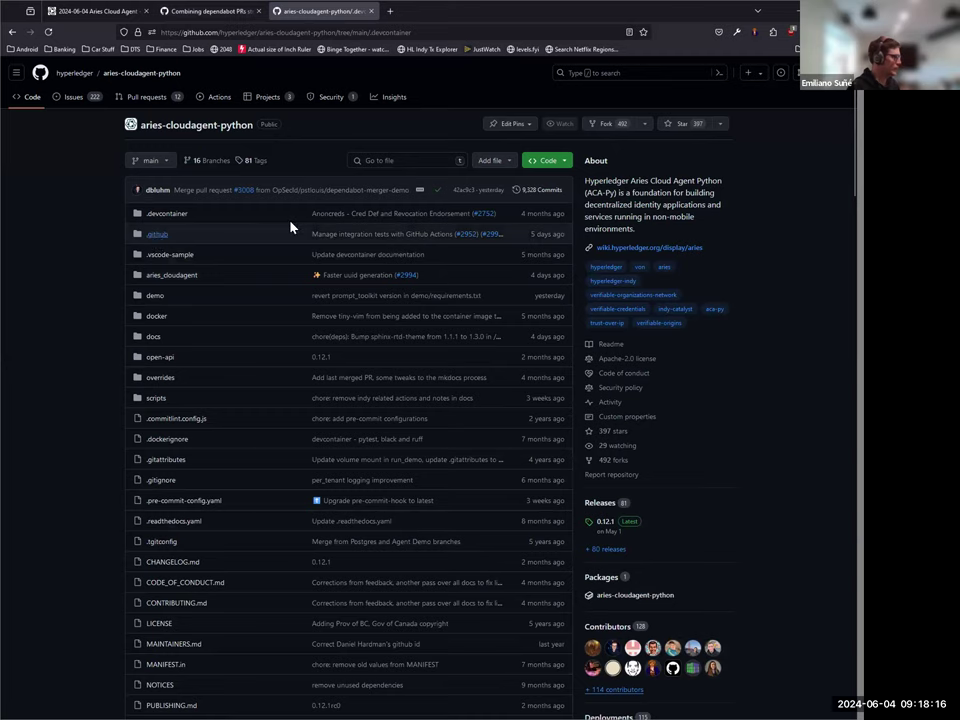
{"action": "left_click", "coordinate": [167, 213]}
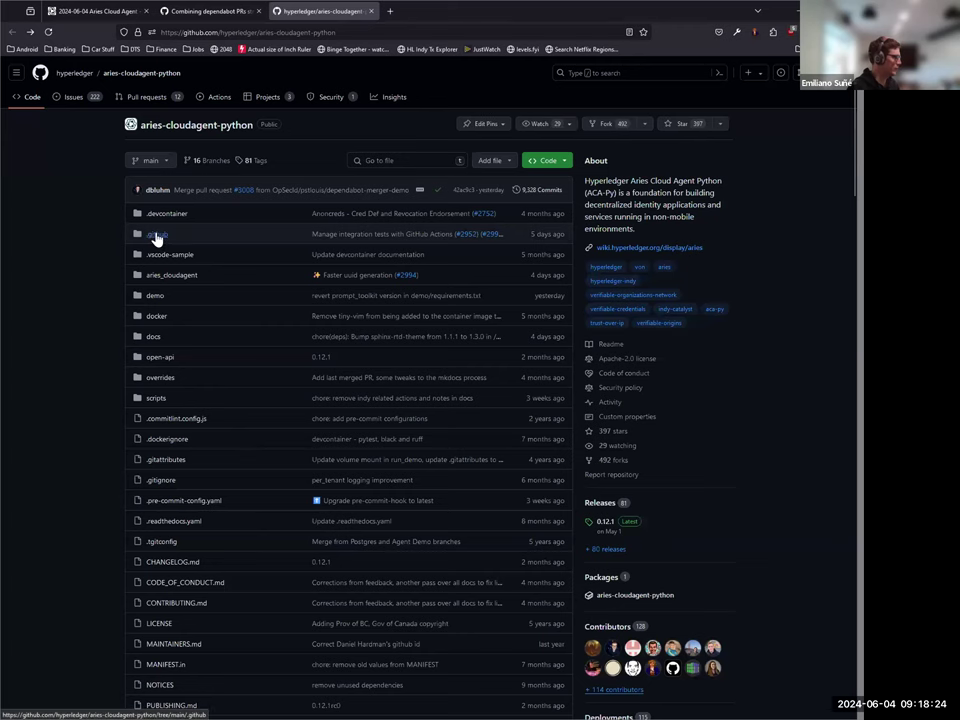
{"action": "left_click", "coordinate": [157, 234]}
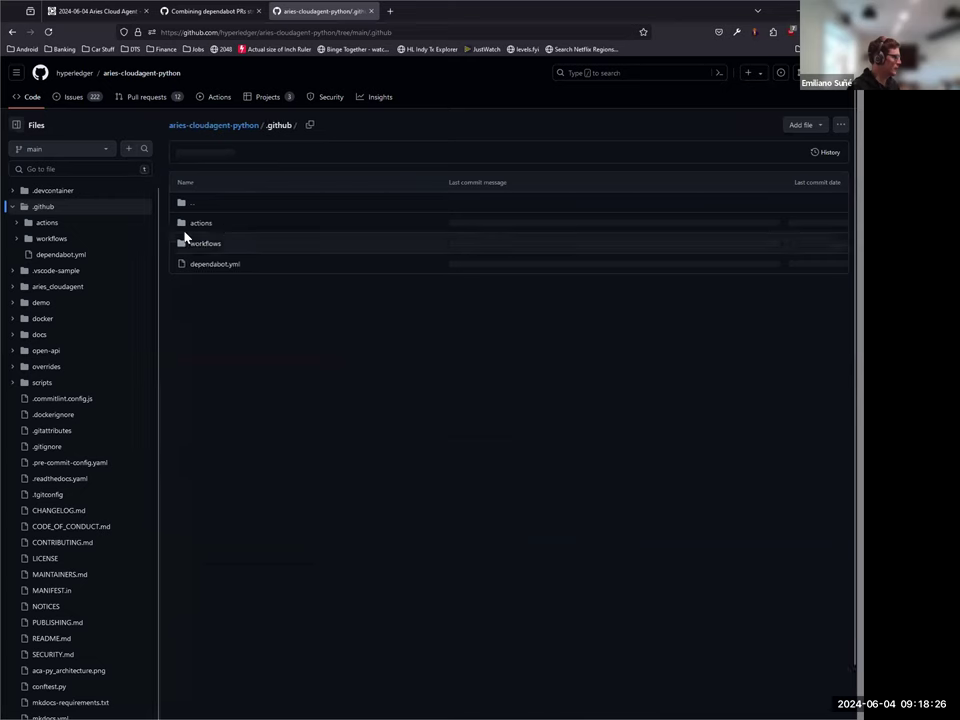
{"action": "left_click", "coordinate": [214, 264]}
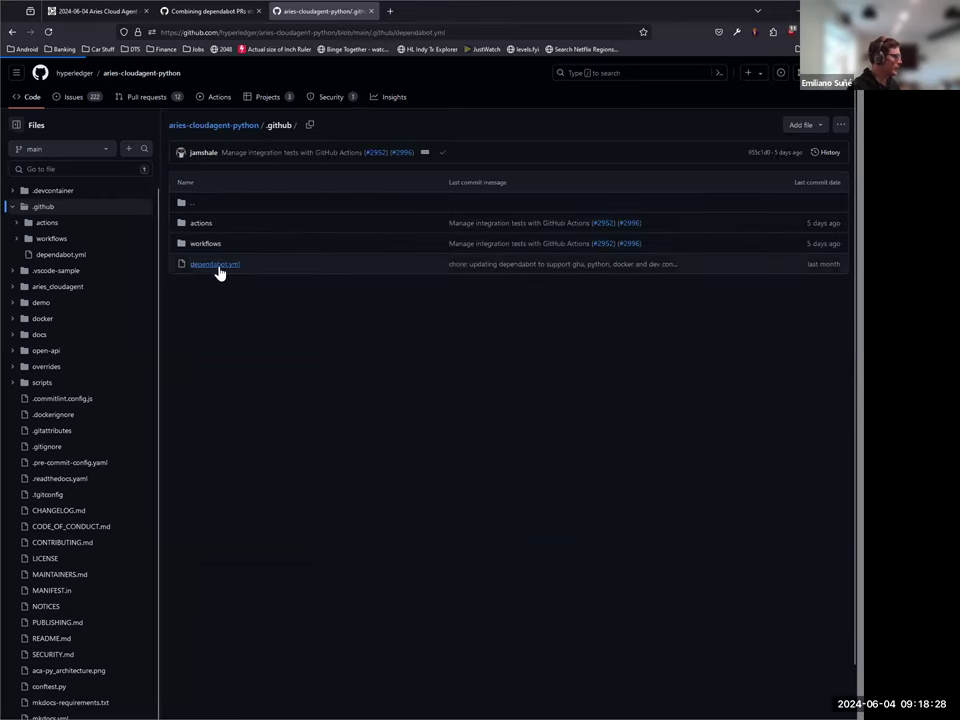
{"action": "left_click", "coordinate": [213, 263]}
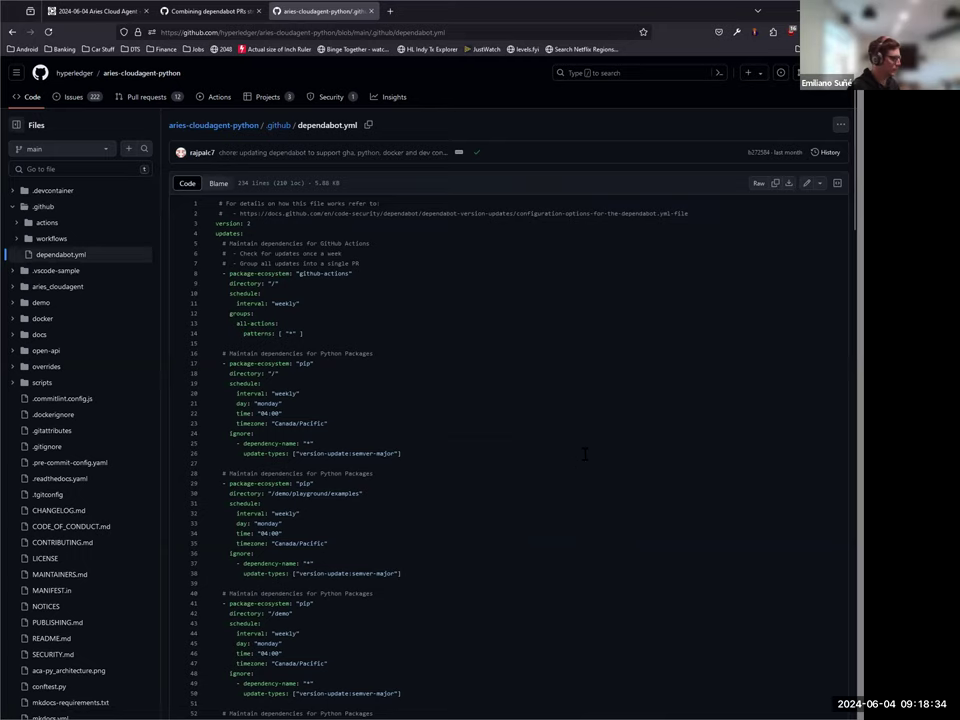
{"action": "scroll", "scroll_direction": "down", "scroll_amount": 3}
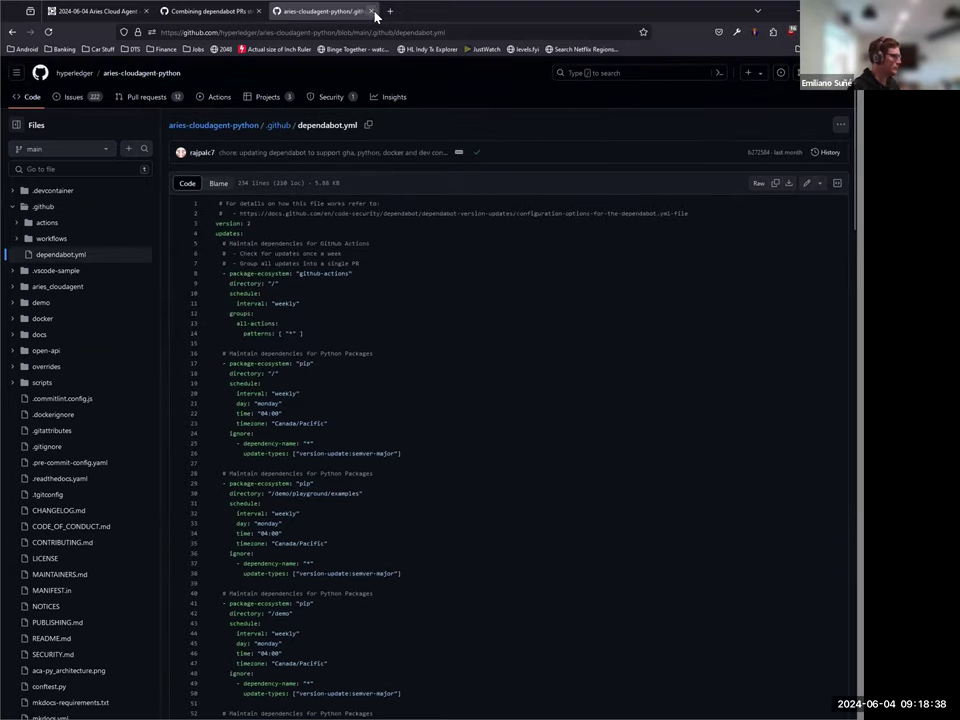
Close the dependabot.yml tab and go back to the open issues list
{"action": "left_click", "coordinate": [205, 11]}
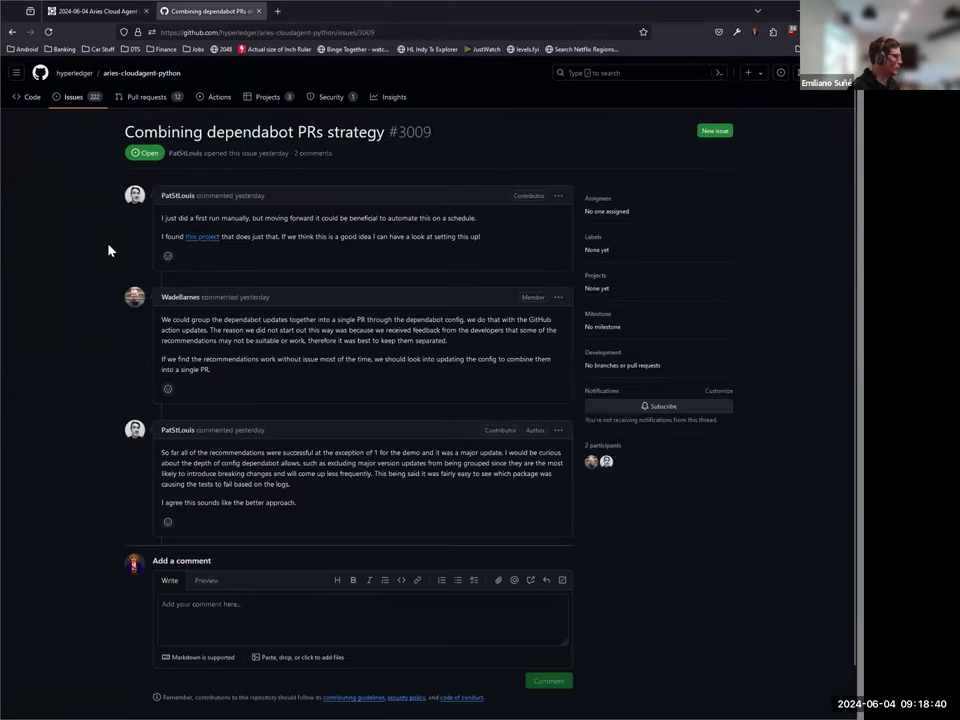
{"action": "left_click", "coordinate": [72, 97]}
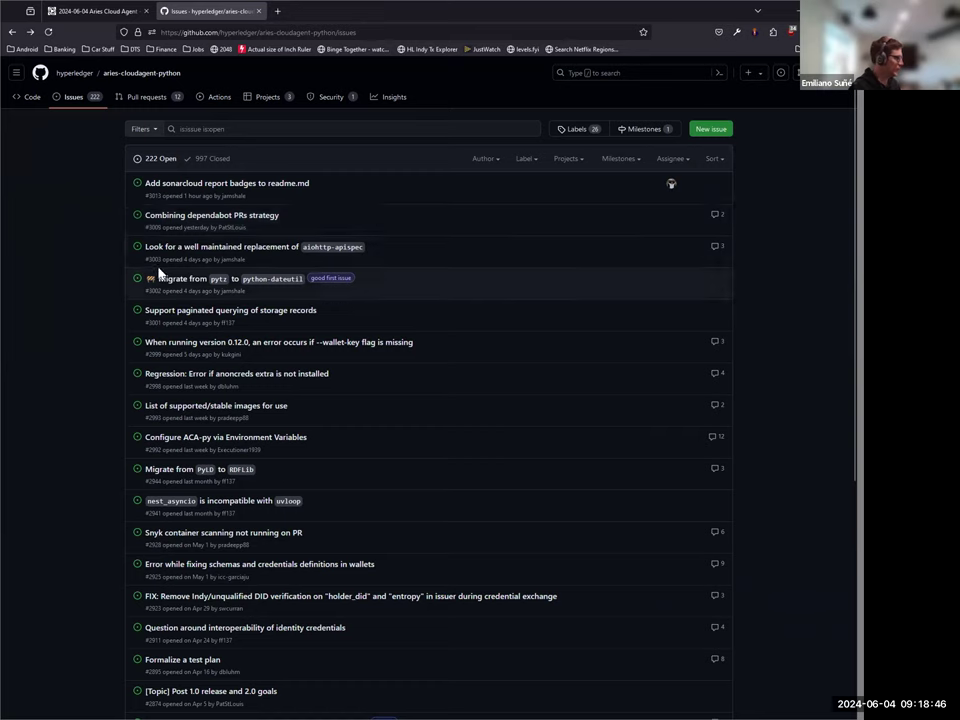
{"action": "mouse_move", "coordinate": [182, 278]}
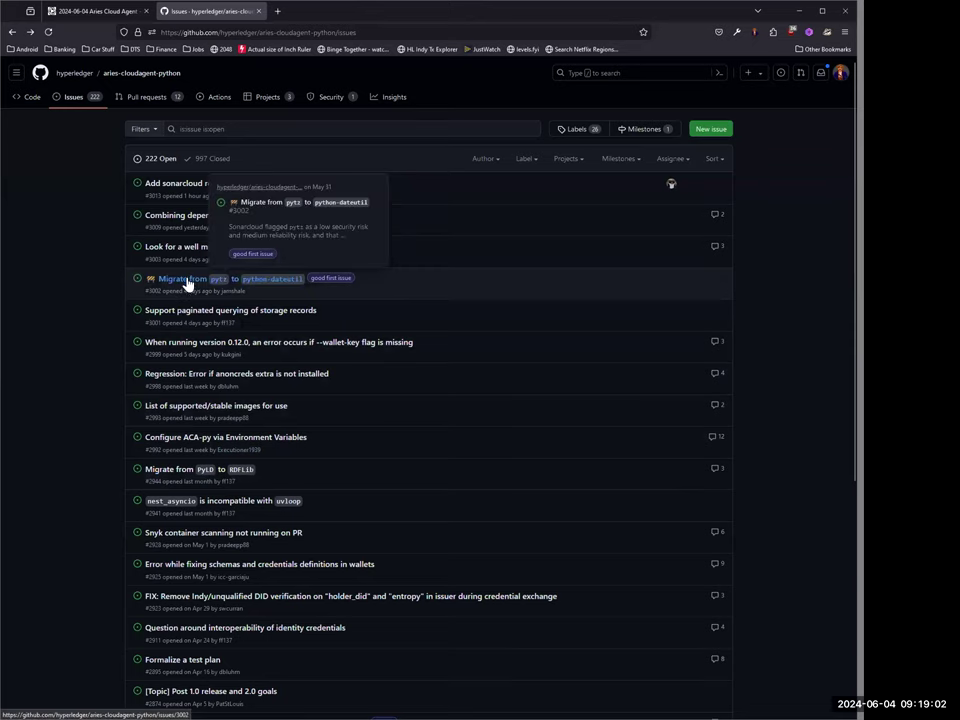
{"action": "mouse_move", "coordinate": [185, 475]}
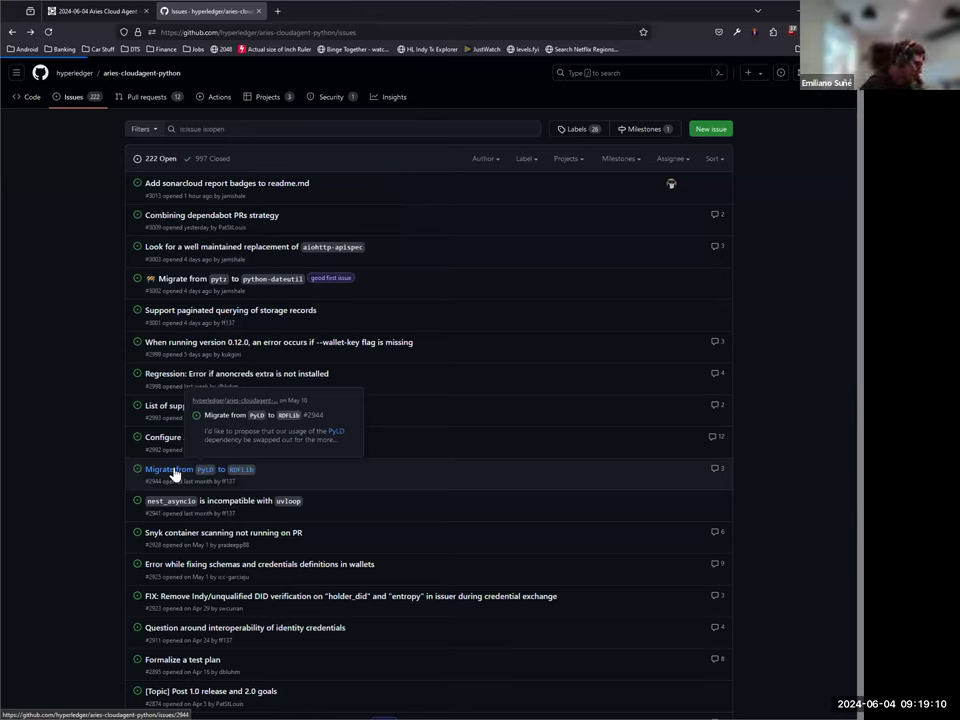
Open issue #2944, Migrate from PyLD to RDFLib, and scroll to its latest comments
{"action": "left_click", "coordinate": [169, 469]}
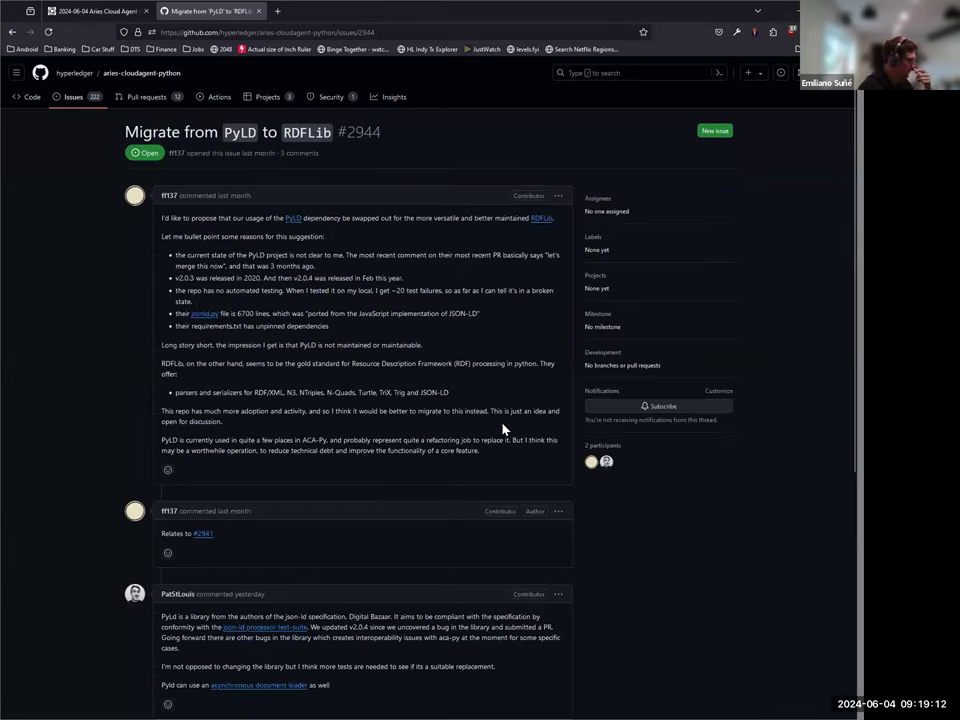
{"action": "mouse_move", "coordinate": [565, 427]}
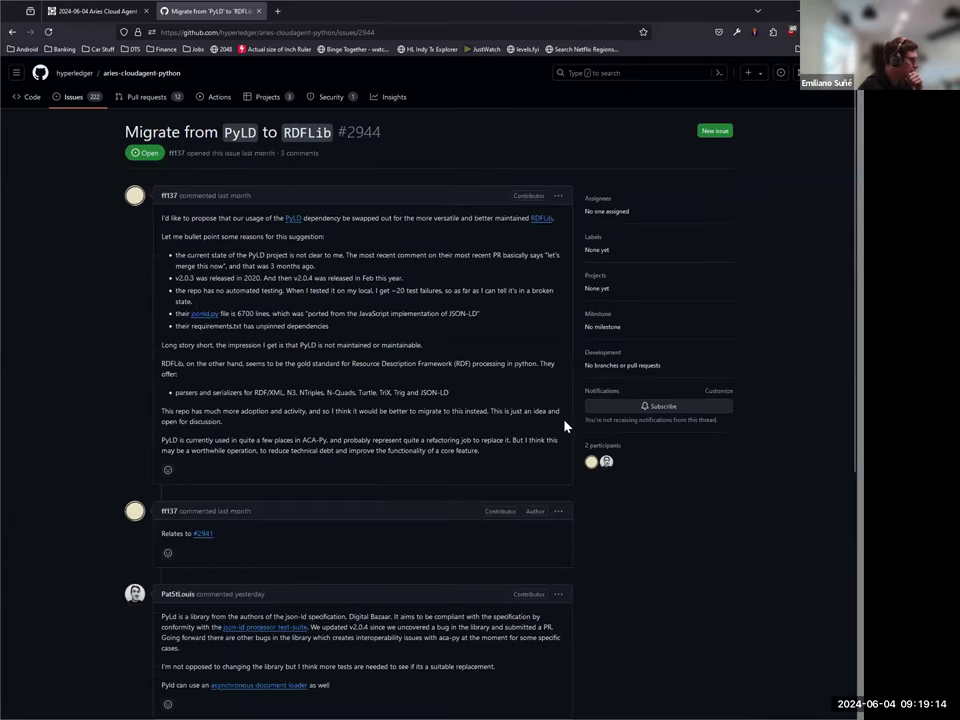
{"action": "scroll", "scroll_direction": "down", "scroll_amount": 3}
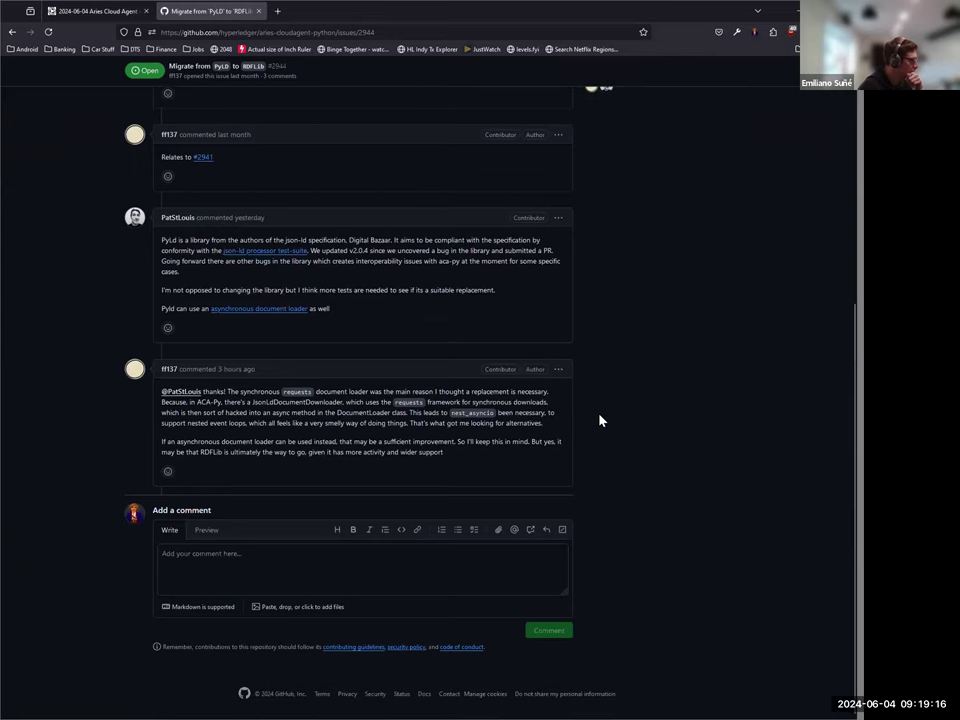
{"action": "mouse_move", "coordinate": [589, 463]}
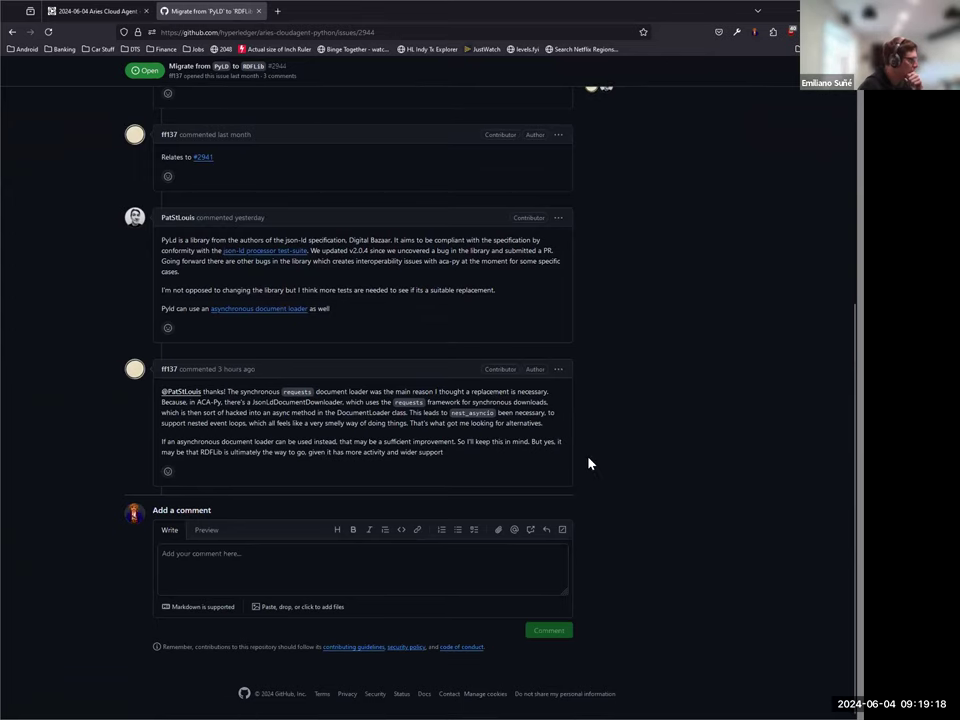
{"action": "mouse_move", "coordinate": [590, 432]}
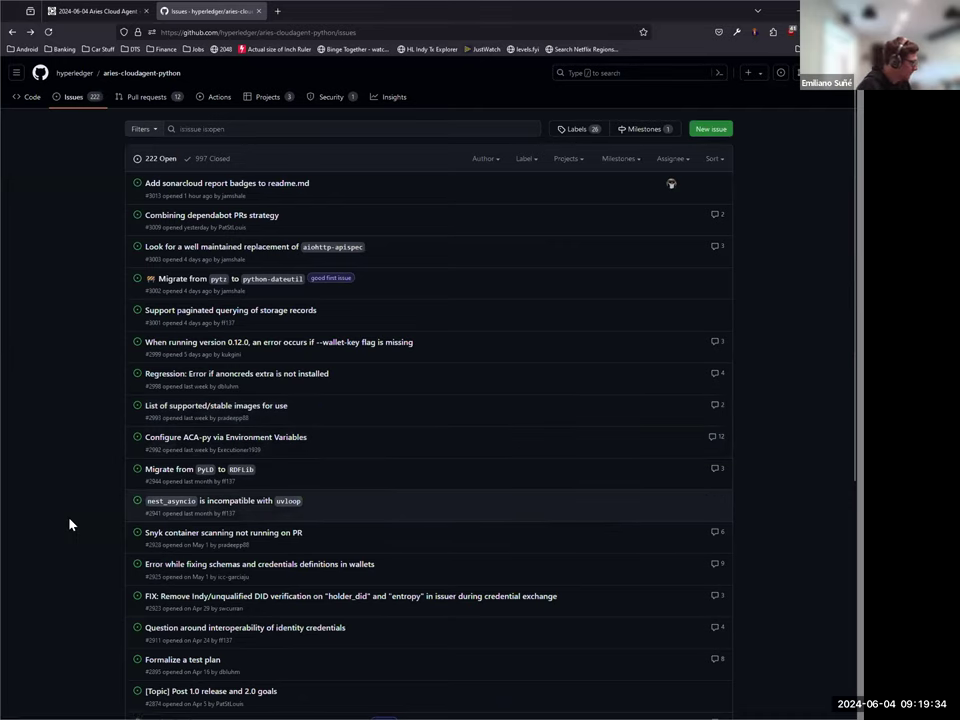
{"action": "scroll", "scroll_direction": "down", "scroll_amount": 3}
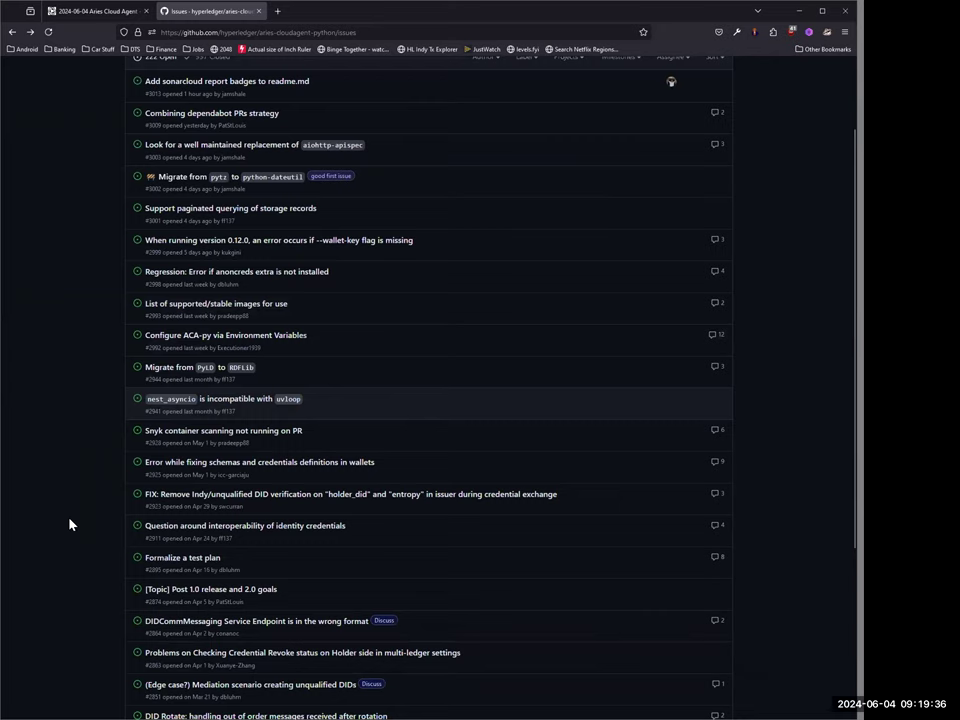
{"action": "mouse_move", "coordinate": [89, 521]}
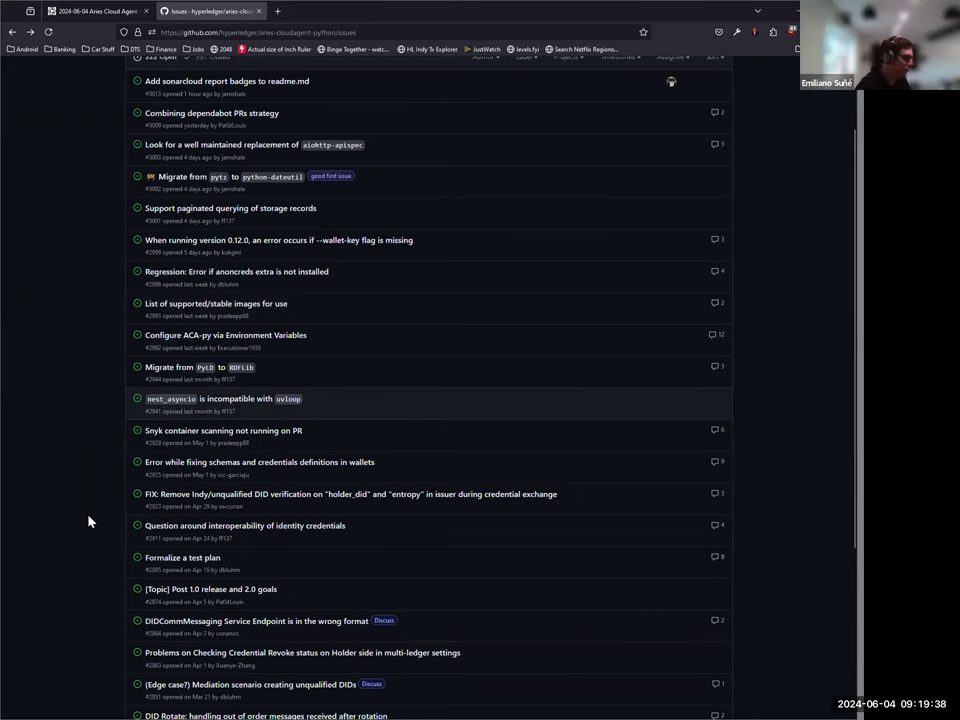
{"action": "mouse_move", "coordinate": [81, 487]}
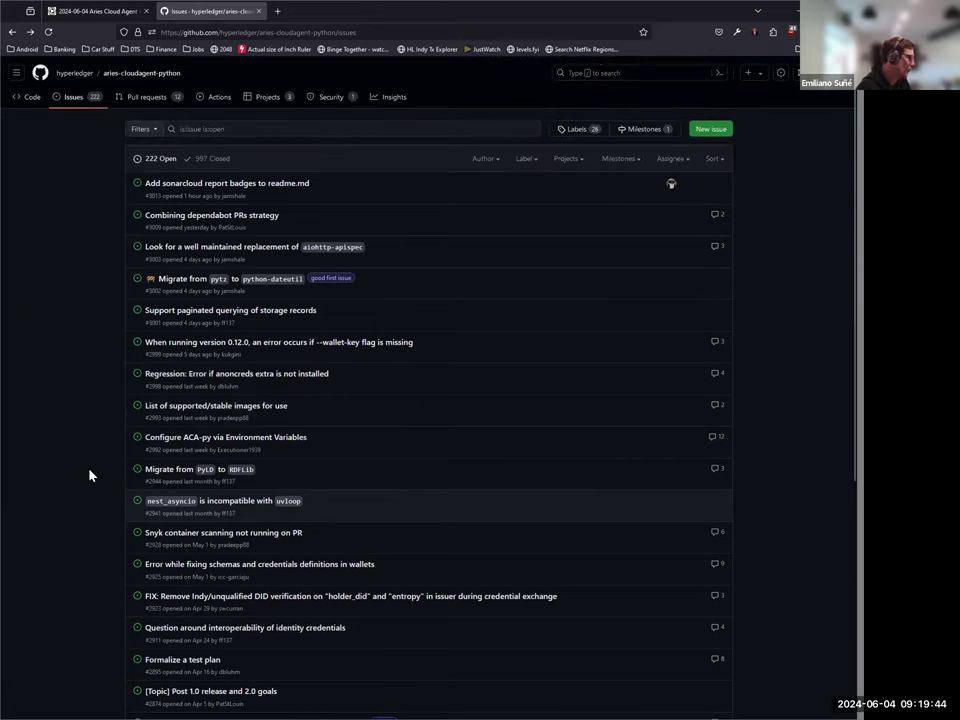
{"action": "scroll", "scroll_direction": "down", "scroll_amount": 3}
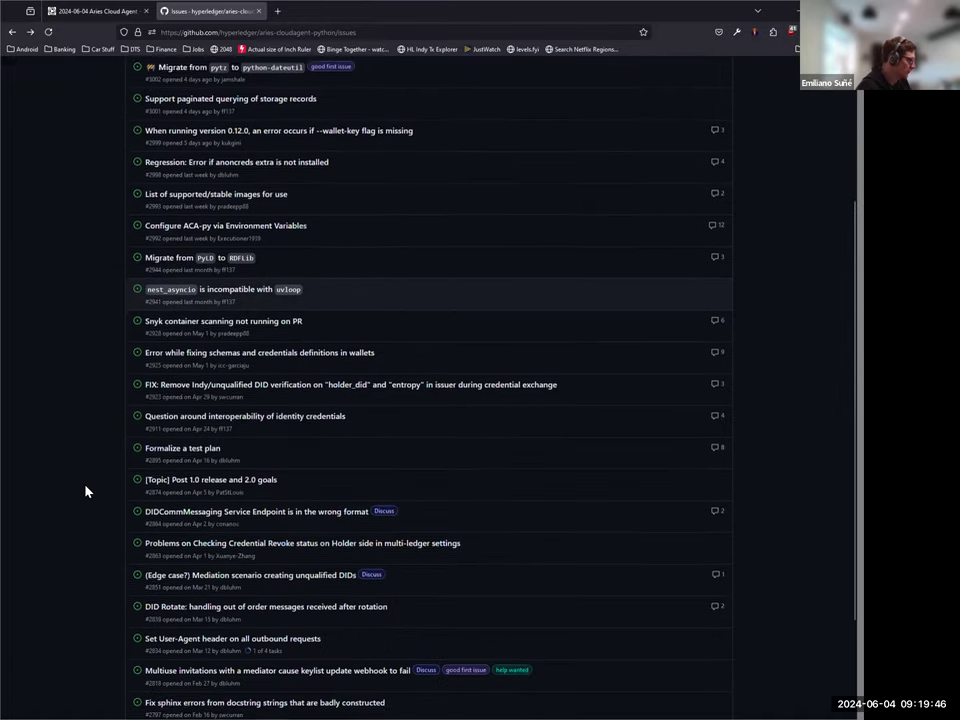
{"action": "scroll", "scroll_direction": "down", "scroll_amount": 3}
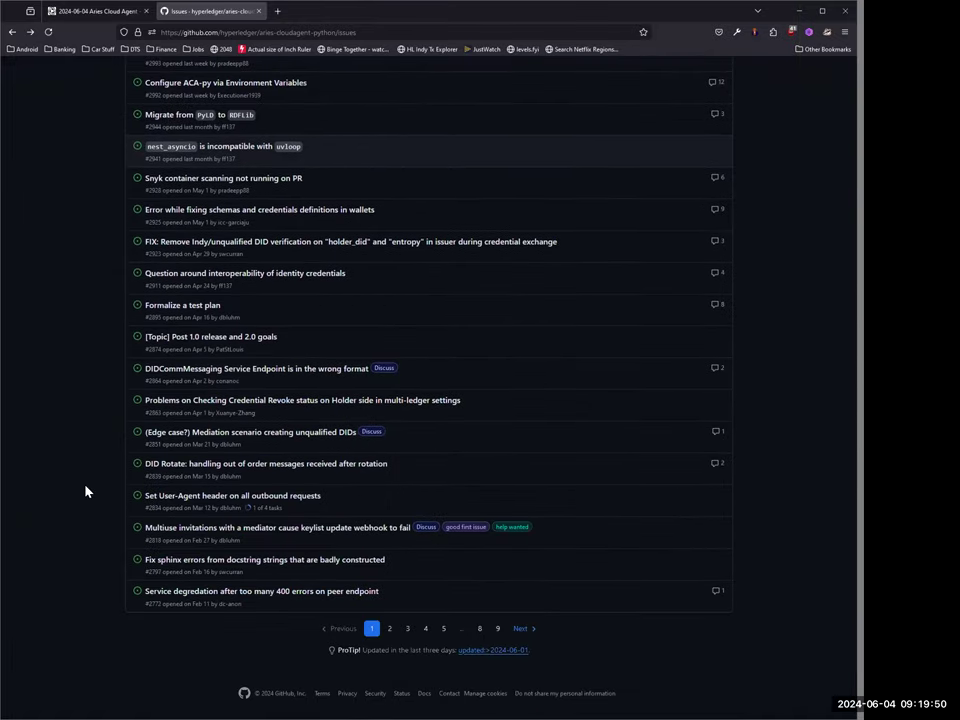
{"action": "scroll", "scroll_direction": "up", "scroll_amount": 3}
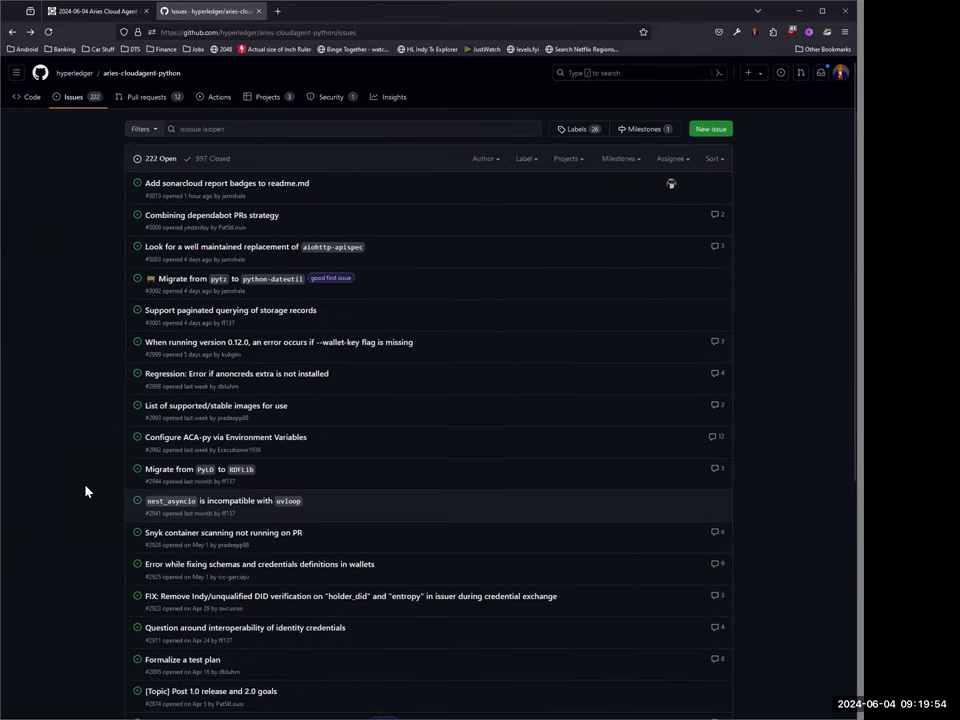
{"action": "mouse_move", "coordinate": [249, 258]}
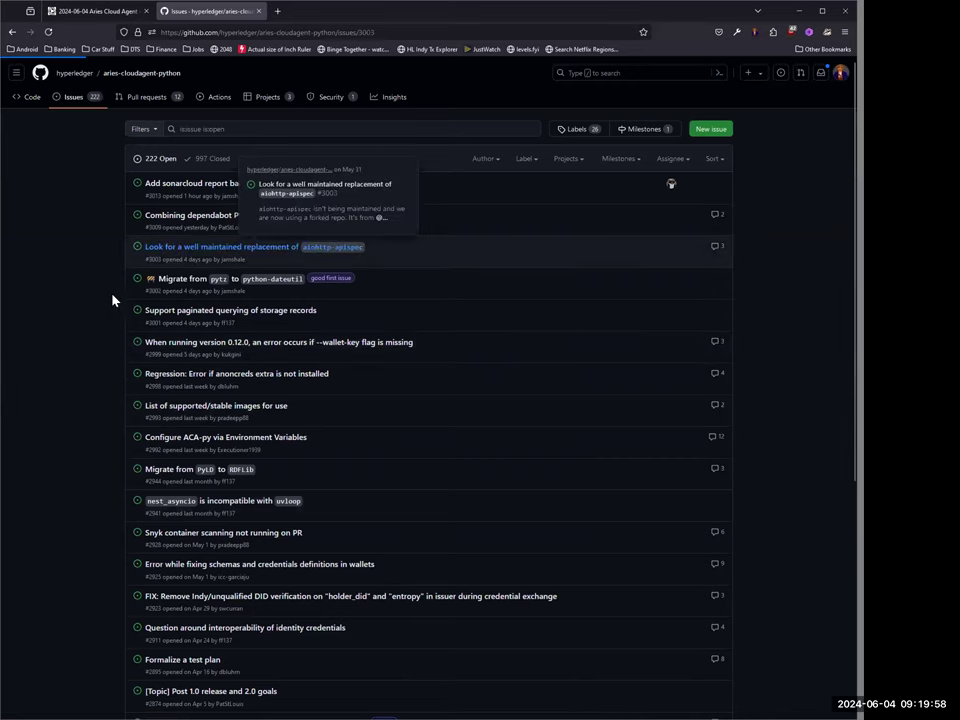
Read aiohttp-apispec issue #3003, then return to the 2024-06-04 wiki meeting notes tab
{"action": "left_click", "coordinate": [220, 246]}
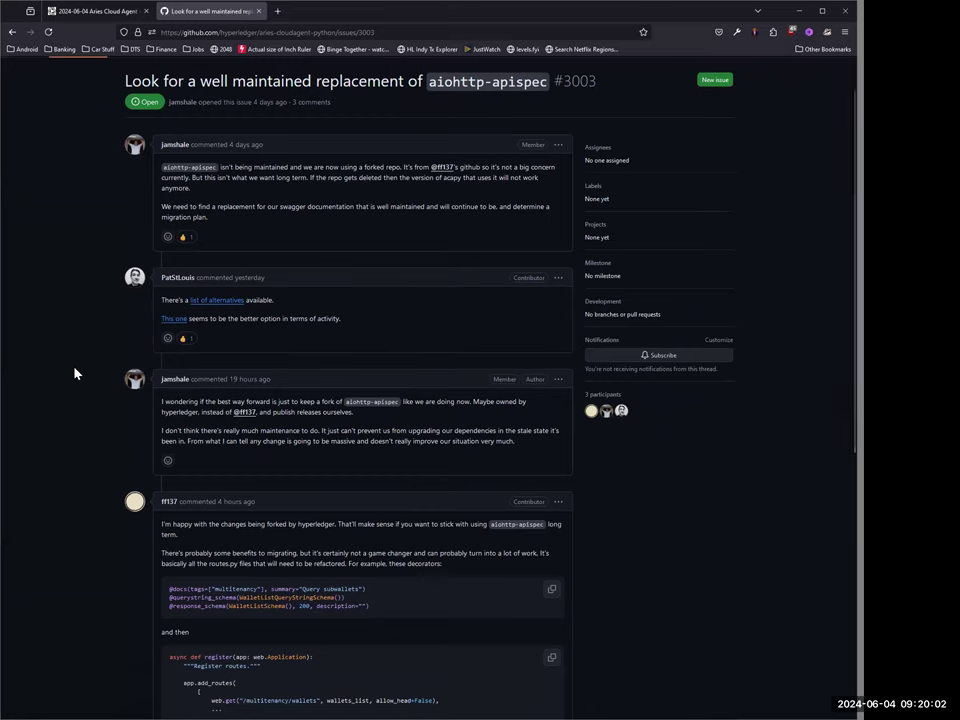
{"action": "mouse_move", "coordinate": [70, 372]}
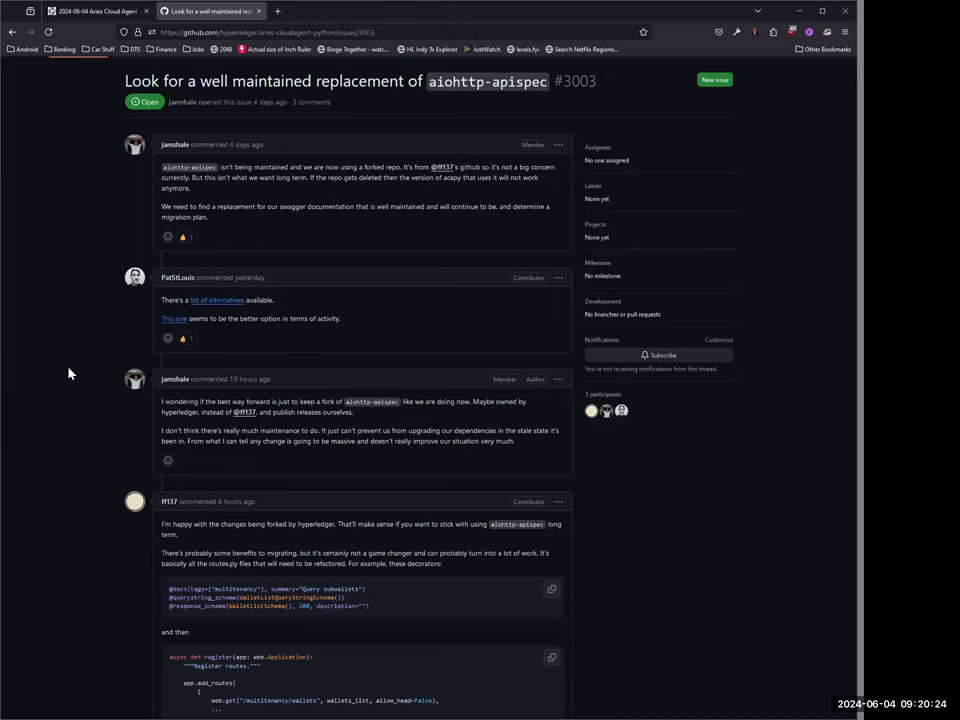
{"action": "scroll", "scroll_direction": "down", "scroll_amount": 3}
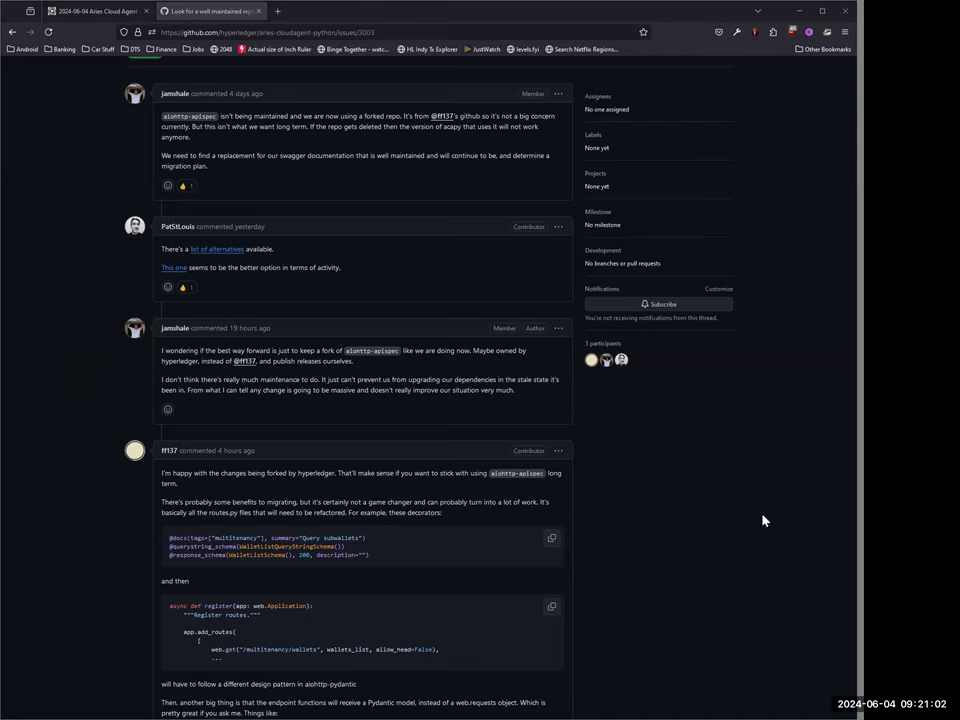
{"action": "mouse_move", "coordinate": [720, 587]}
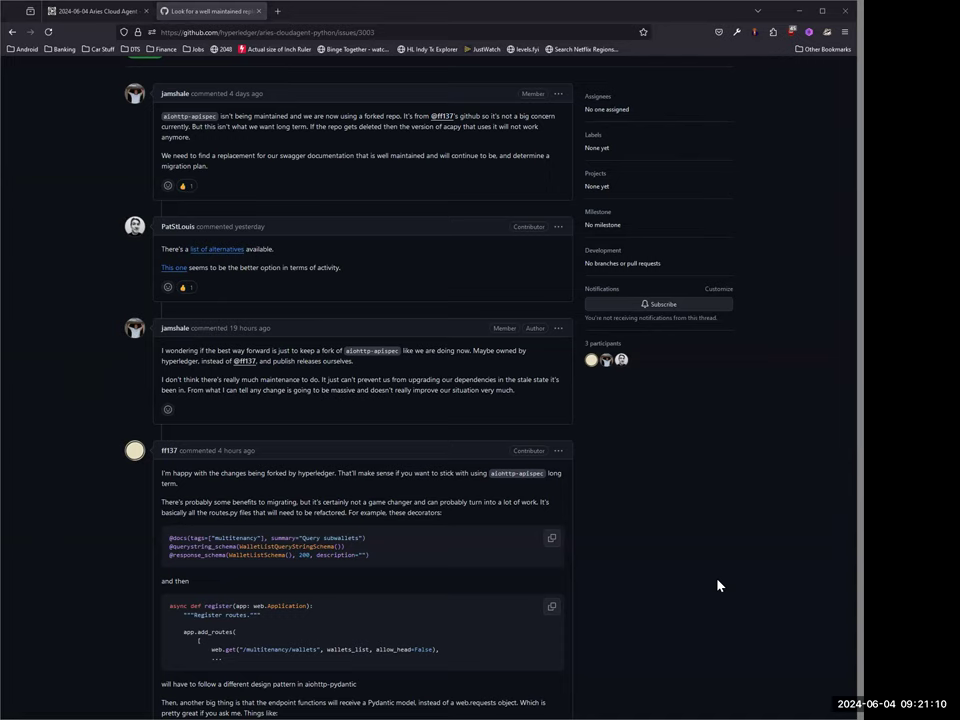
{"action": "mouse_move", "coordinate": [694, 560]}
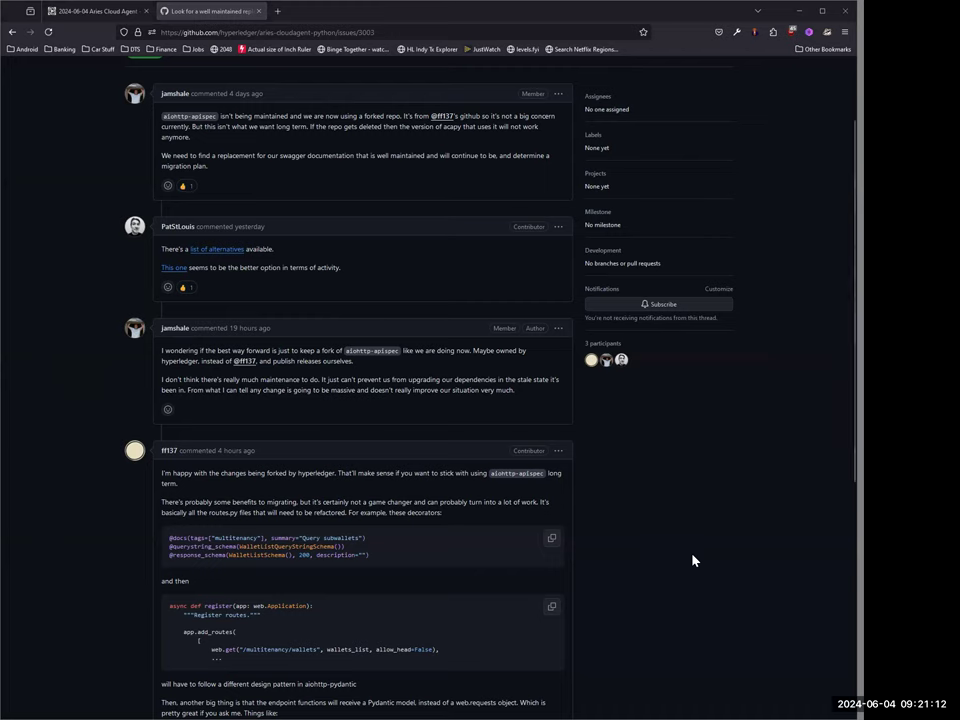
{"action": "scroll", "scroll_direction": "up", "scroll_amount": 3}
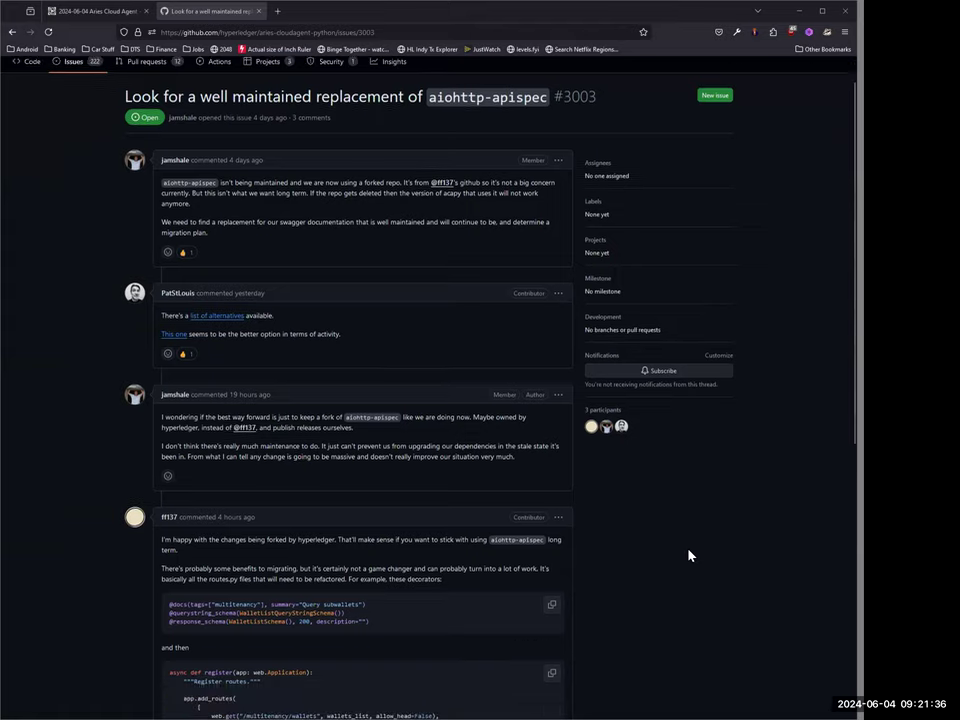
{"action": "scroll", "scroll_direction": "down", "scroll_amount": 3}
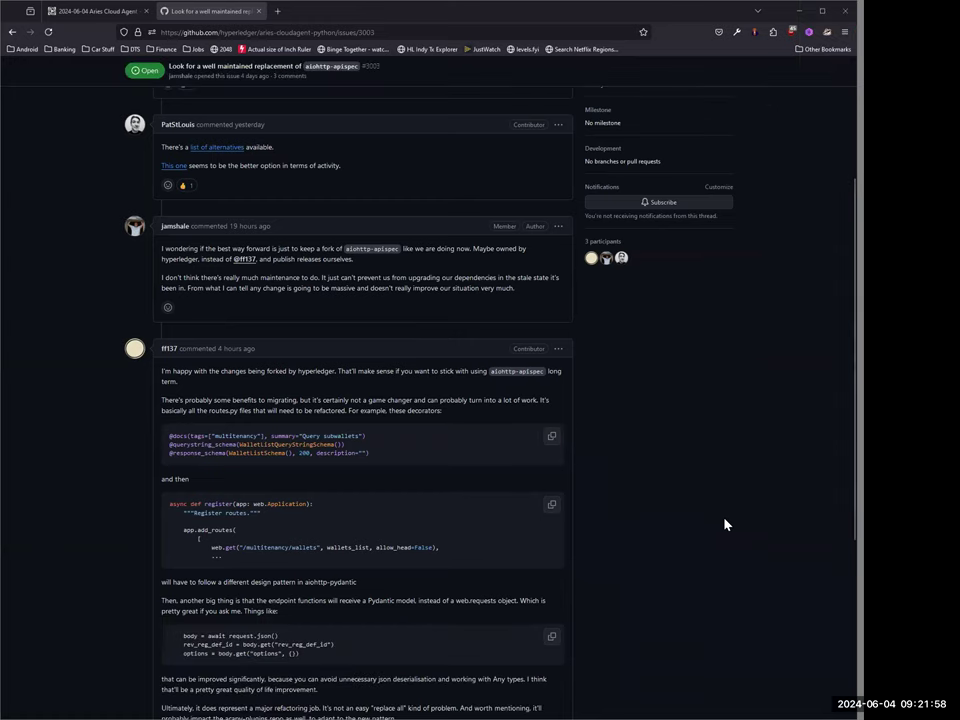
{"action": "scroll", "scroll_direction": "down", "scroll_amount": 3}
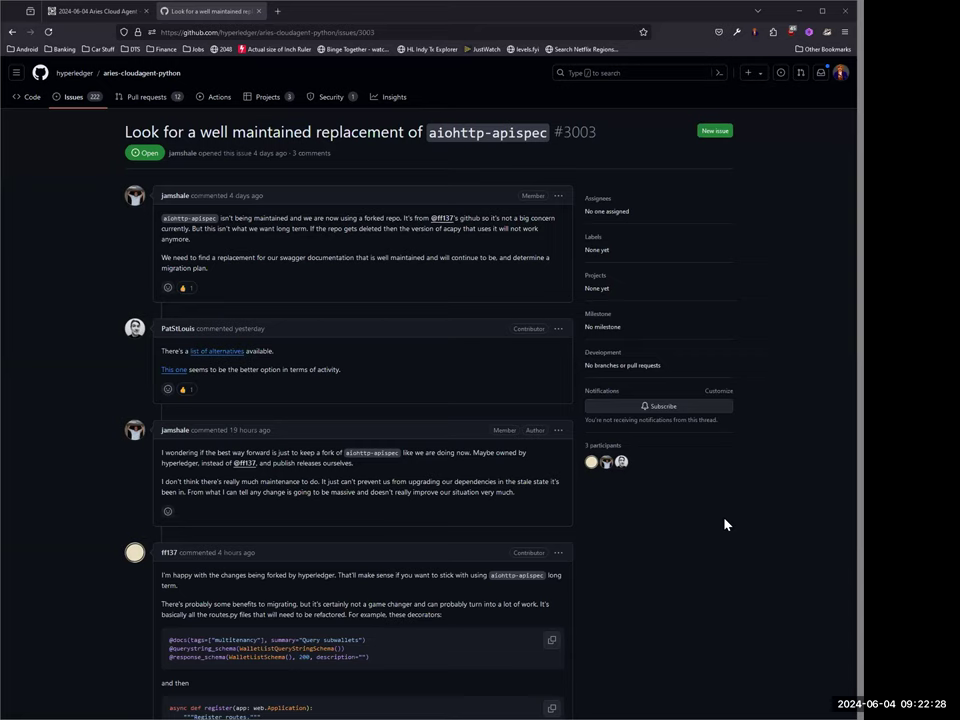
{"action": "mouse_move", "coordinate": [772, 516]}
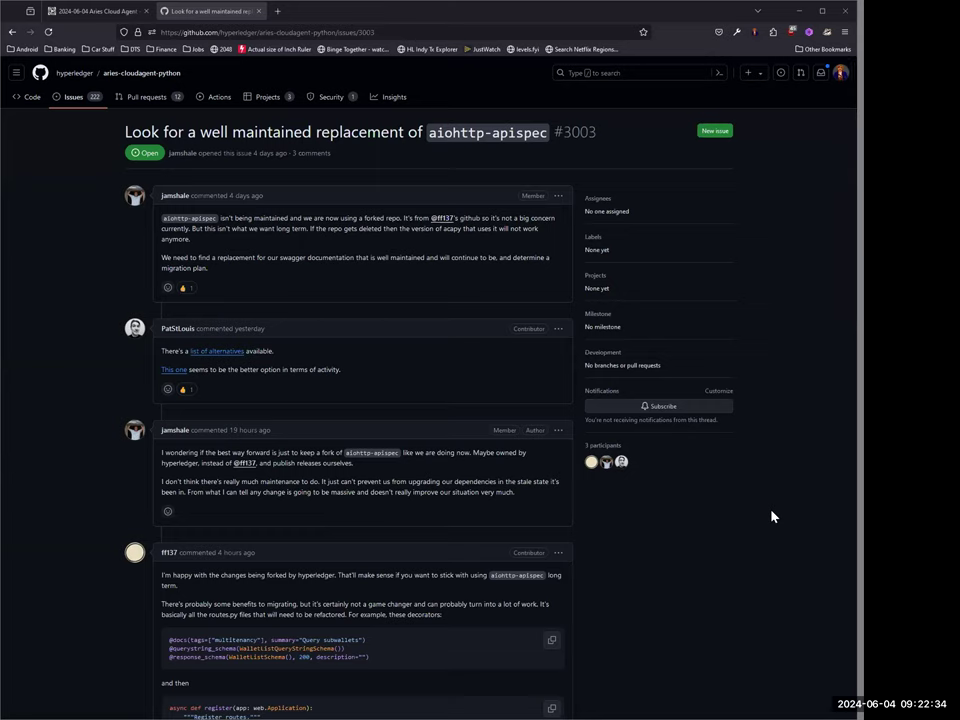
{"action": "mouse_move", "coordinate": [761, 373]}
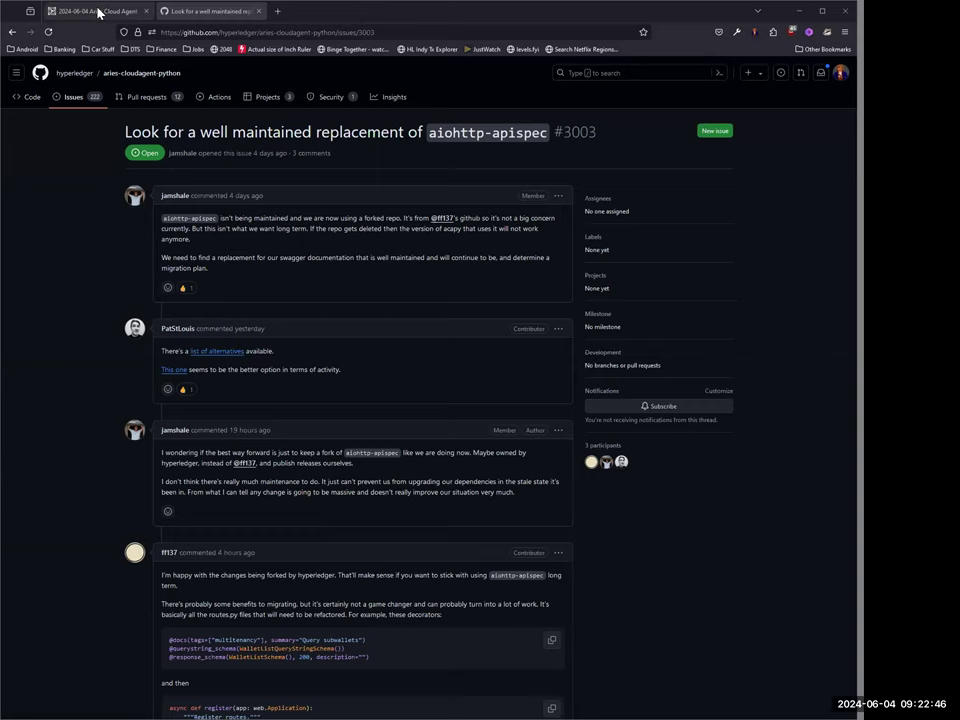
{"action": "mouse_move", "coordinate": [84, 203]}
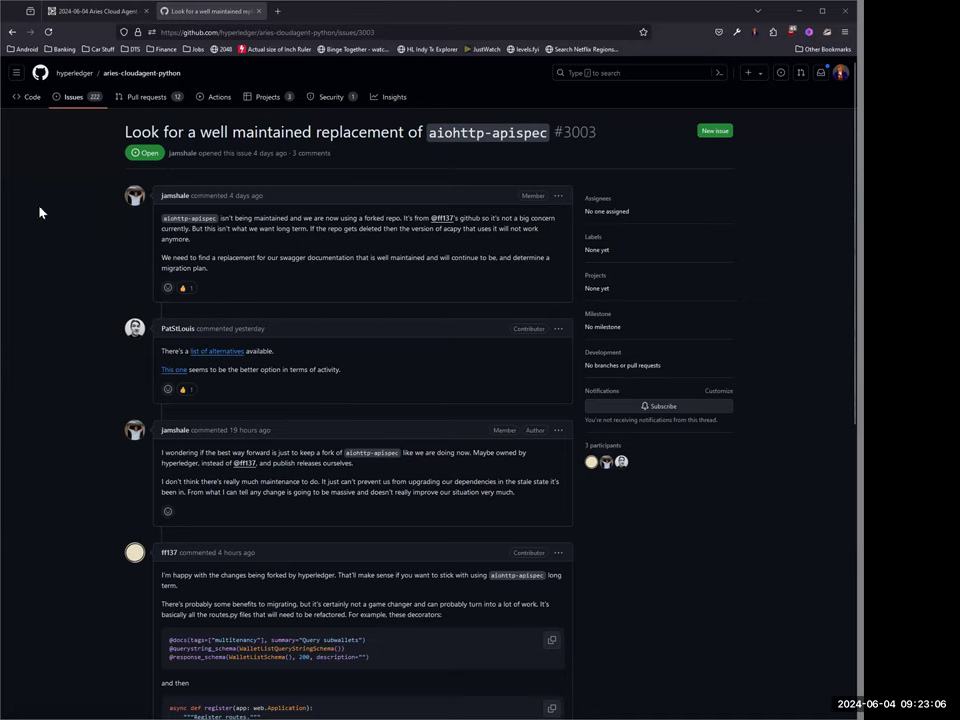
{"action": "mouse_move", "coordinate": [70, 162]}
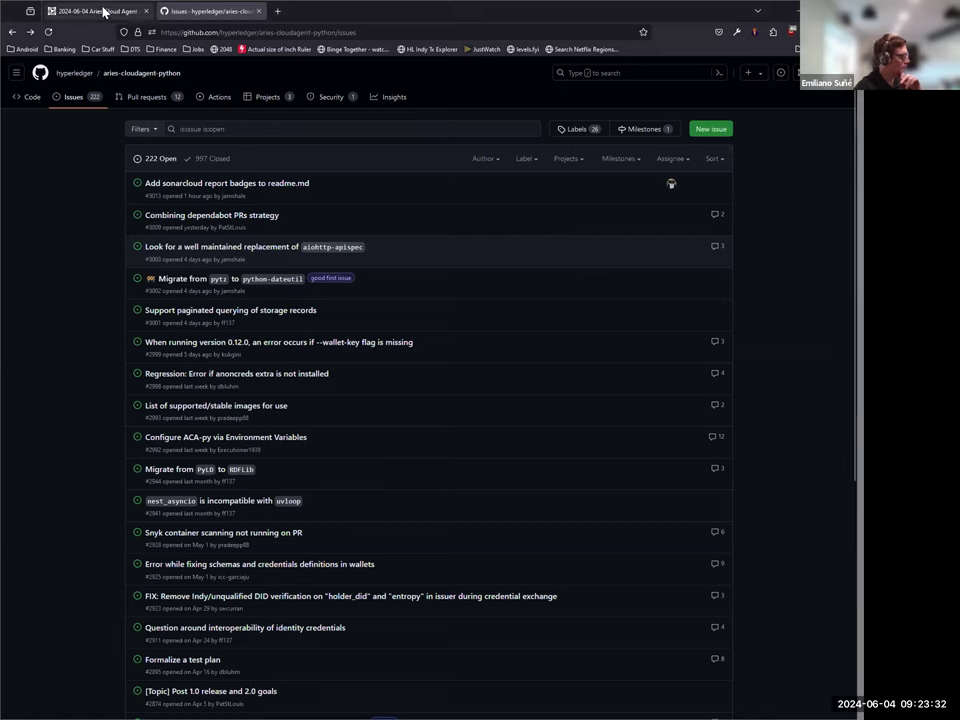
{"action": "left_click", "coordinate": [90, 11]}
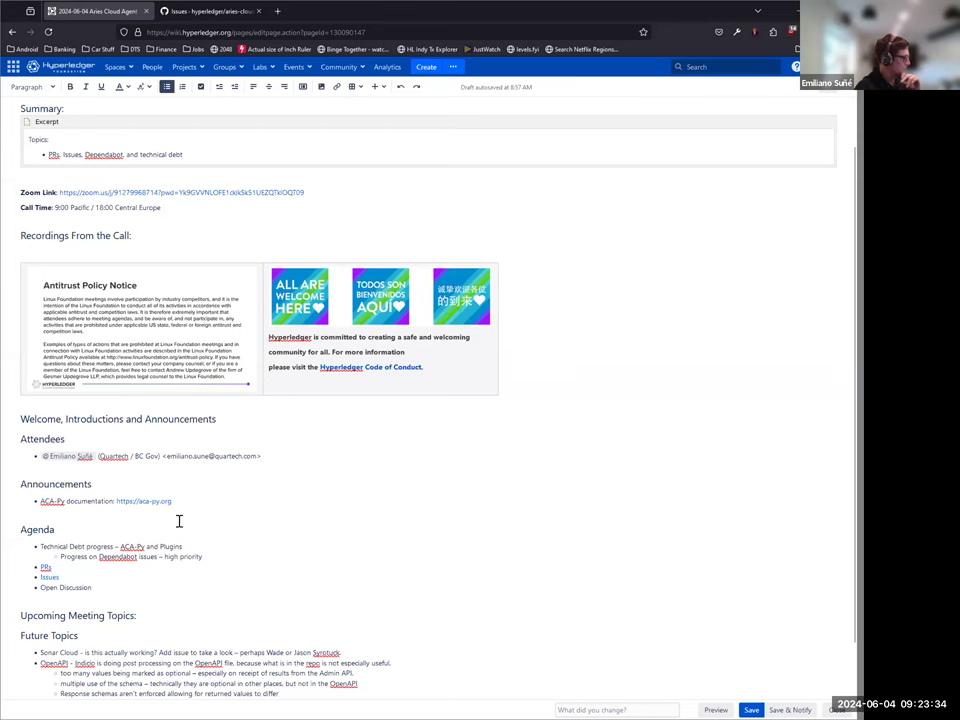